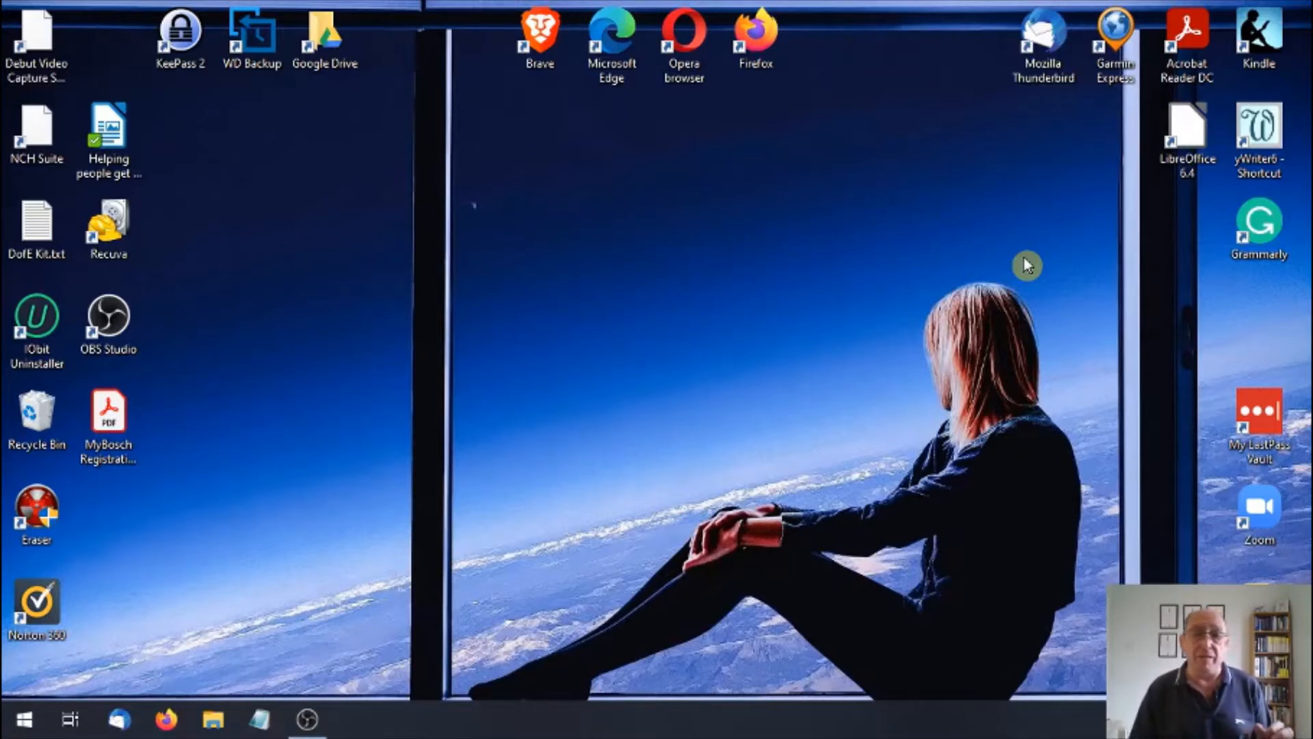
{"action": "mouse_move", "coordinate": [340, 381]}
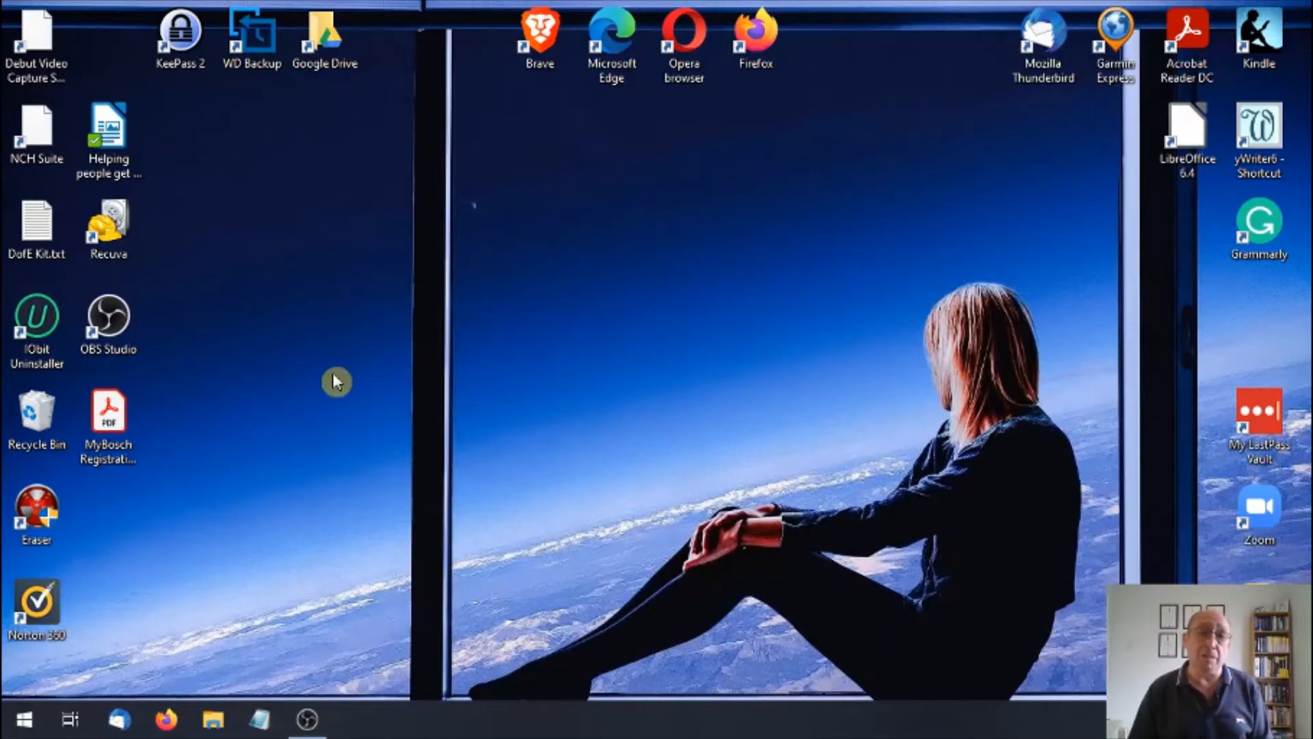
{"action": "mouse_move", "coordinate": [25, 712]}
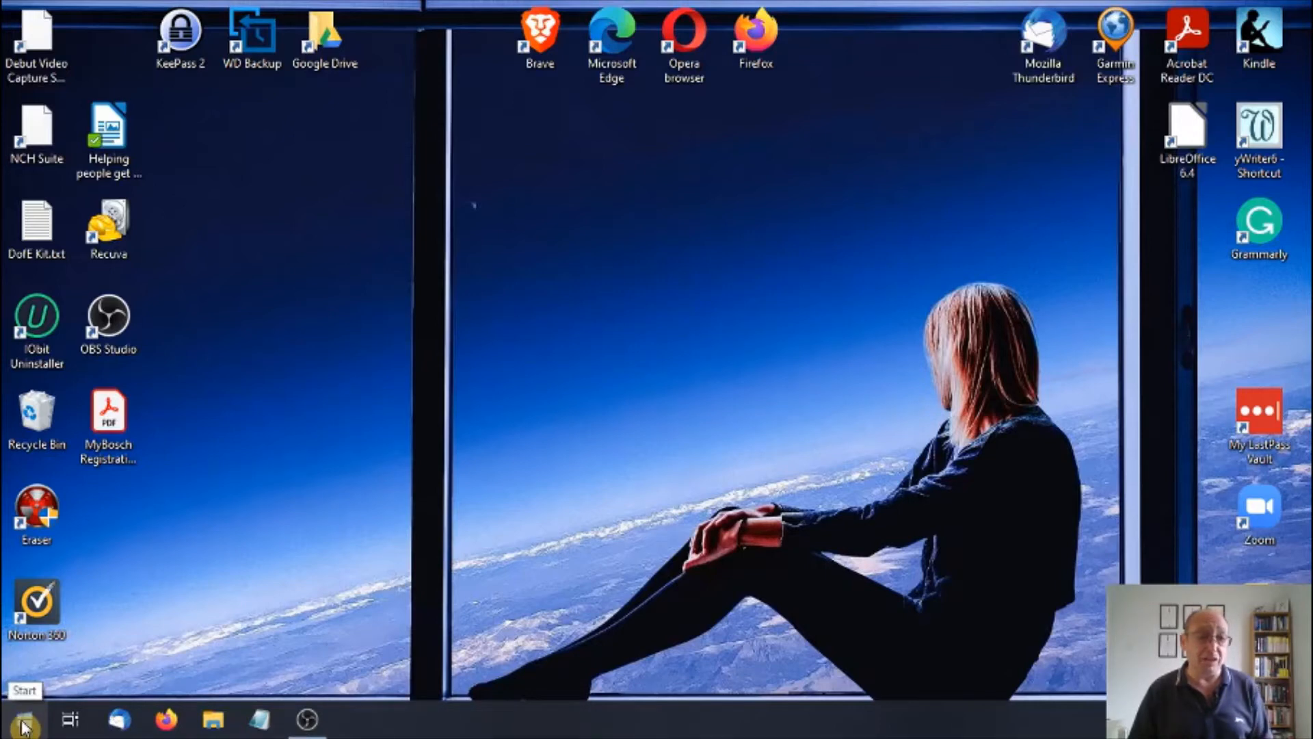
Open the Start menu from the taskbar.
{"action": "left_click", "coordinate": [22, 723]}
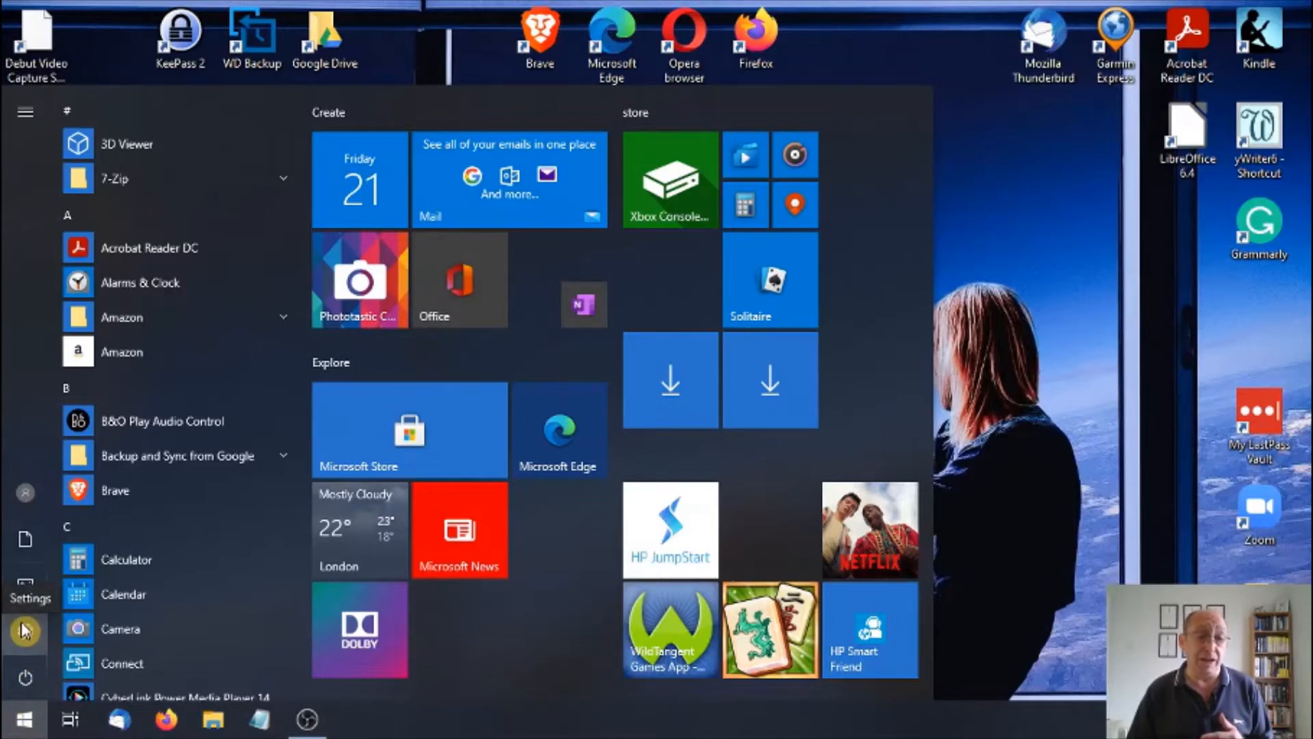
Launch Windows Settings from the Start menu gear.
{"action": "left_click", "coordinate": [25, 593]}
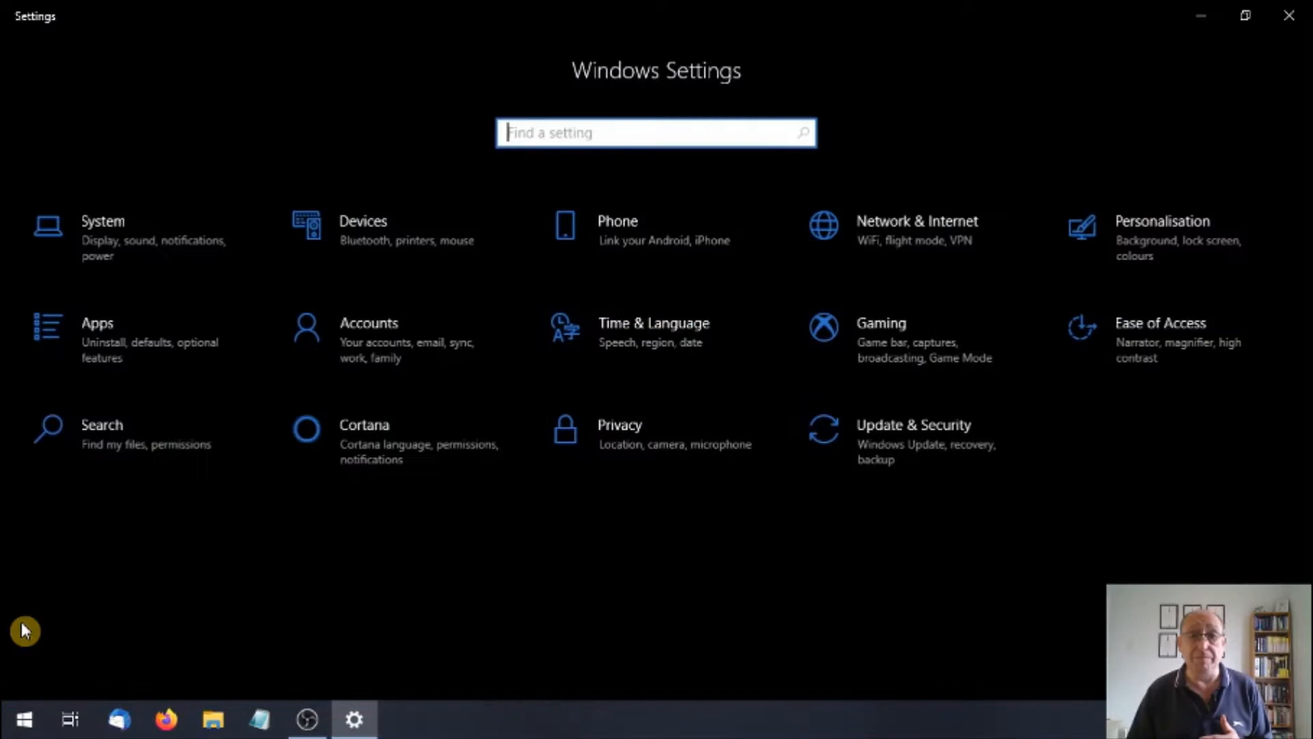
{"action": "mouse_move", "coordinate": [866, 624]}
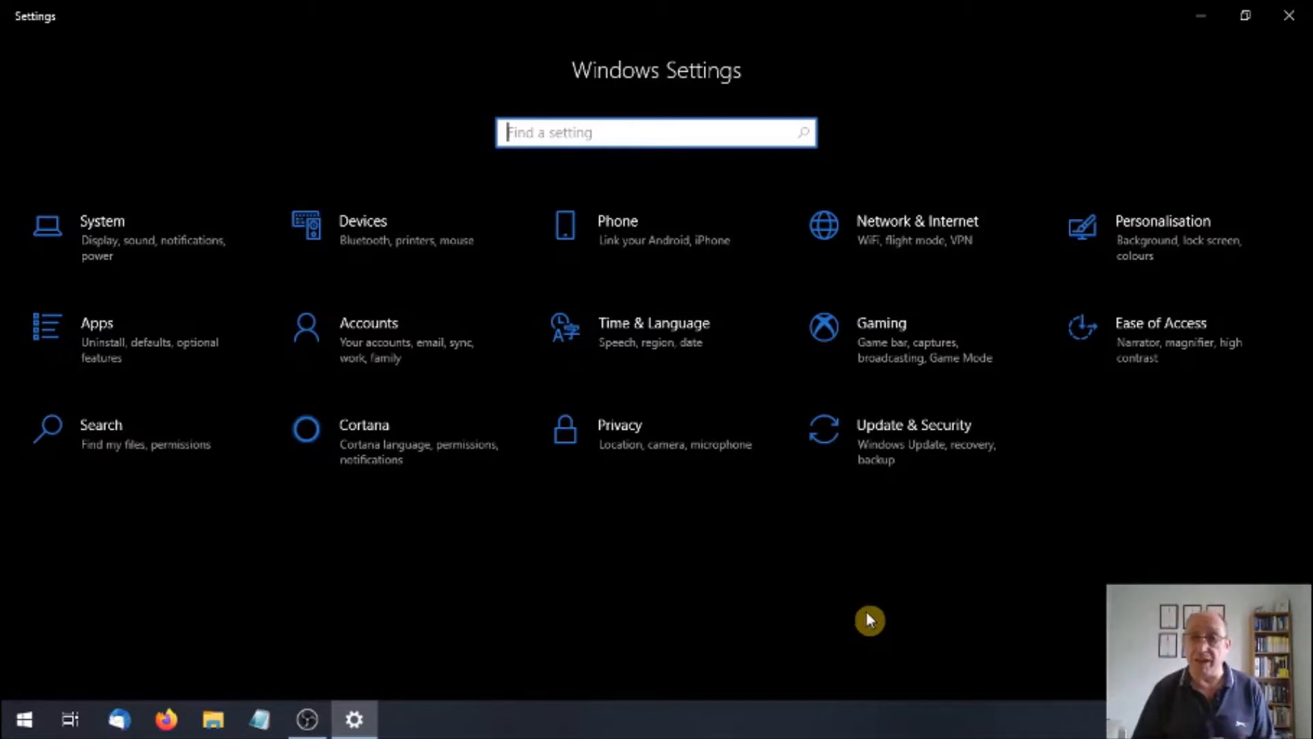
{"action": "mouse_move", "coordinate": [996, 529]}
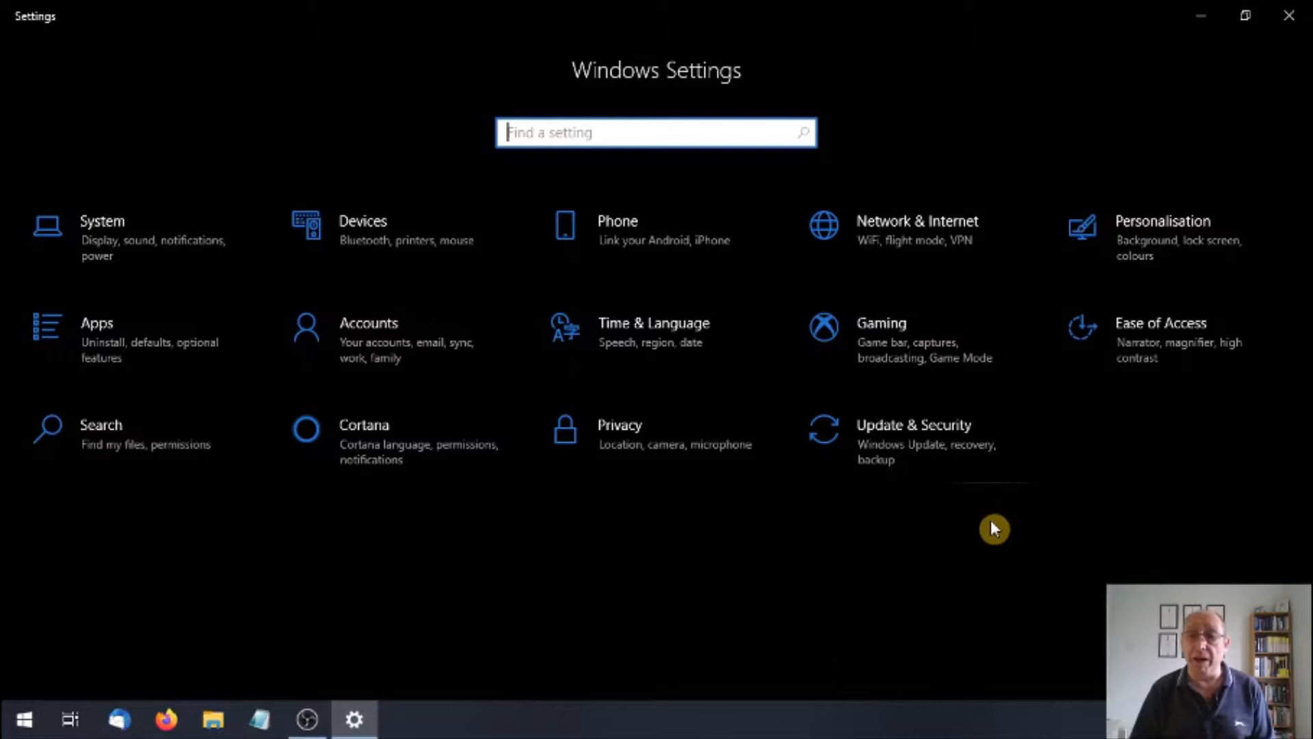
{"action": "mouse_move", "coordinate": [1135, 348]}
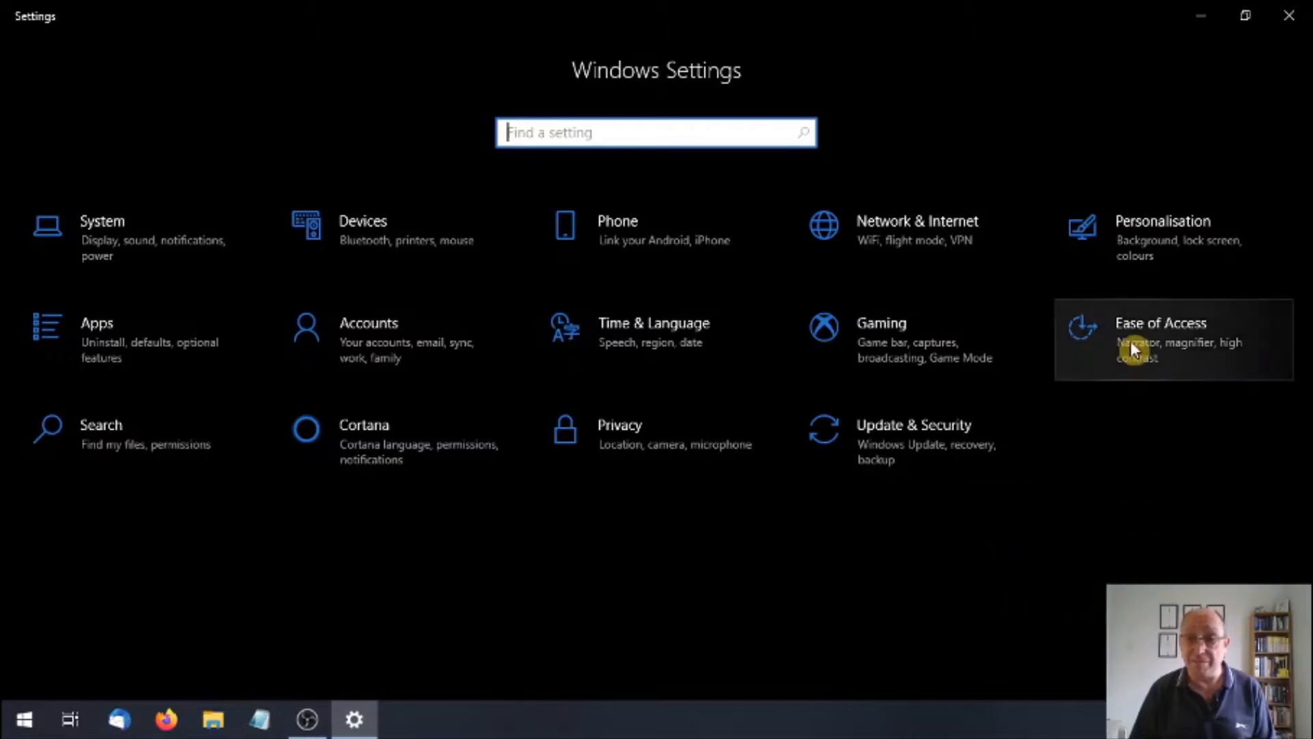
Go to Ease of Access, then the Narrator page under Vision.
{"action": "left_click", "coordinate": [1160, 339]}
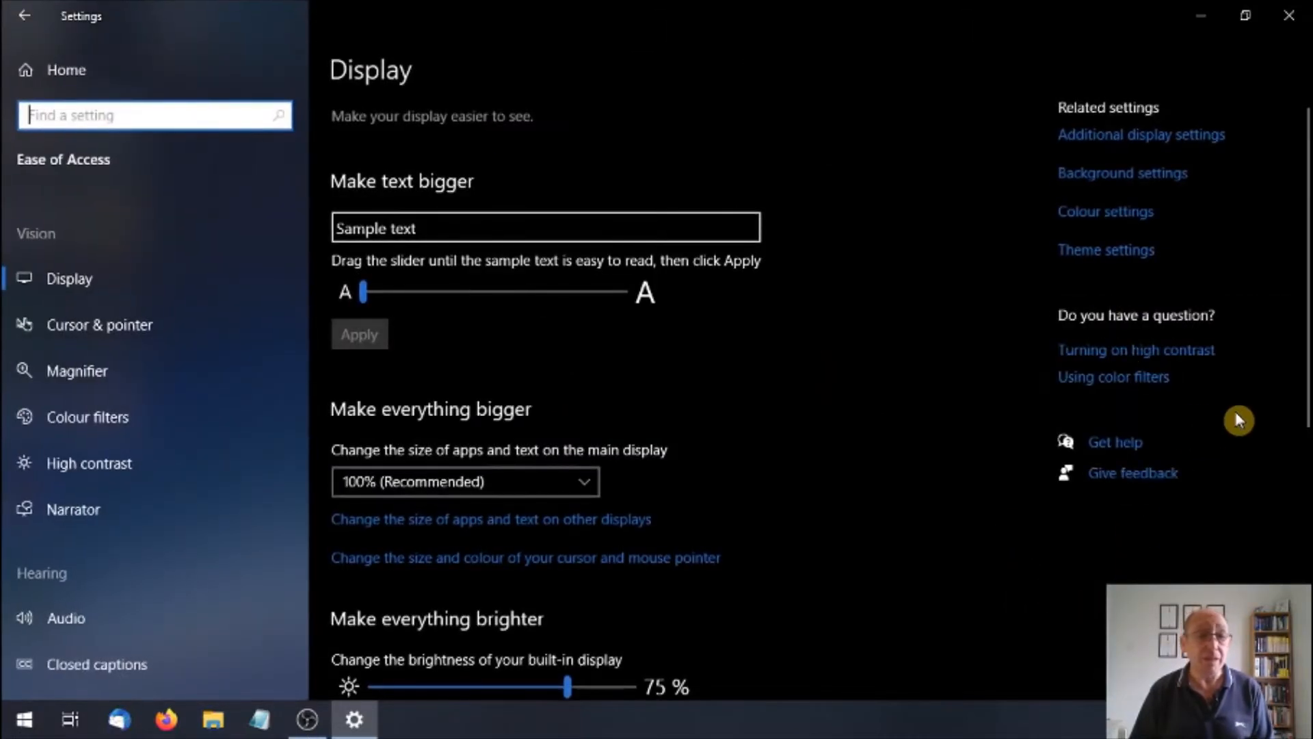
{"action": "mouse_move", "coordinate": [71, 509]}
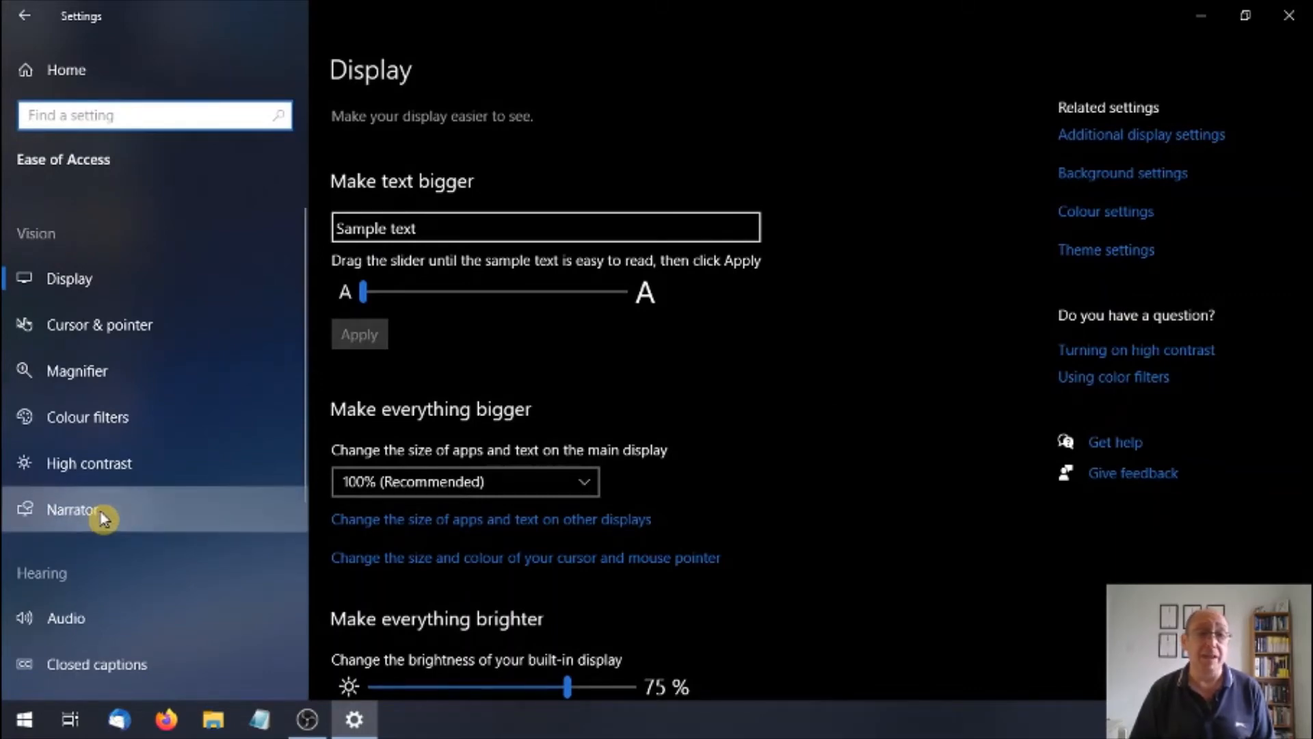
{"action": "left_click", "coordinate": [71, 509]}
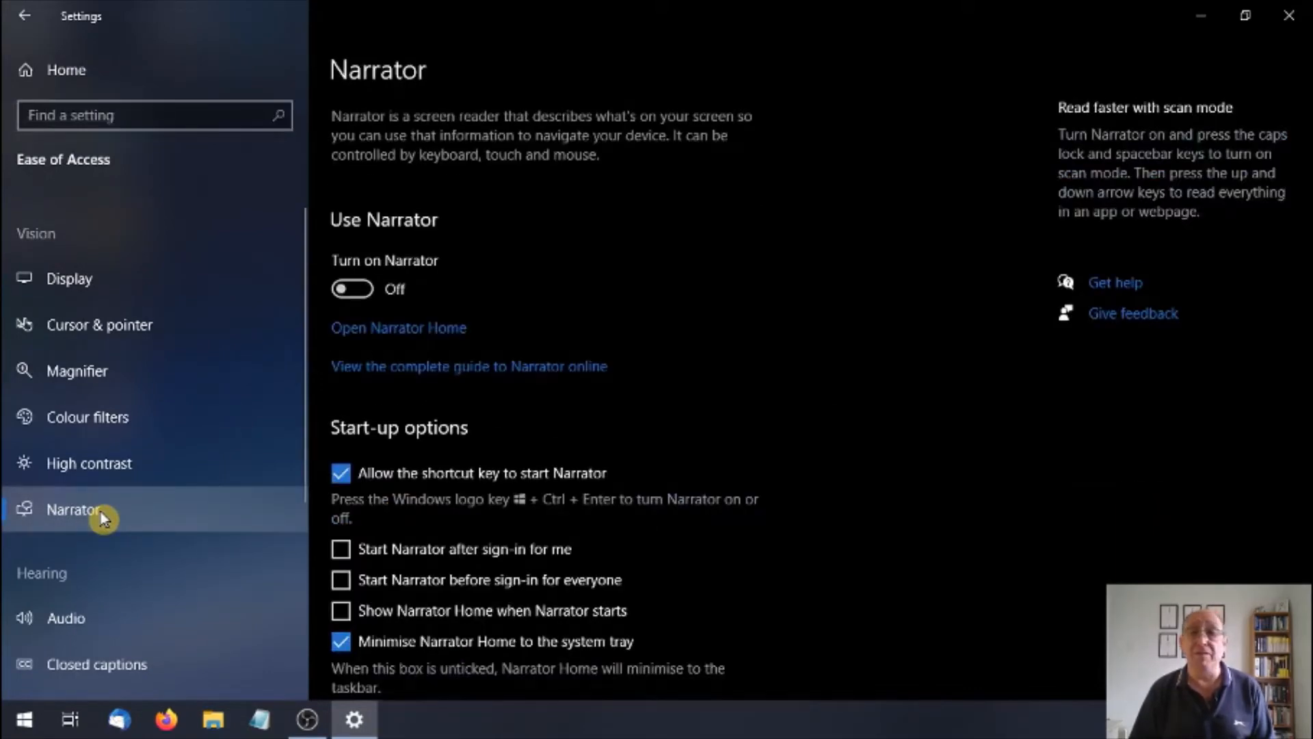
{"action": "mouse_move", "coordinate": [88, 417]}
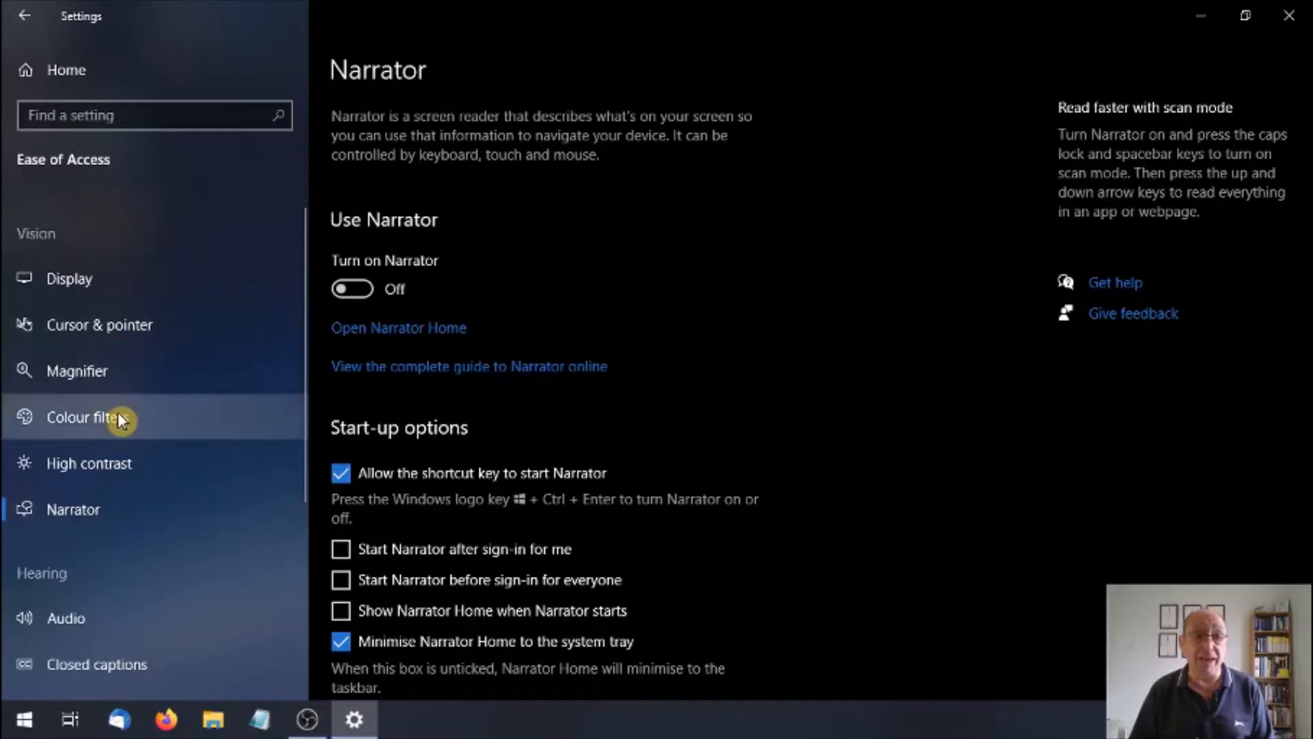
{"action": "mouse_move", "coordinate": [94, 445]}
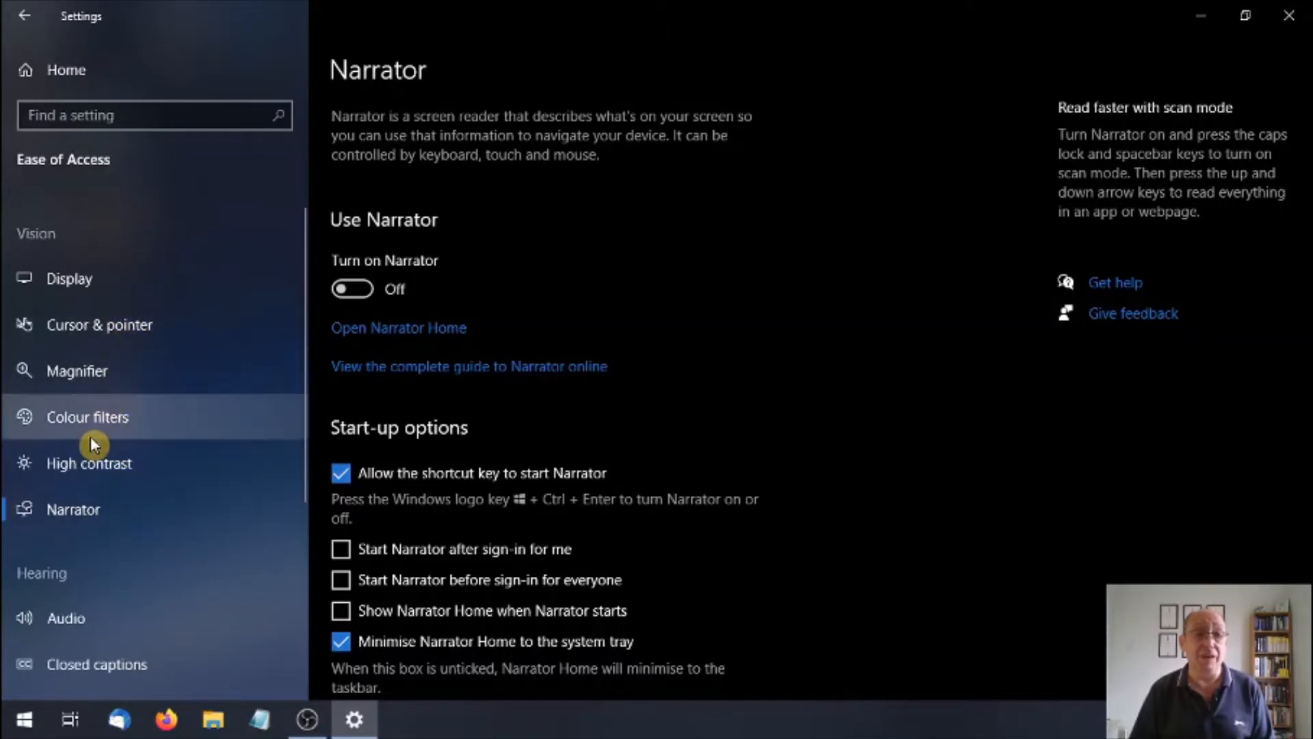
{"action": "mouse_move", "coordinate": [974, 243]}
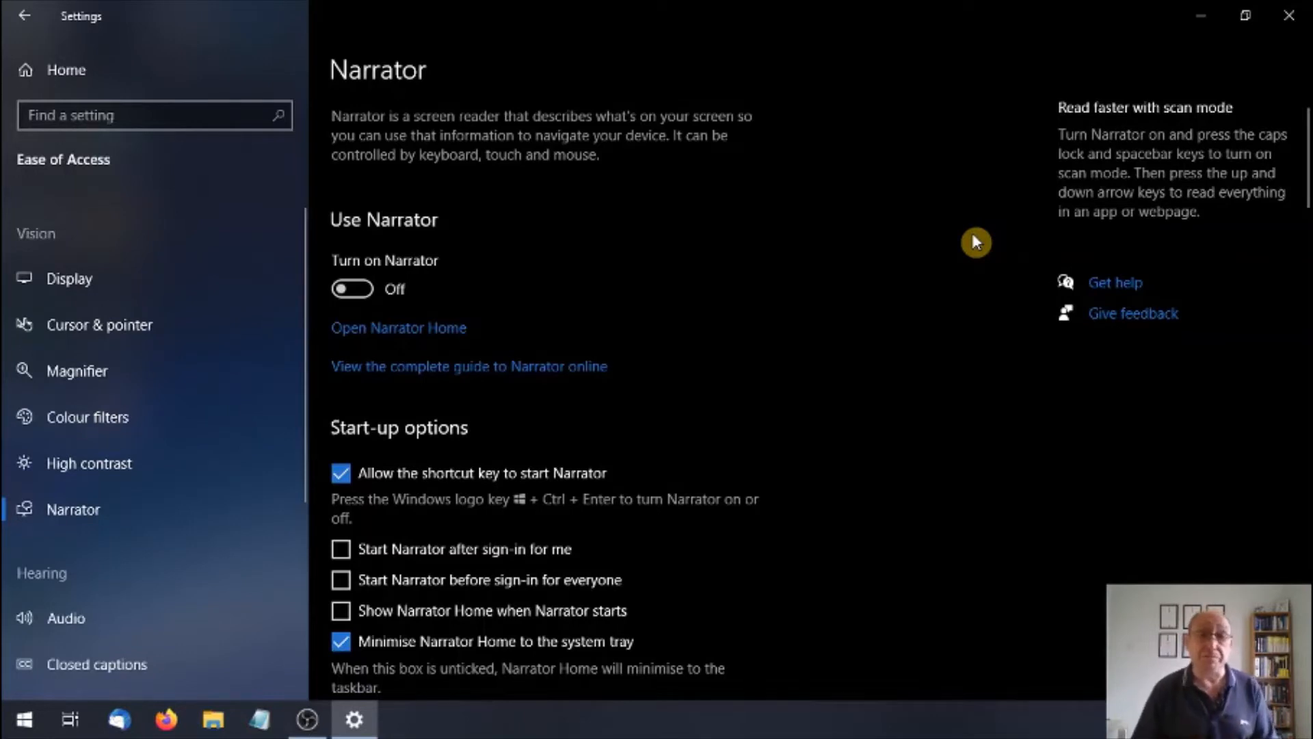
{"action": "mouse_move", "coordinate": [801, 289]}
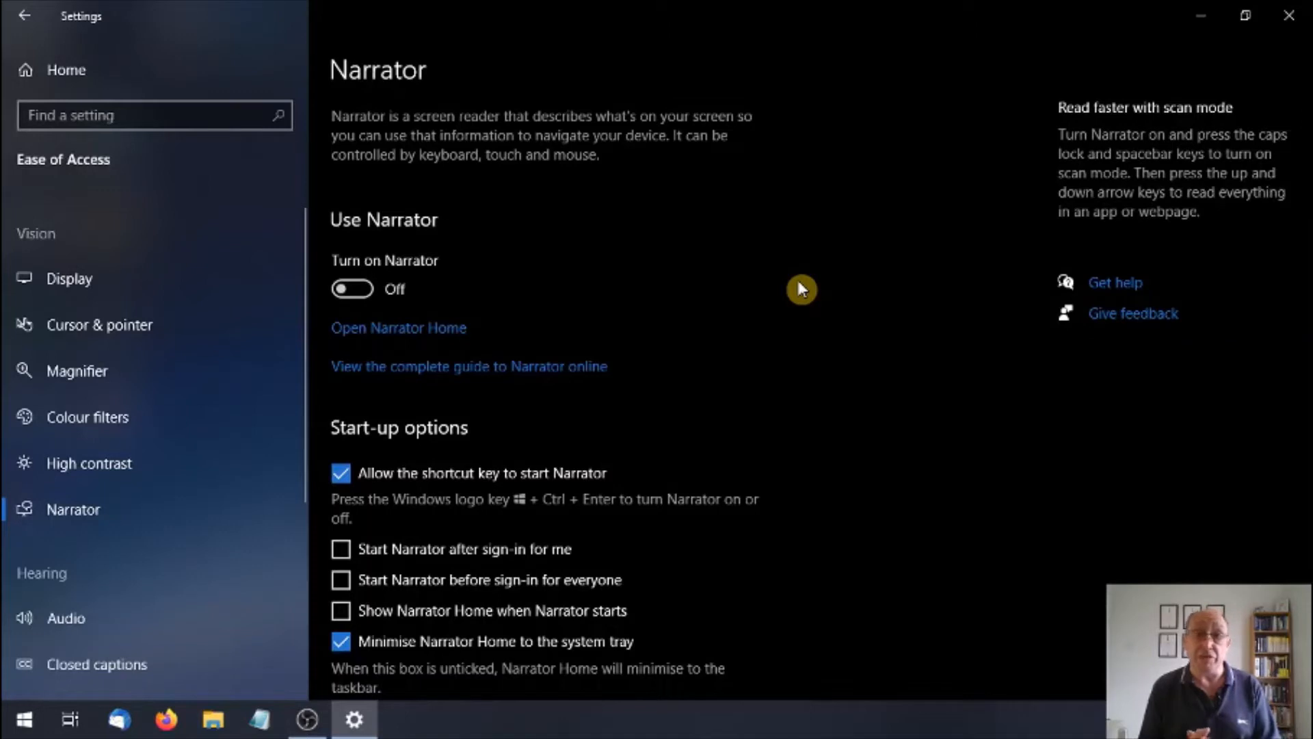
{"action": "mouse_move", "coordinate": [432, 304]}
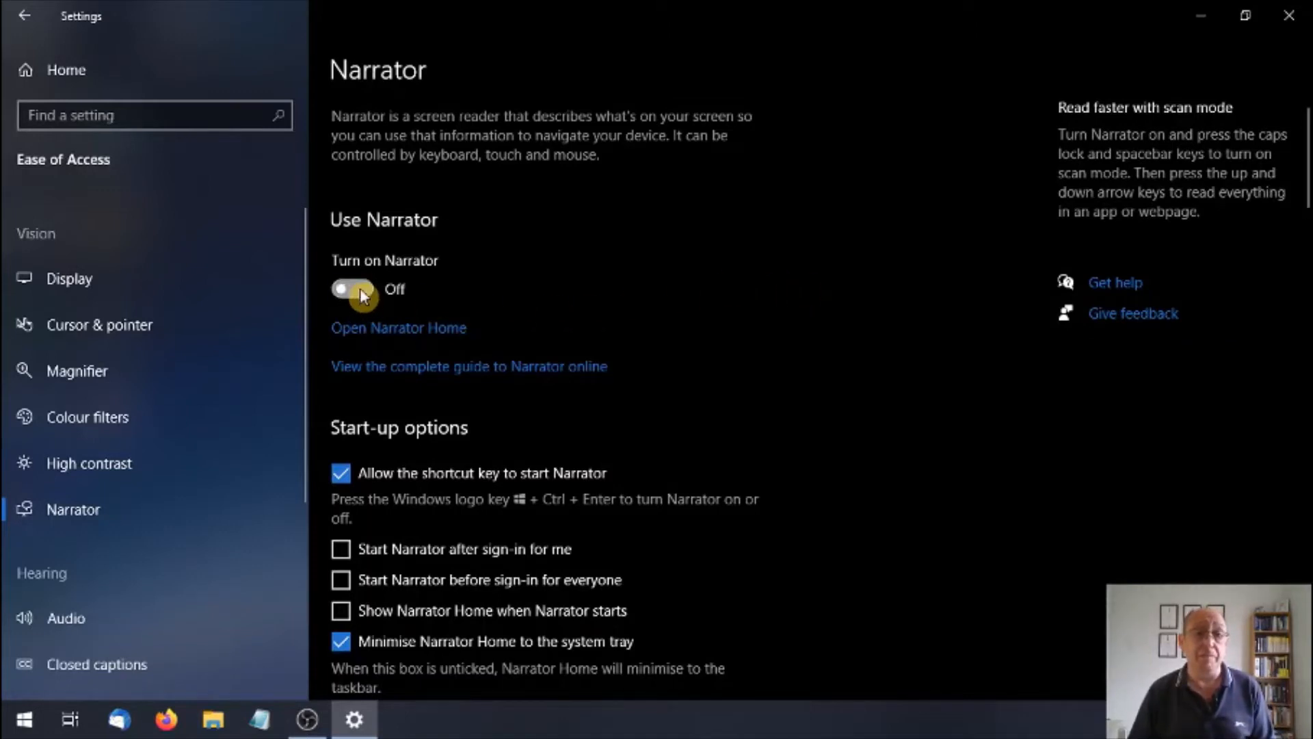
Switch the Narrator toggle on and acknowledge the keyboard-changes Heads up notice.
{"action": "left_click", "coordinate": [350, 288]}
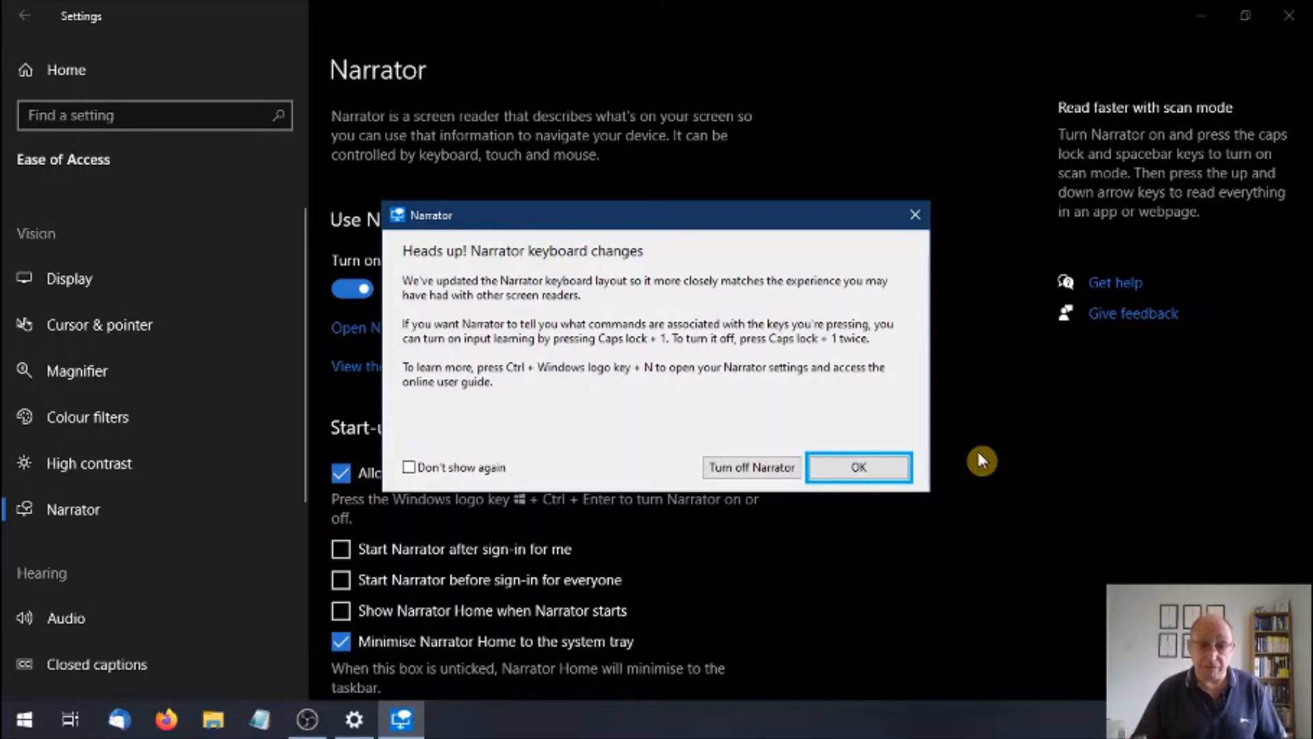
{"action": "mouse_move", "coordinate": [817, 411]}
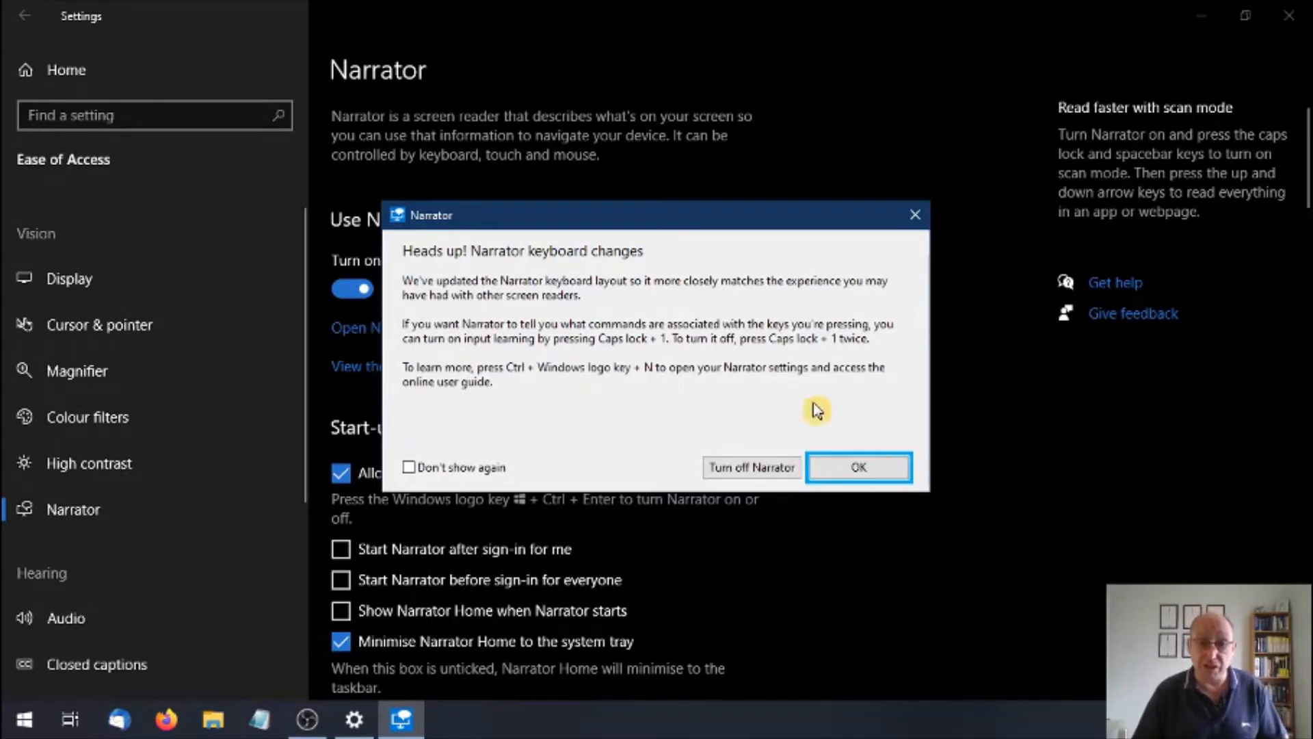
{"action": "mouse_move", "coordinate": [443, 481]}
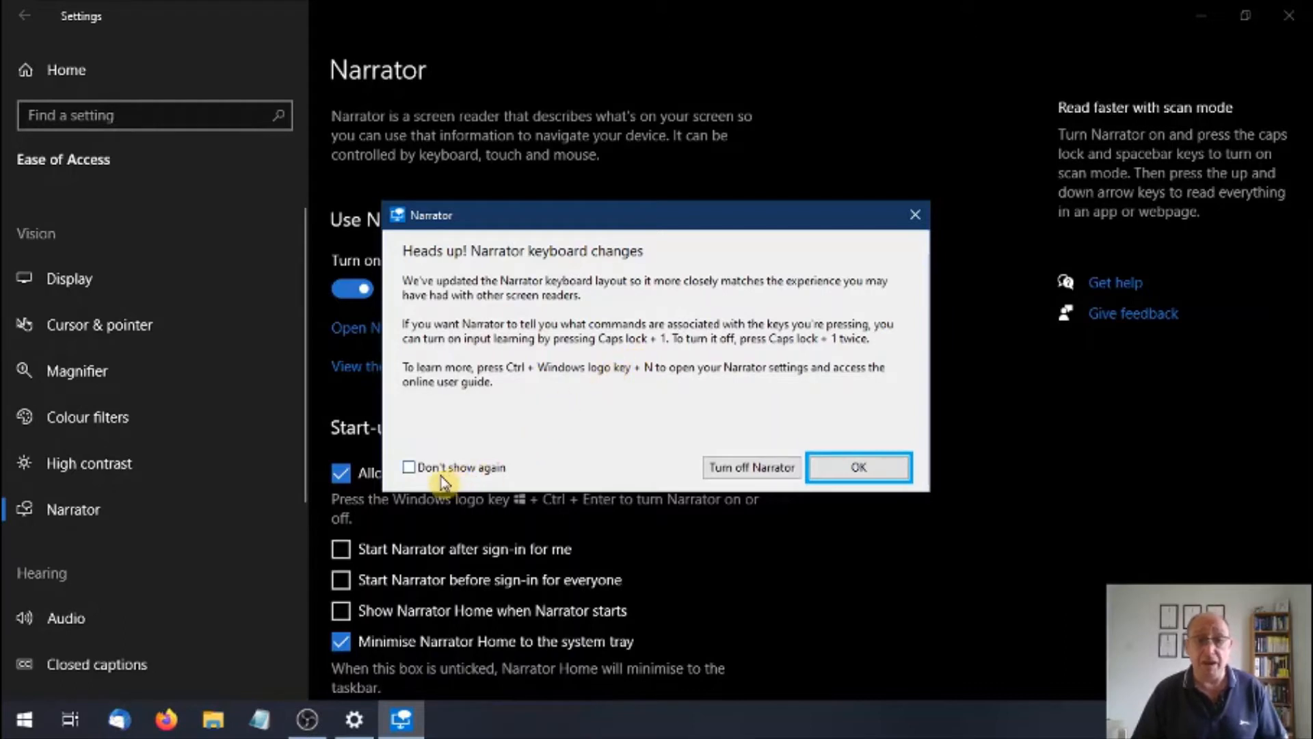
{"action": "mouse_move", "coordinate": [433, 481]}
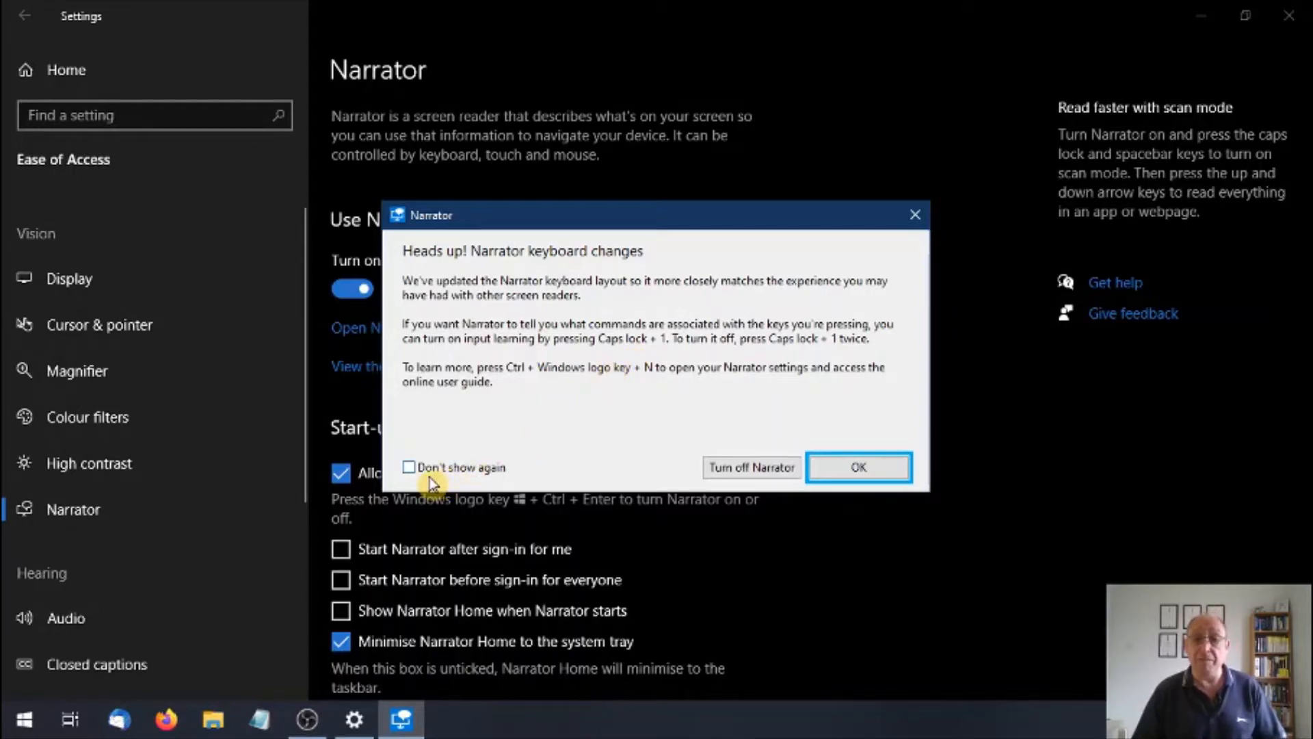
{"action": "mouse_move", "coordinate": [775, 488]}
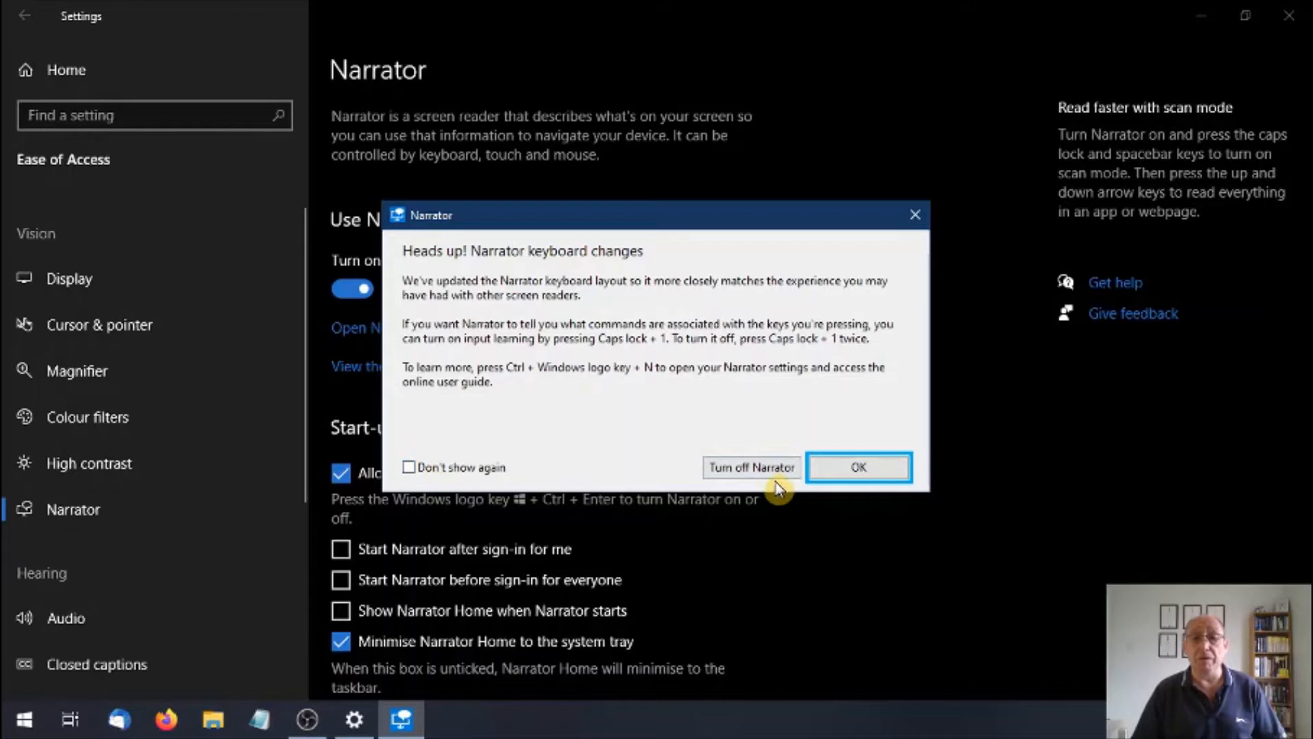
{"action": "mouse_move", "coordinate": [882, 366]}
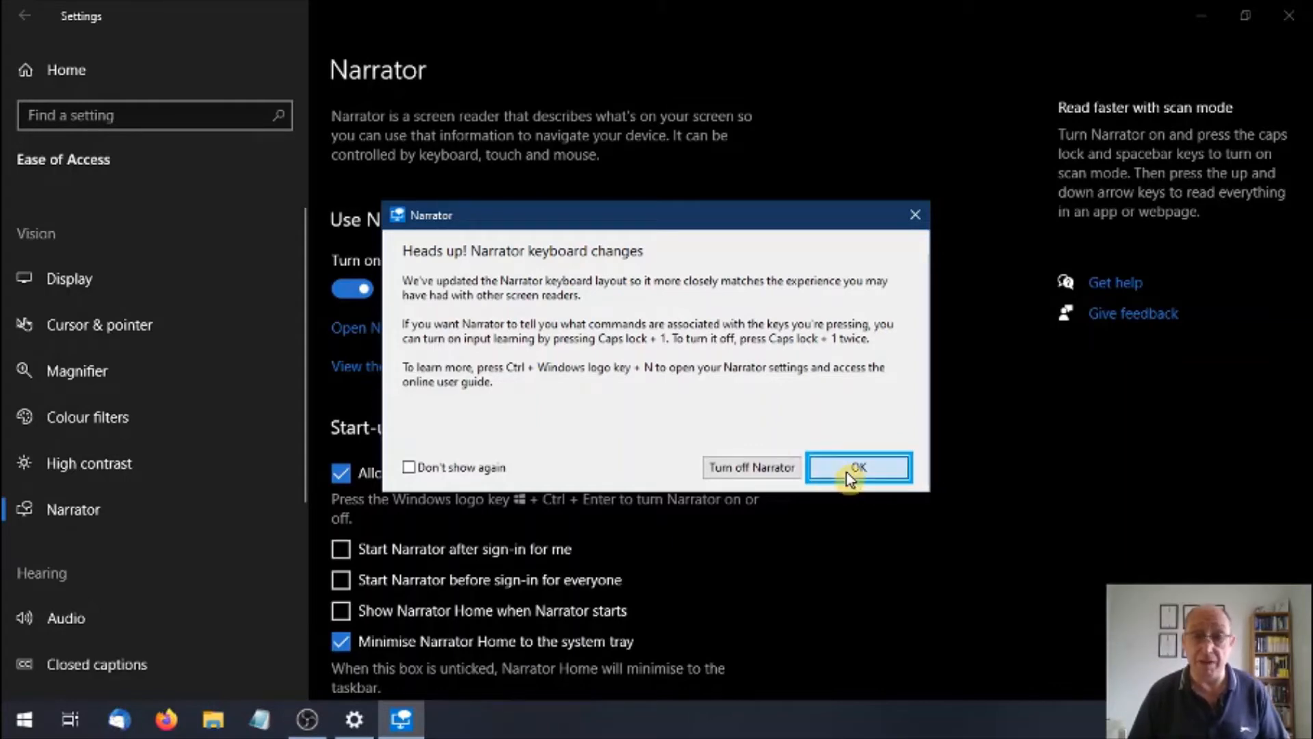
{"action": "left_click", "coordinate": [858, 466]}
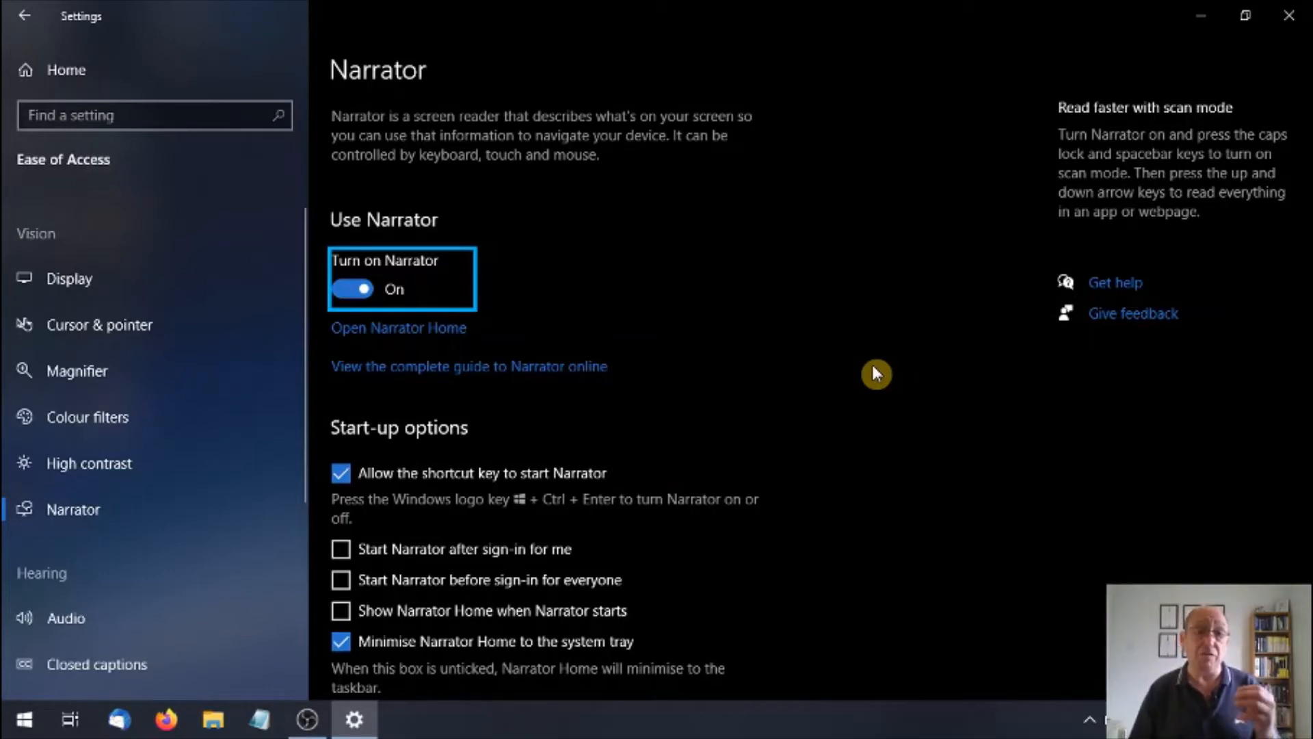
{"action": "mouse_move", "coordinate": [858, 360]}
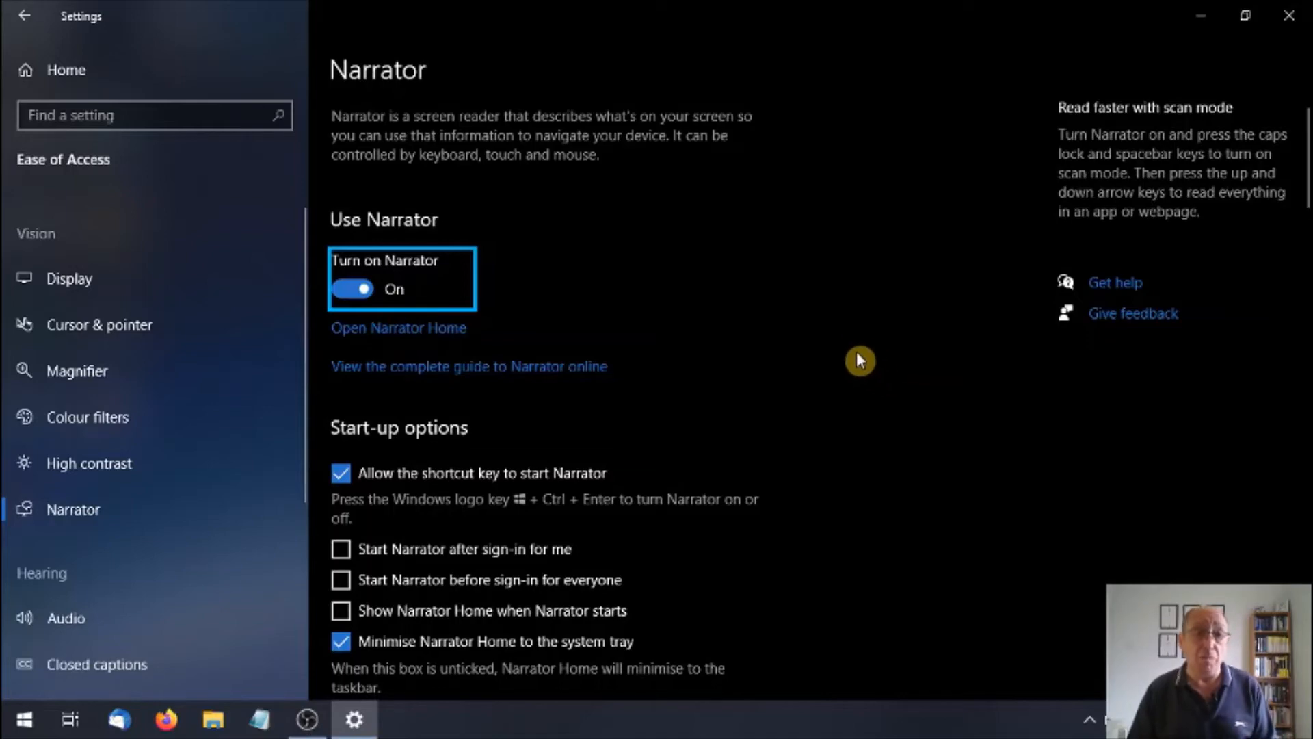
{"action": "mouse_move", "coordinate": [423, 333]}
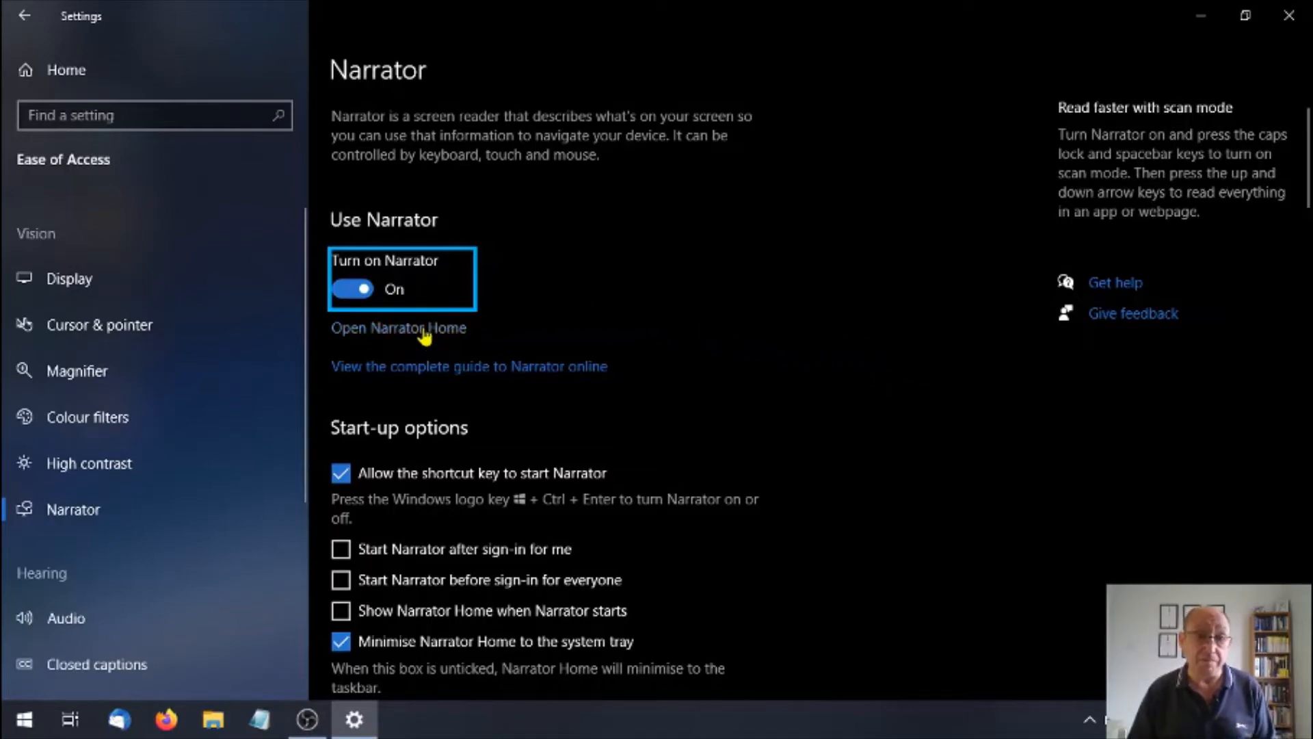
Open the Narrator Home welcome window and tab through its sections.
{"action": "left_click", "coordinate": [398, 328]}
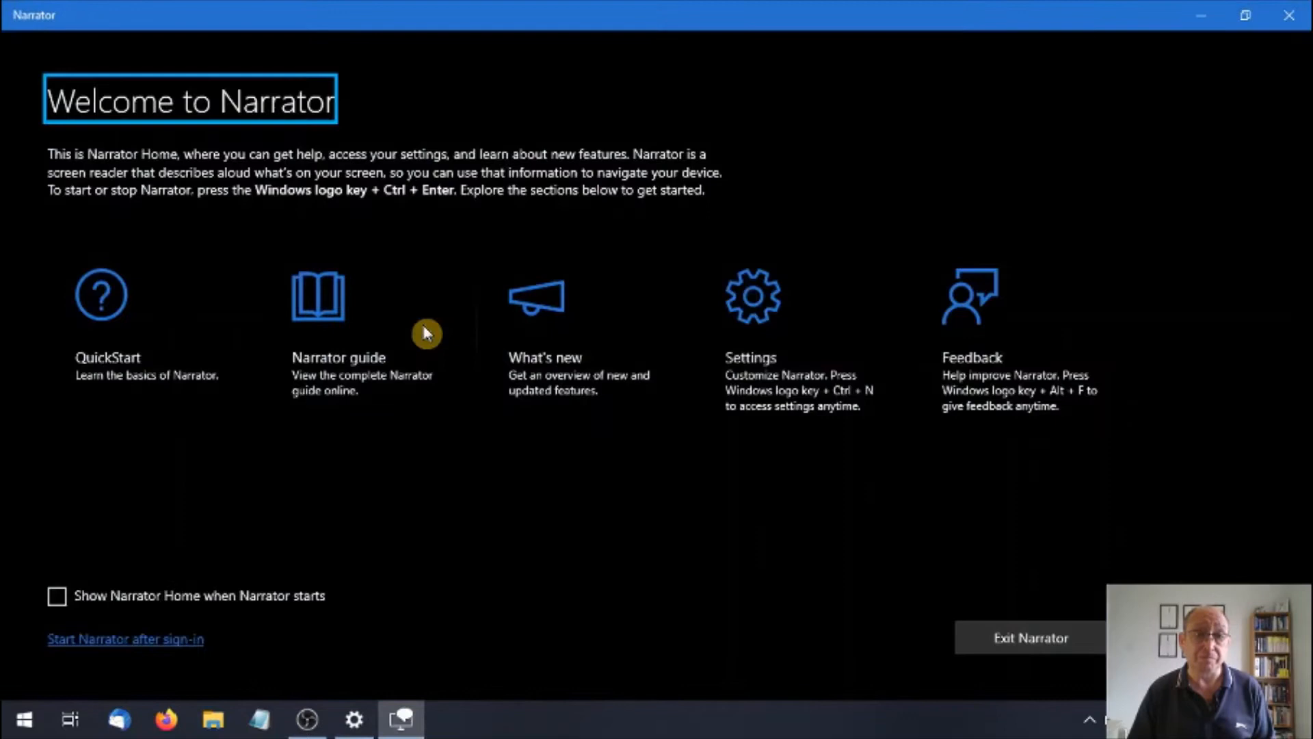
{"action": "mouse_move", "coordinate": [535, 542]}
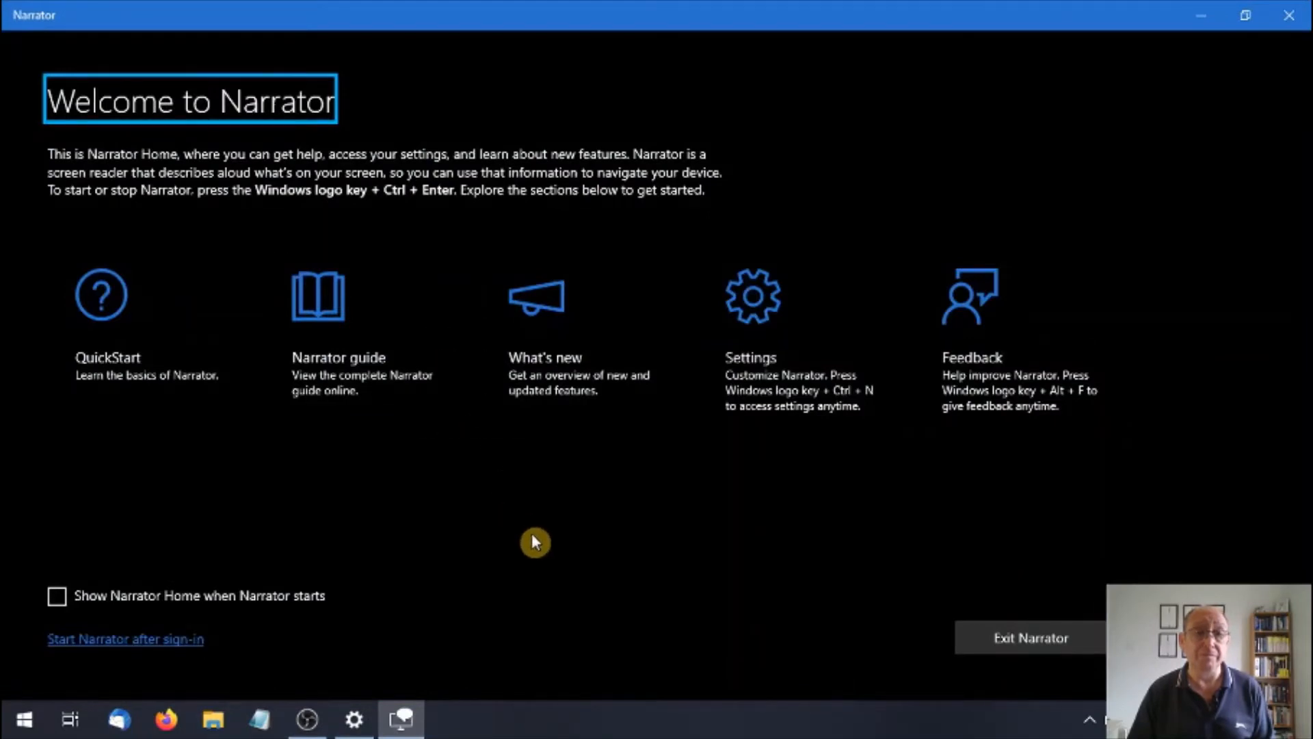
{"action": "key", "text": "Tab"}
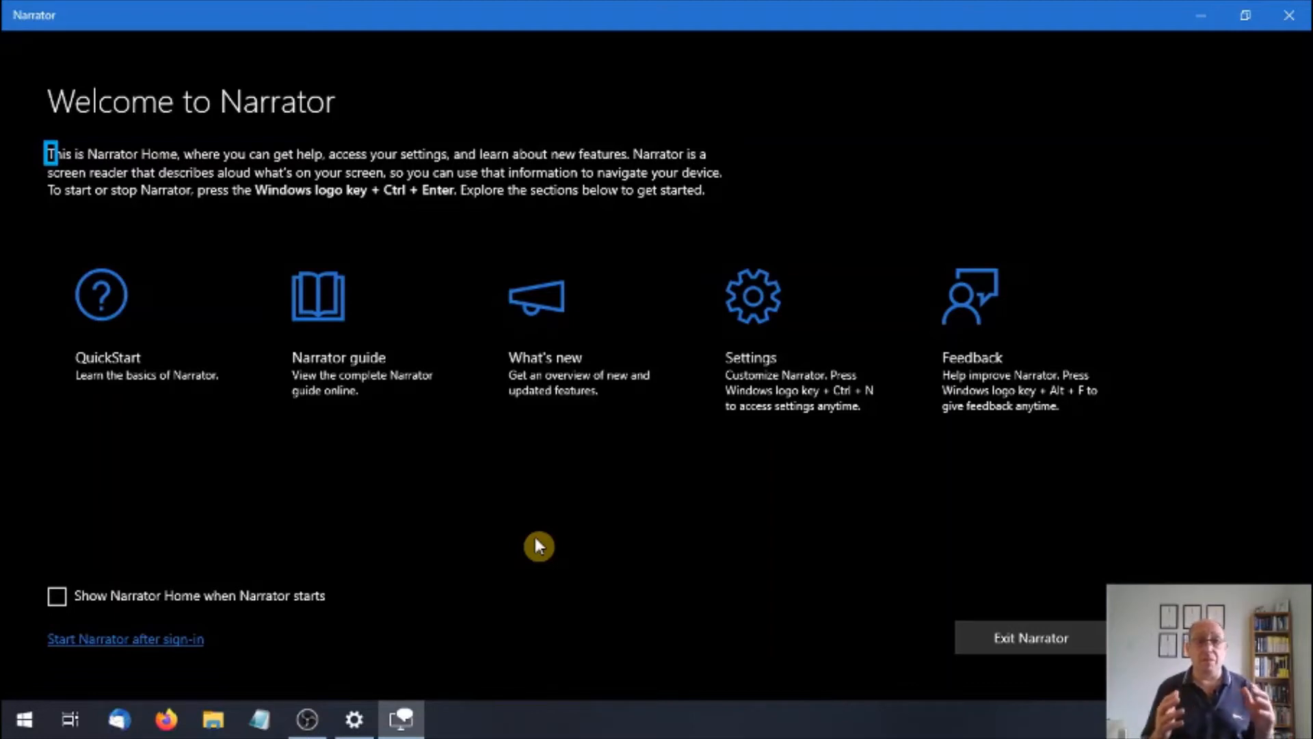
{"action": "mouse_move", "coordinate": [511, 553]}
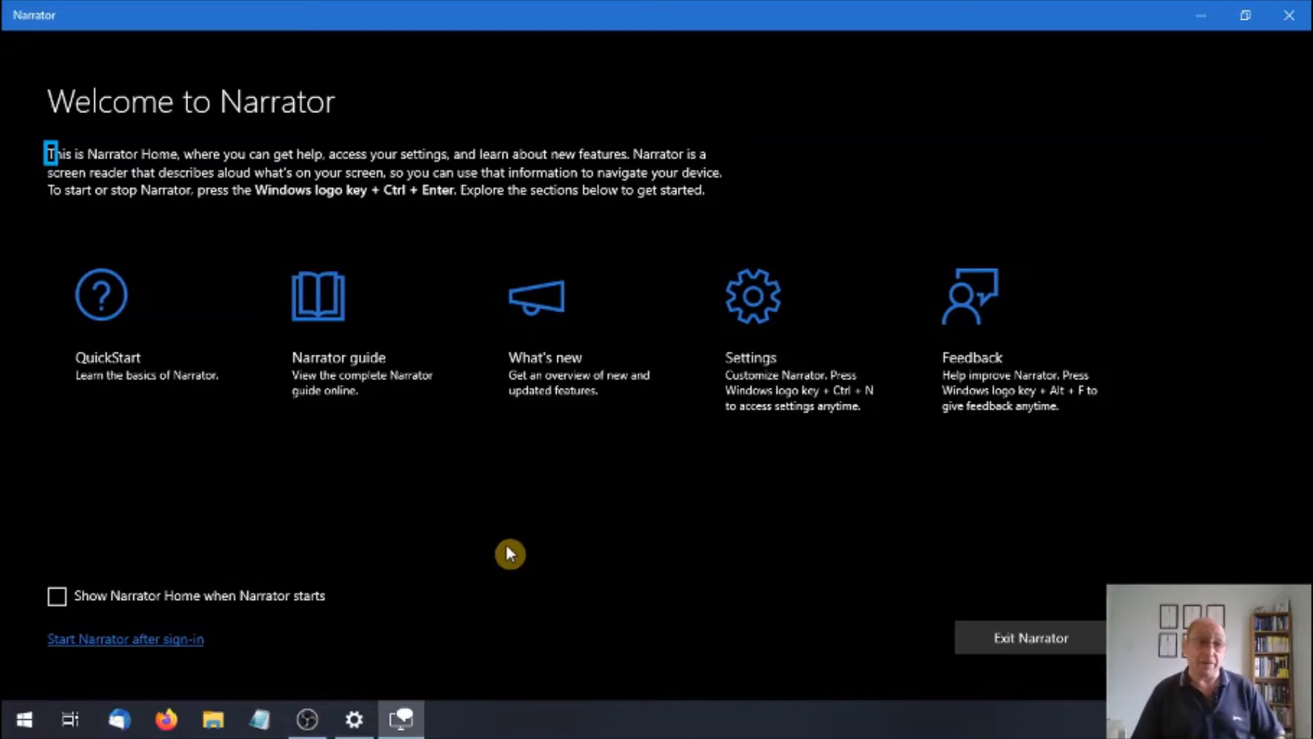
{"action": "mouse_move", "coordinate": [117, 332]}
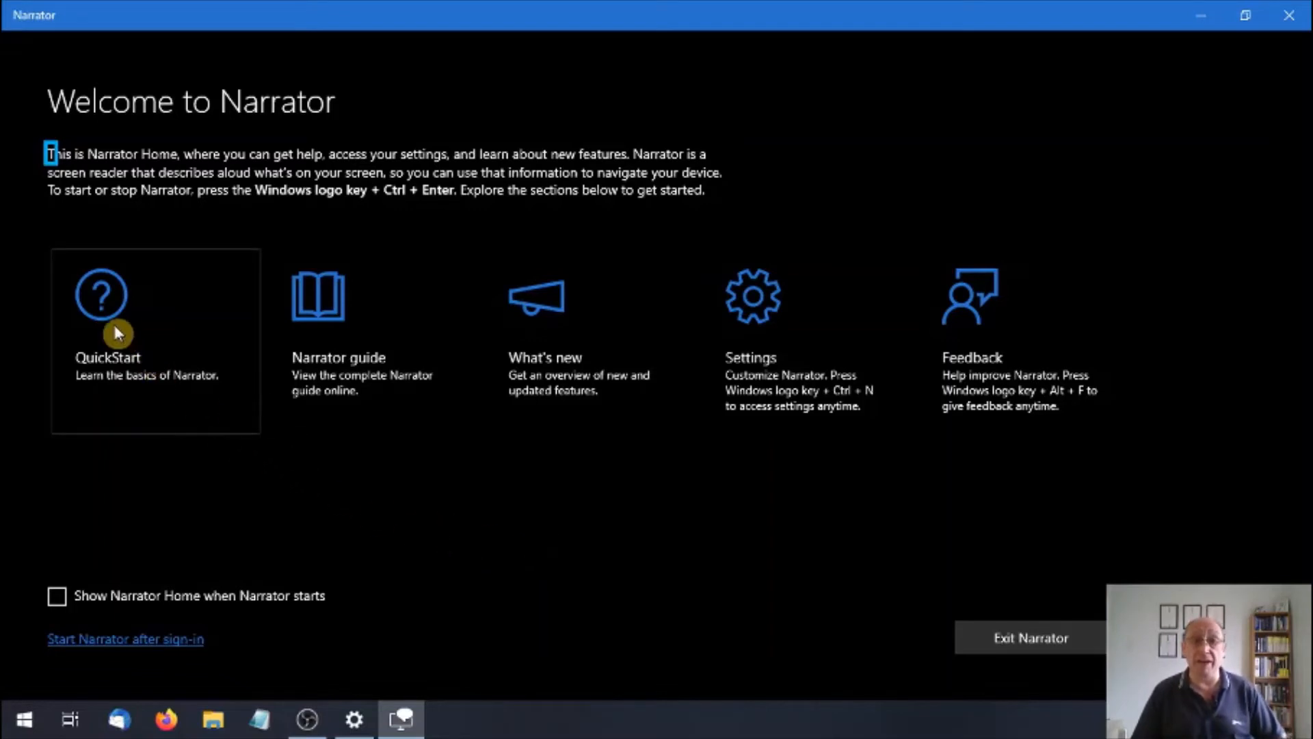
{"action": "mouse_move", "coordinate": [373, 385]}
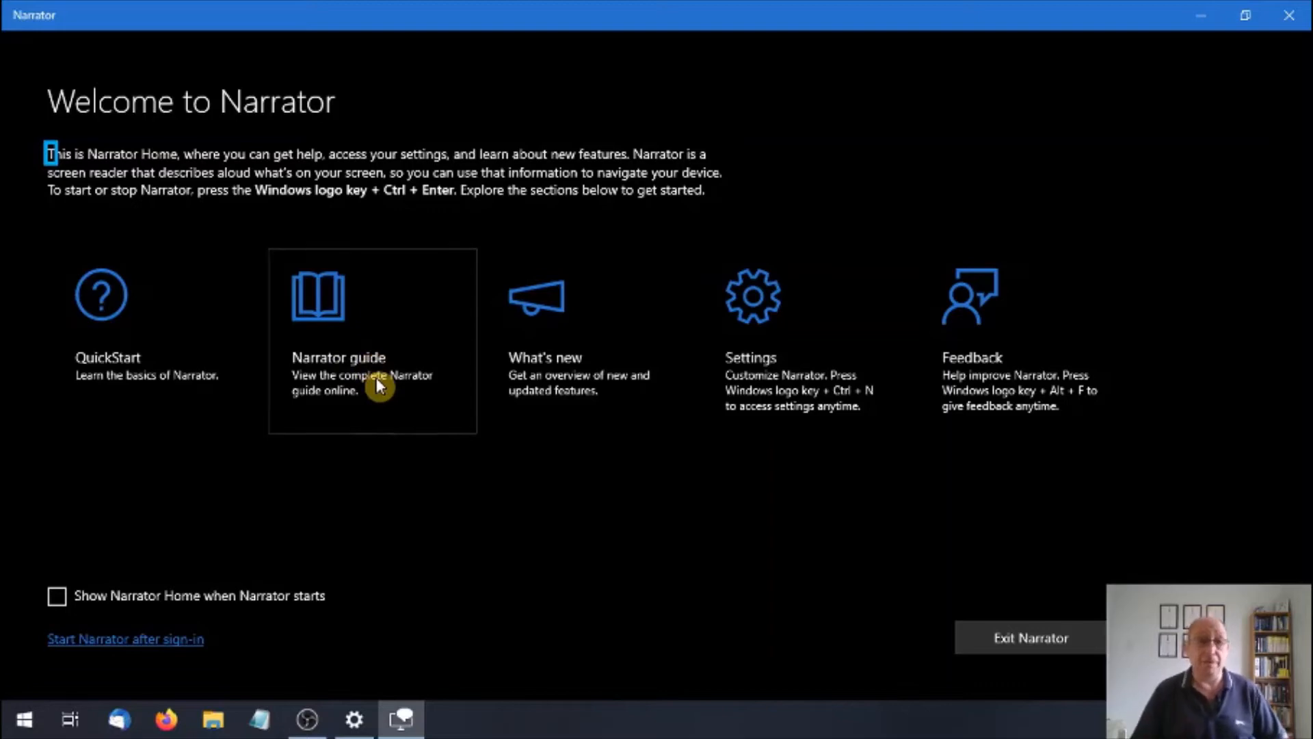
{"action": "mouse_move", "coordinate": [526, 381]}
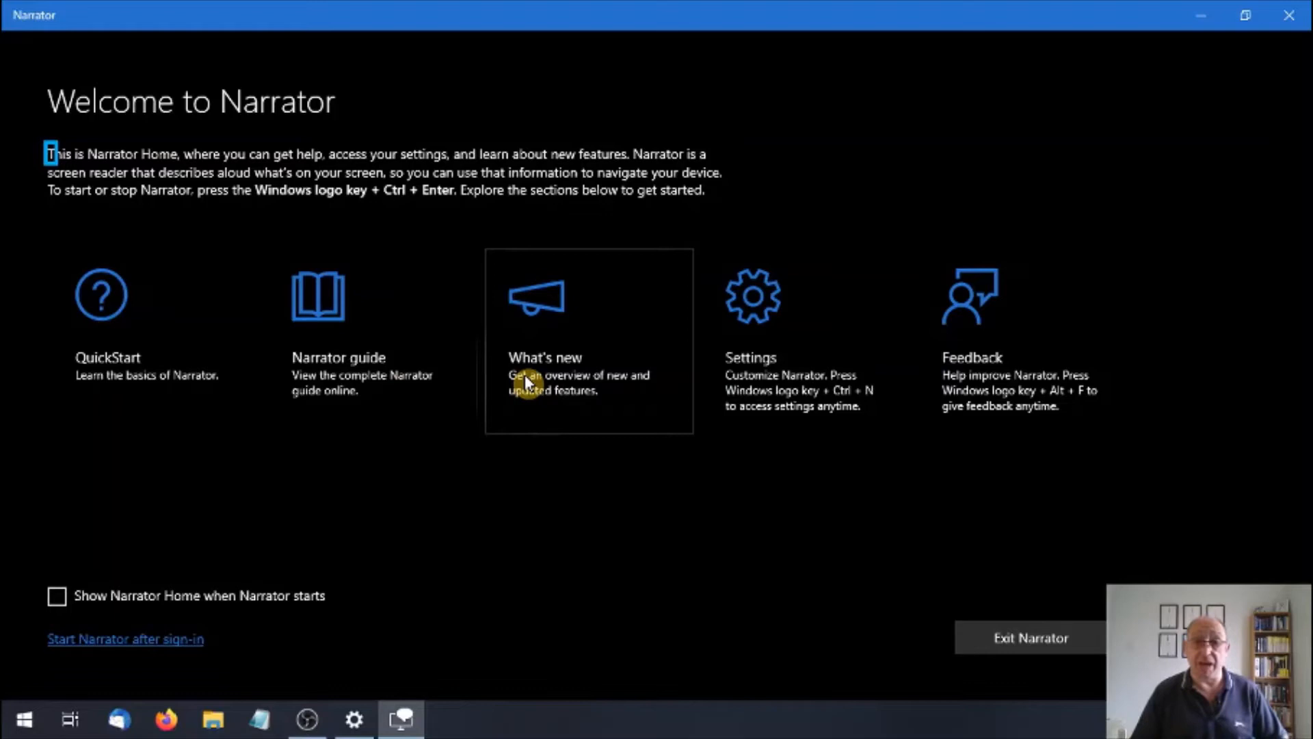
{"action": "mouse_move", "coordinate": [771, 391]}
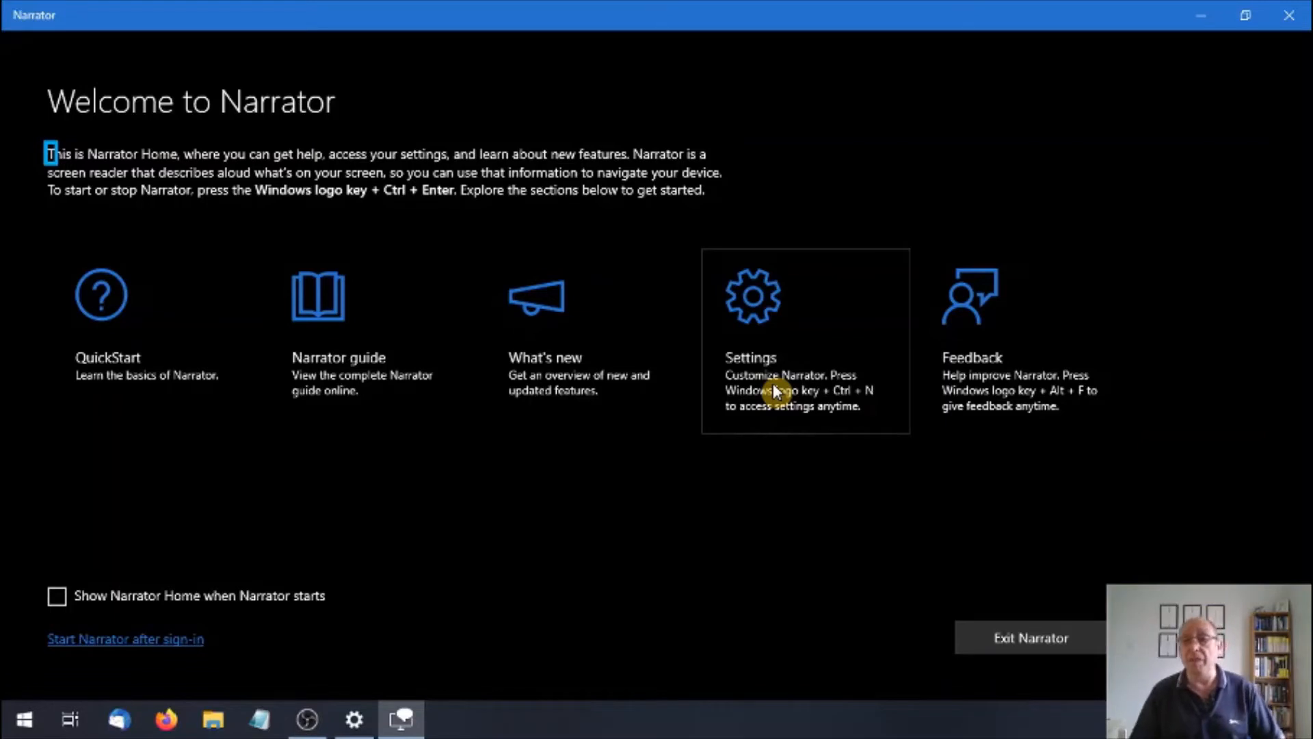
{"action": "mouse_move", "coordinate": [1005, 377]}
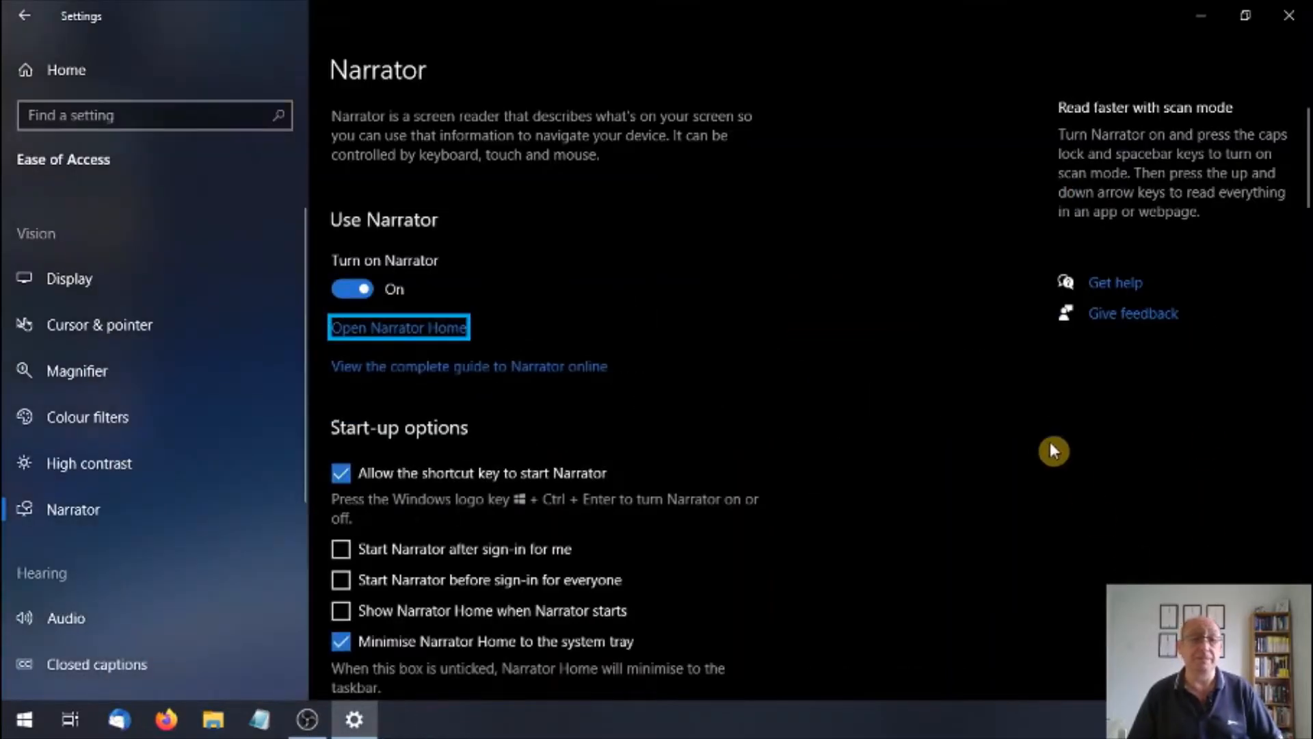
{"action": "mouse_move", "coordinate": [741, 391]}
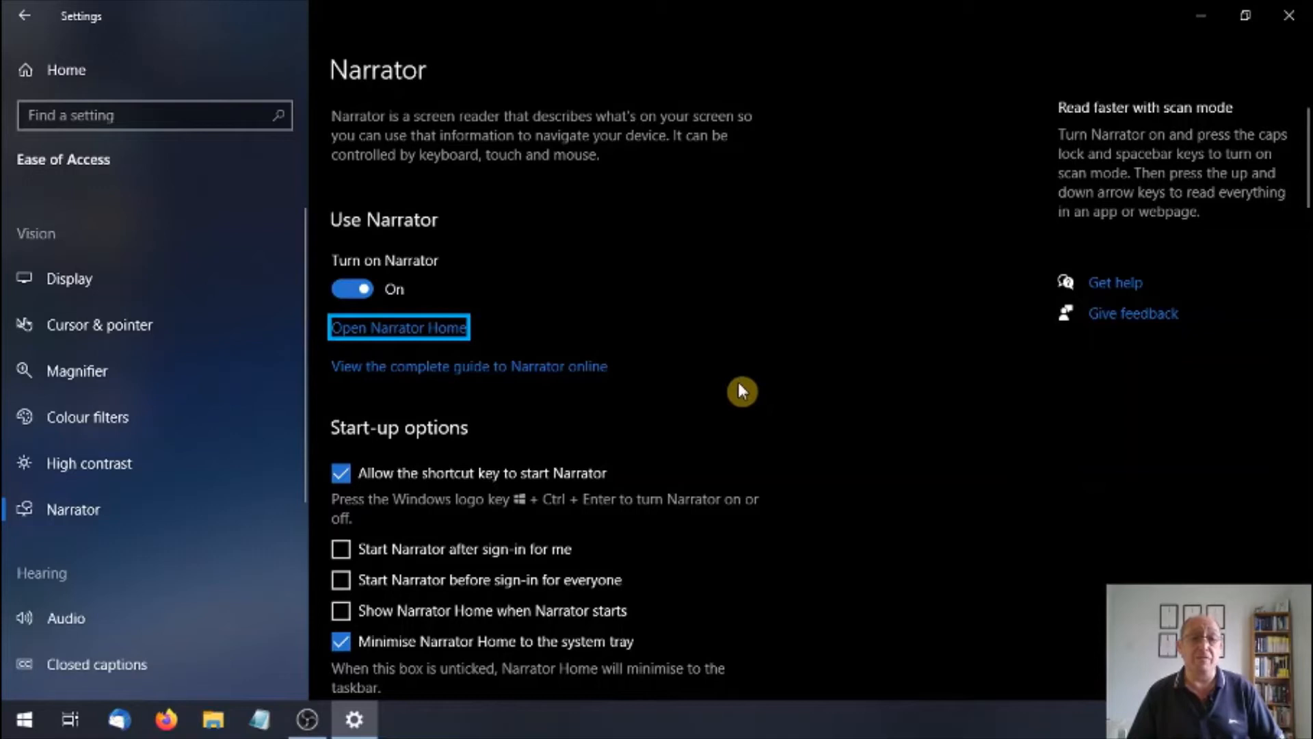
{"action": "mouse_move", "coordinate": [595, 378]}
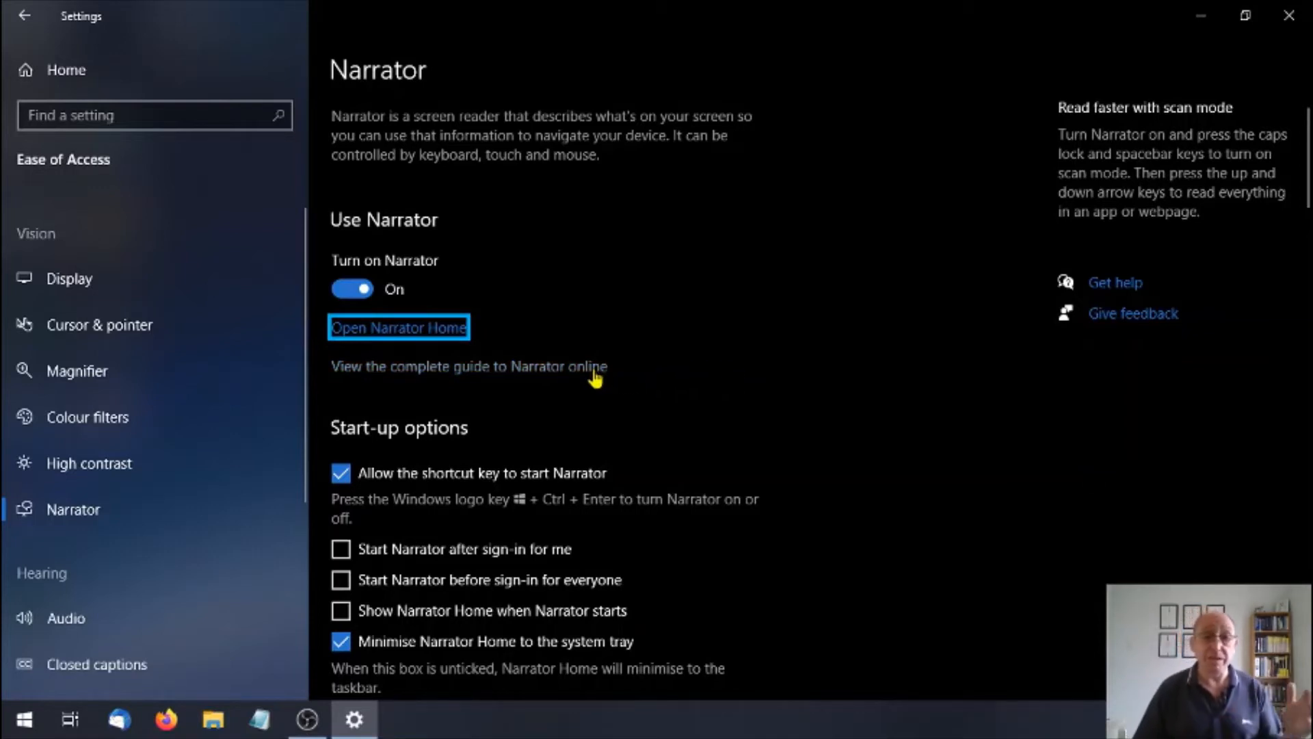
{"action": "mouse_move", "coordinate": [880, 444]}
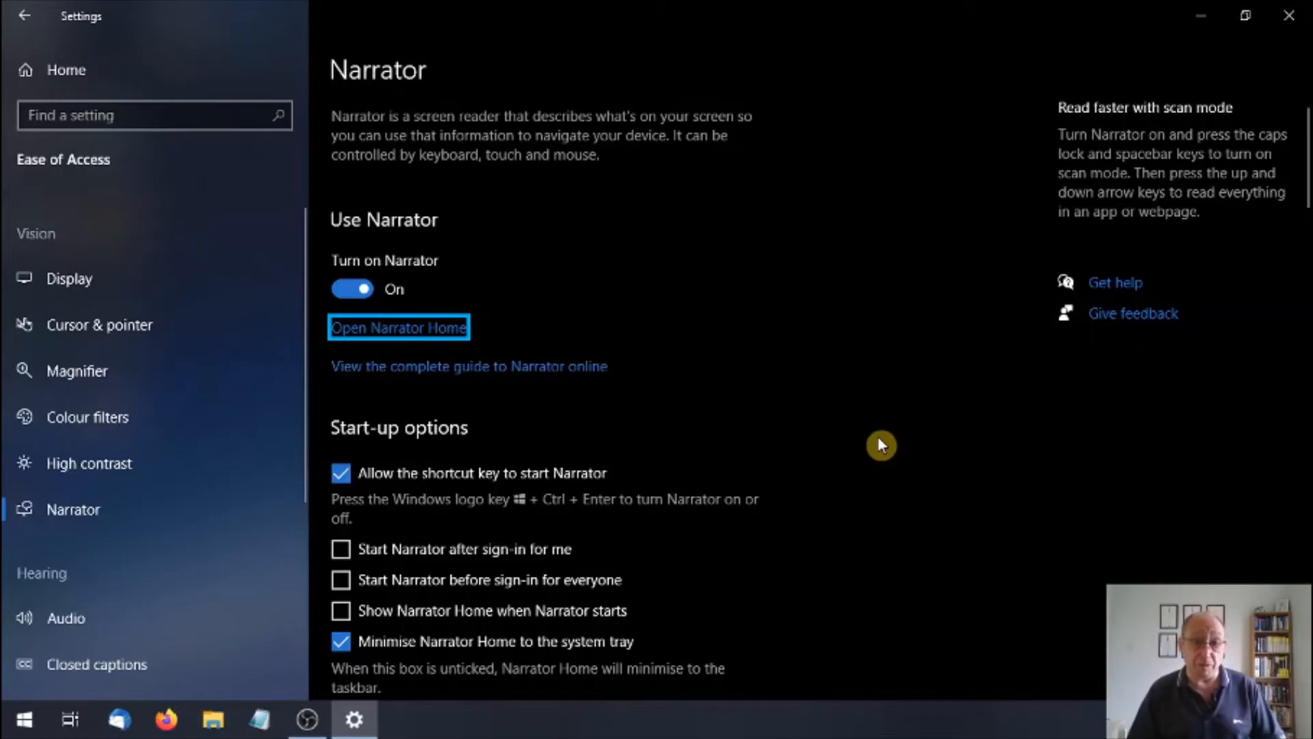
Switch the 'Turn on Narrator' toggle back to Off.
{"action": "scroll", "scroll_direction": "down", "scroll_amount": 3}
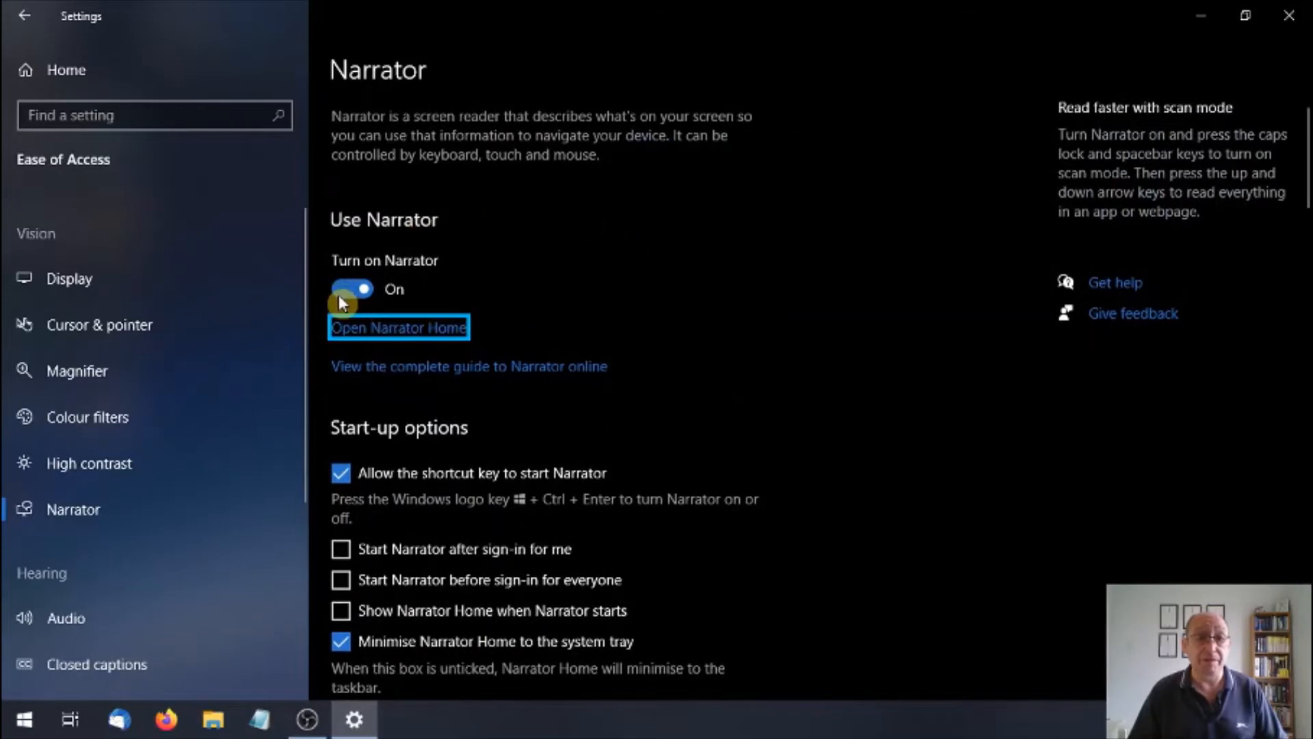
{"action": "left_click", "coordinate": [351, 288]}
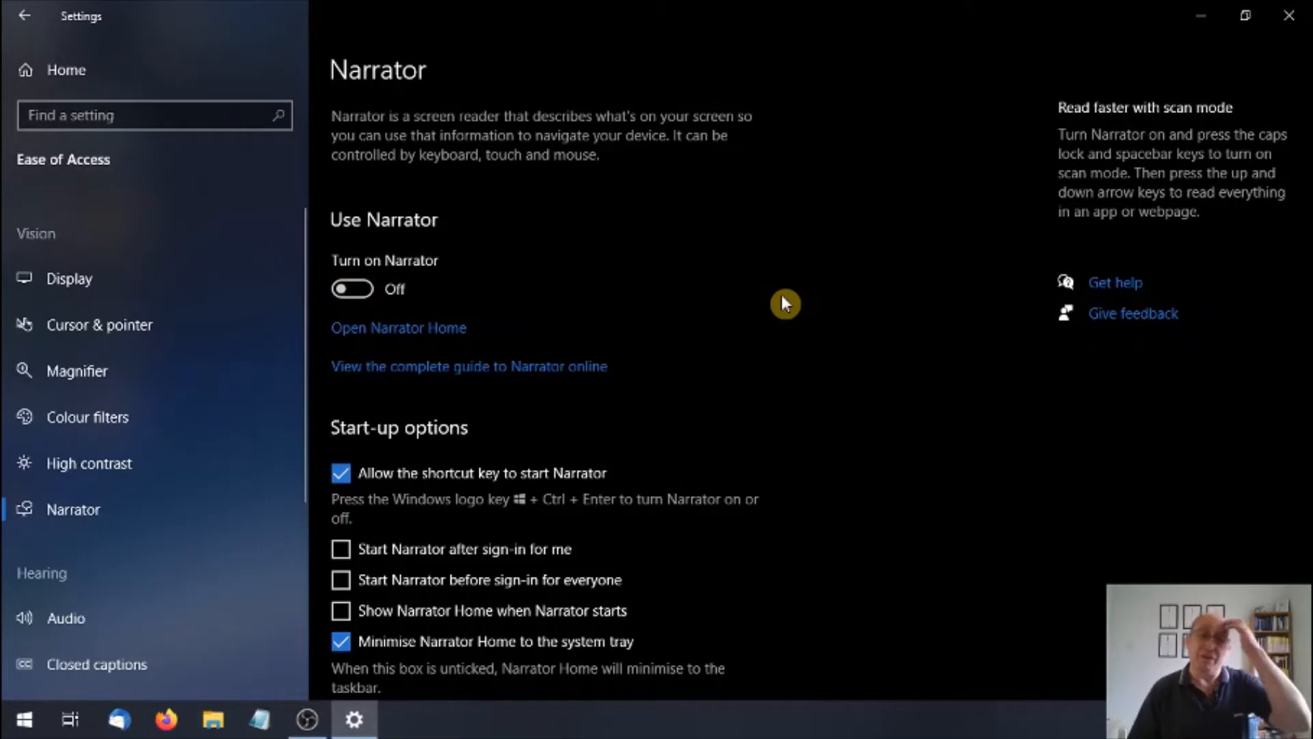
{"action": "mouse_move", "coordinate": [817, 322]}
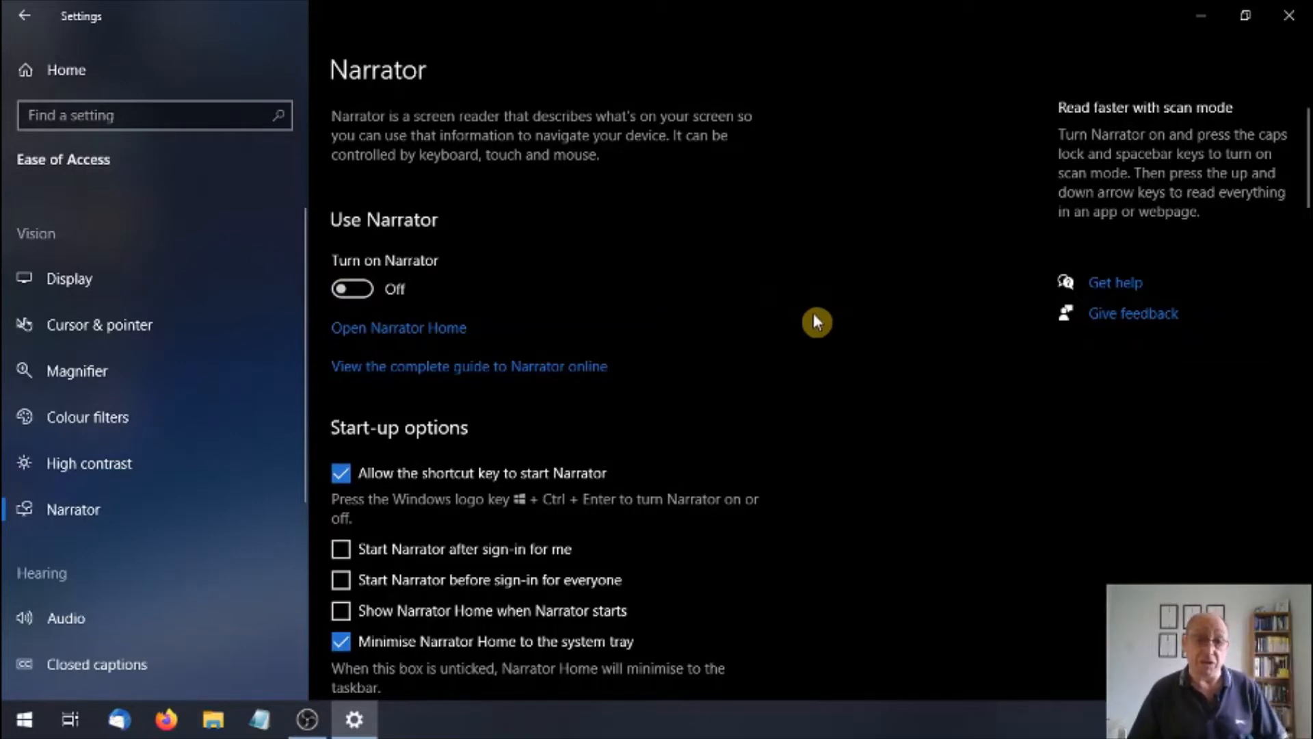
{"action": "scroll", "scroll_direction": "down", "scroll_amount": 3}
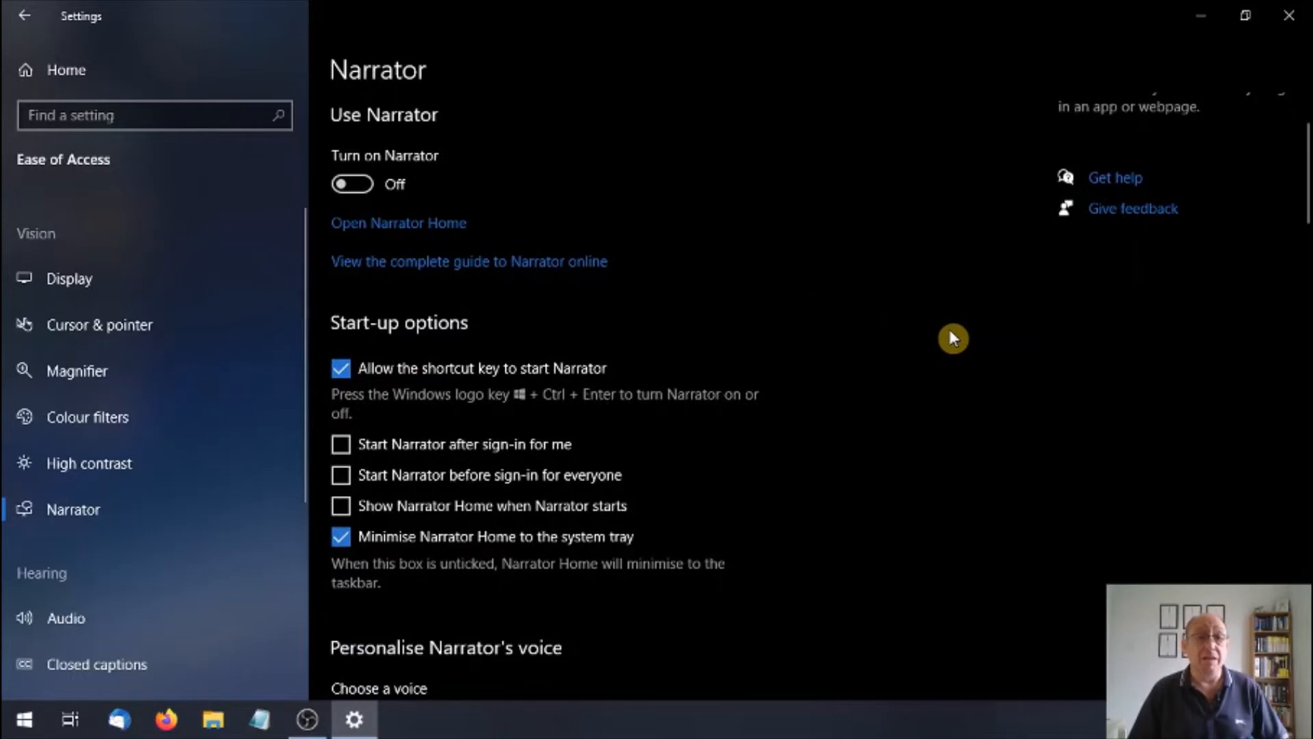
{"action": "scroll", "scroll_direction": "down", "scroll_amount": 3}
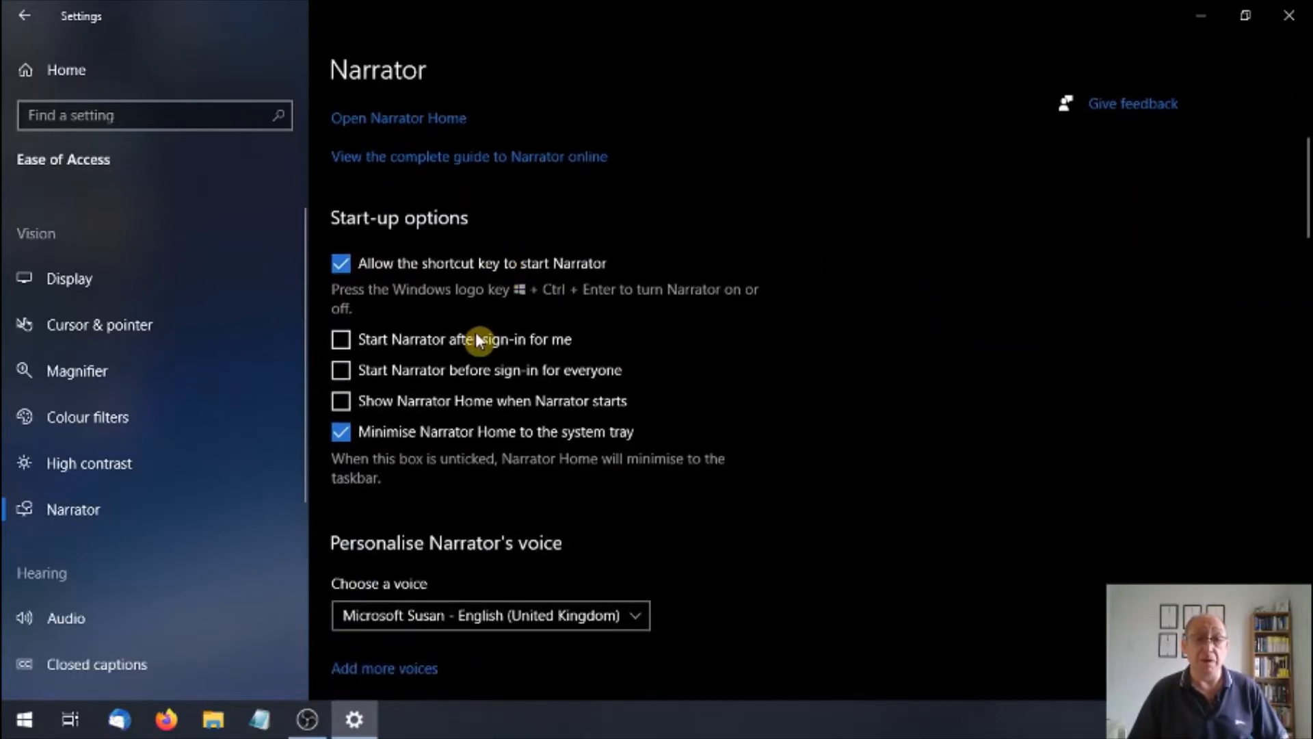
{"action": "mouse_move", "coordinate": [559, 344]}
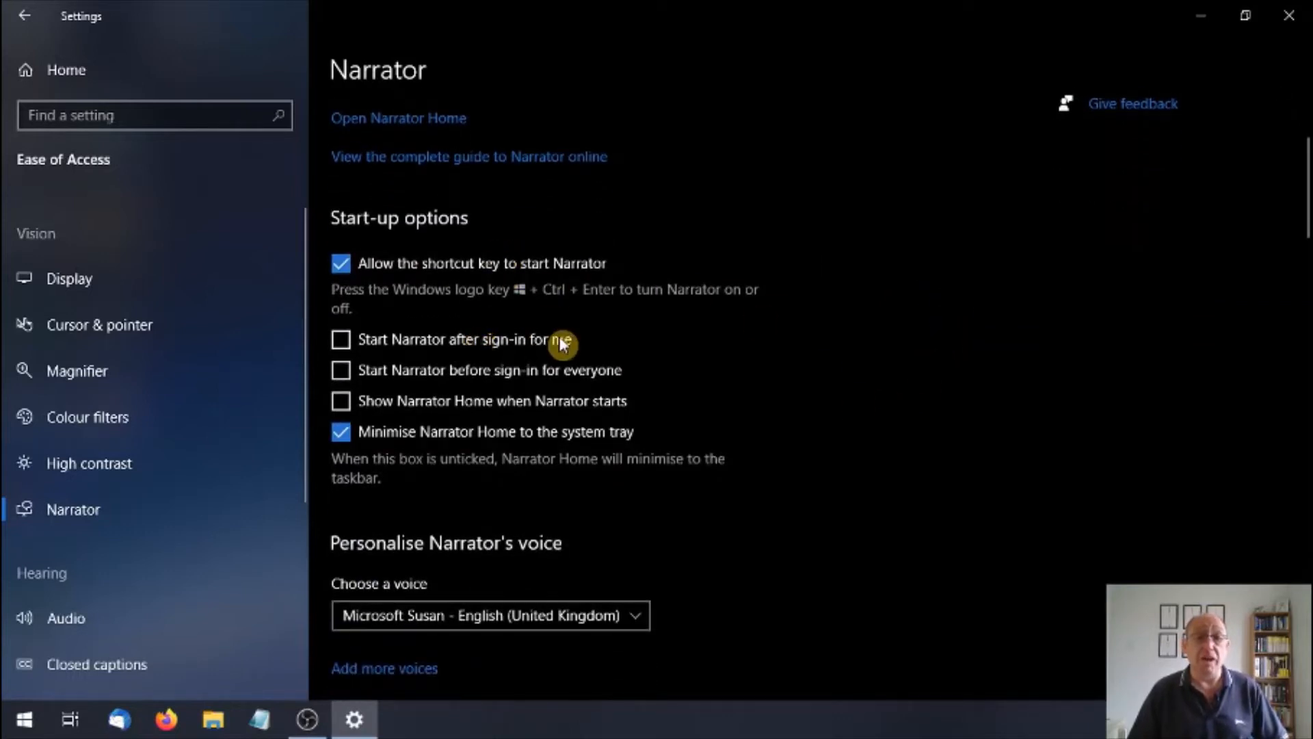
{"action": "mouse_move", "coordinate": [799, 336]}
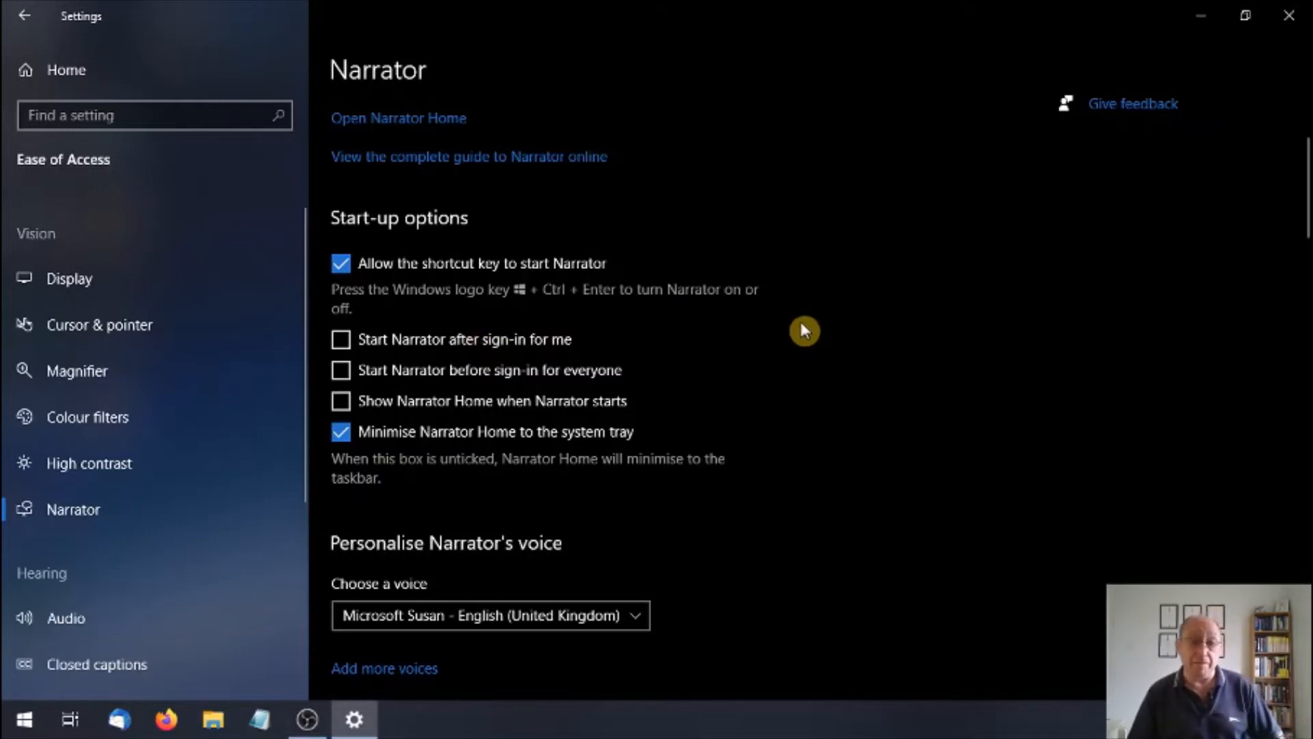
{"action": "mouse_move", "coordinate": [839, 329]}
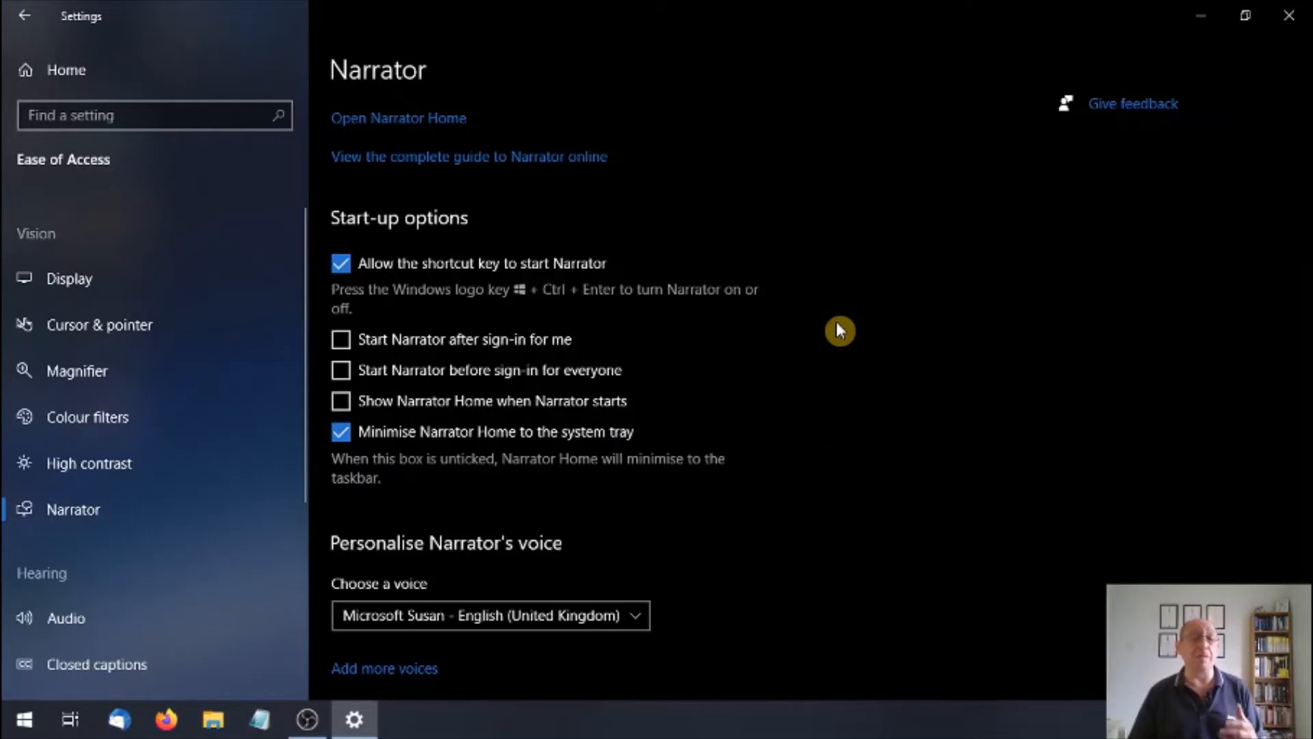
{"action": "mouse_move", "coordinate": [509, 309]}
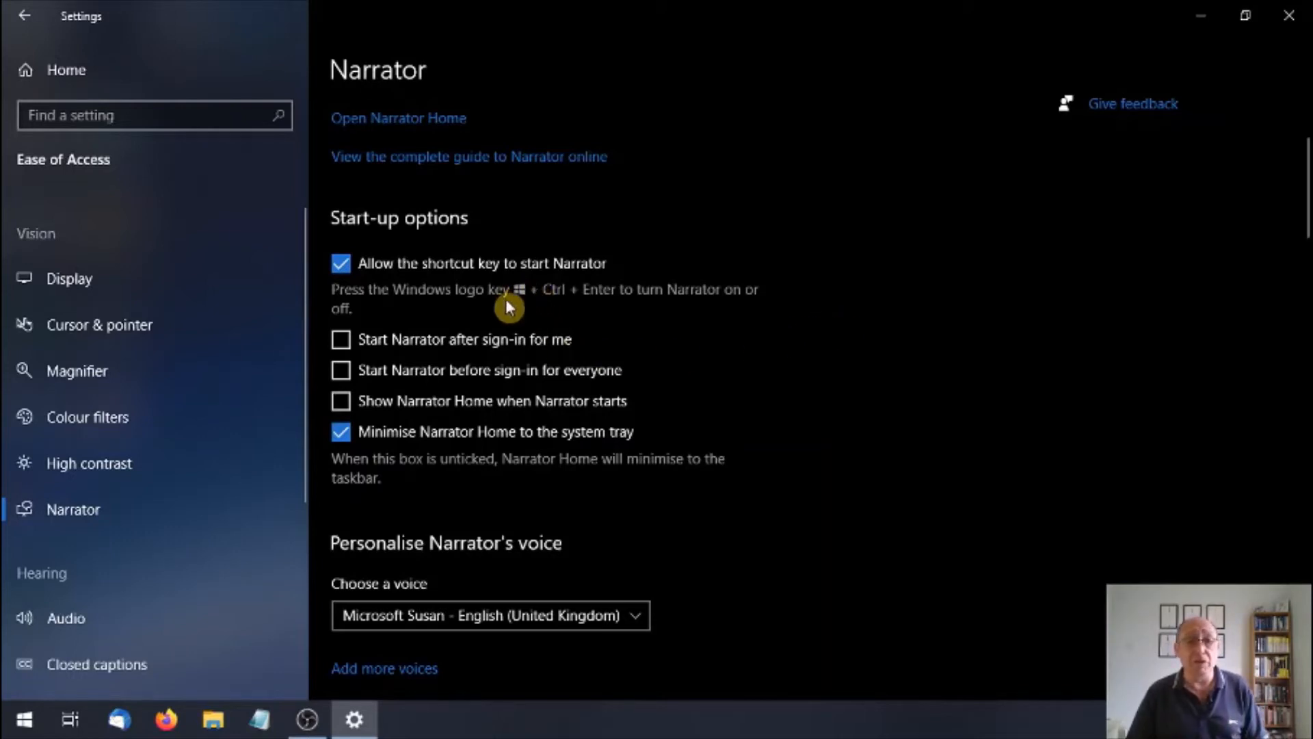
{"action": "mouse_move", "coordinate": [635, 311]}
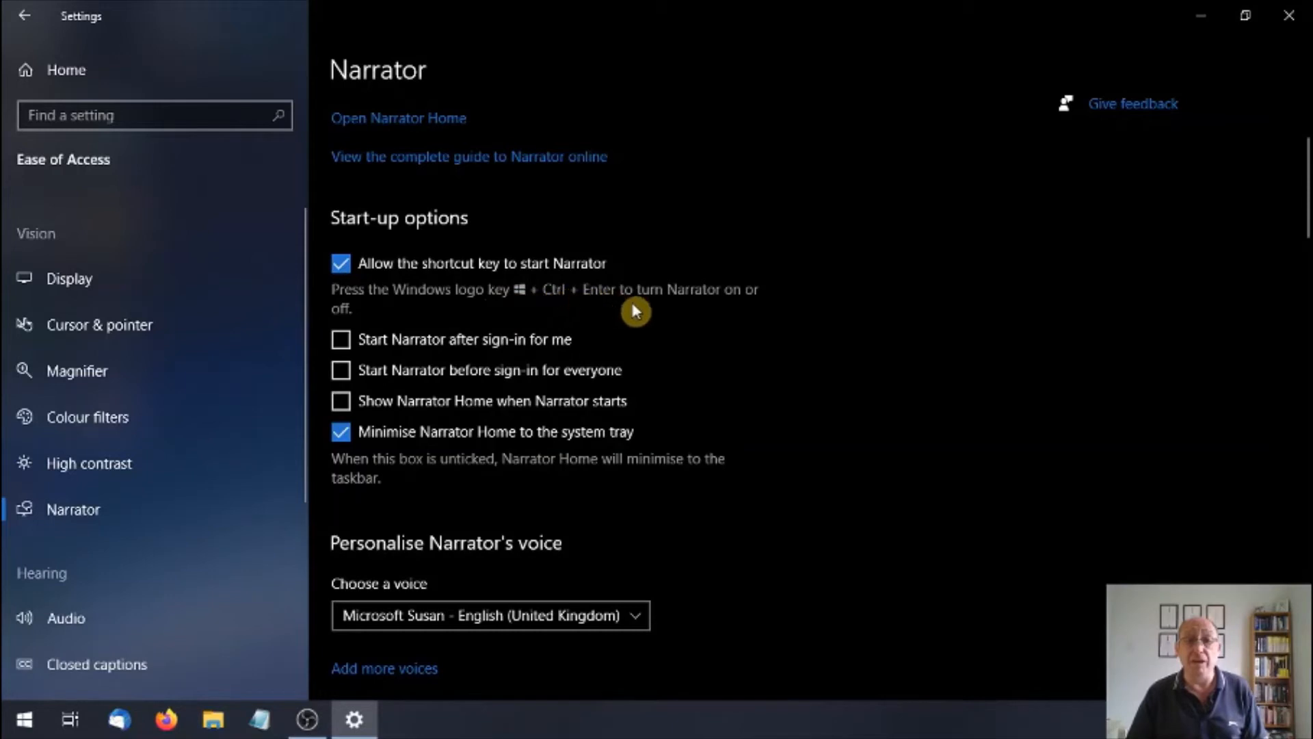
{"action": "mouse_move", "coordinate": [576, 309]}
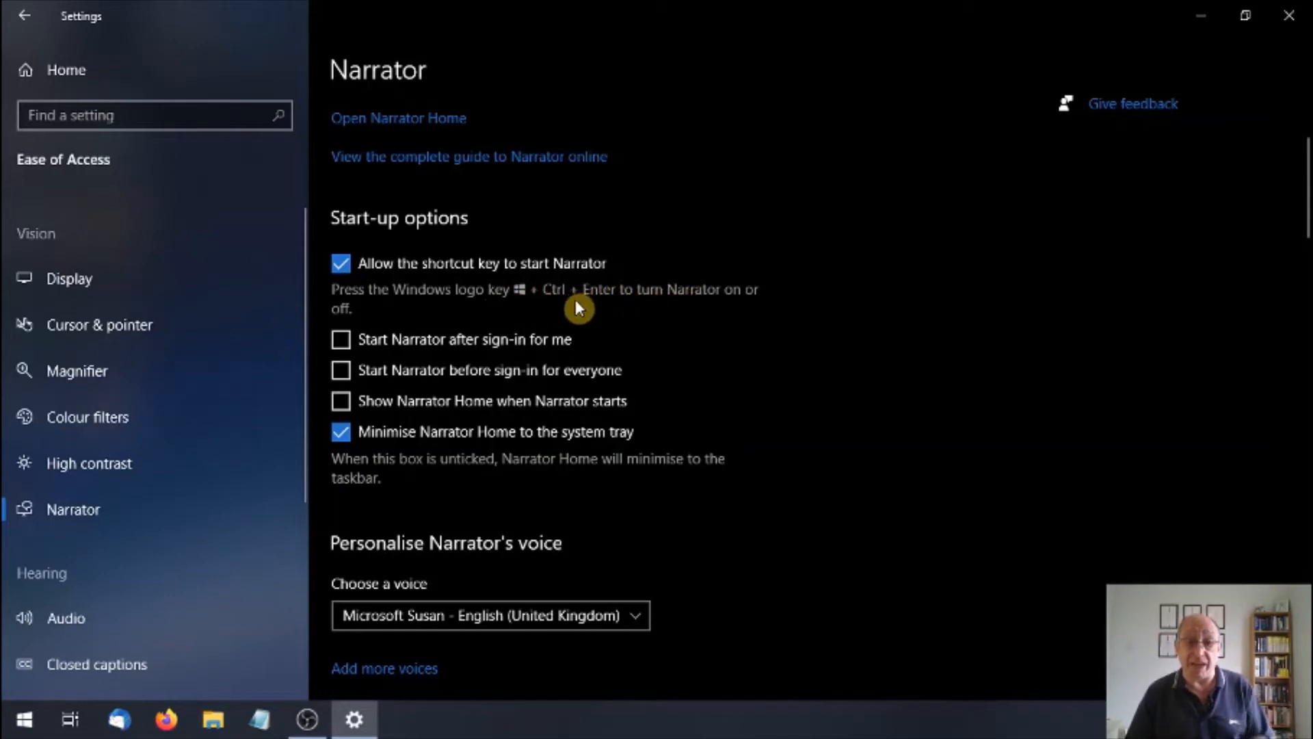
{"action": "mouse_move", "coordinate": [773, 371]}
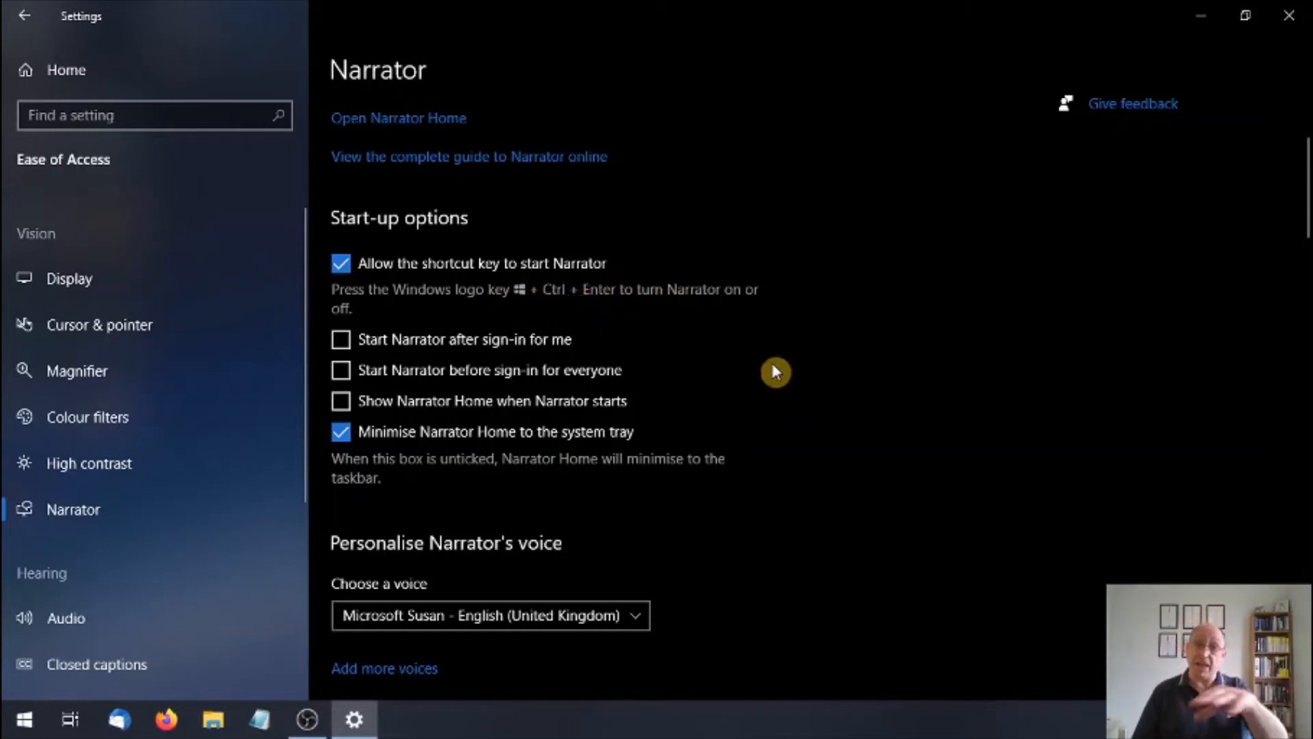
{"action": "scroll", "scroll_direction": "down", "scroll_amount": 3}
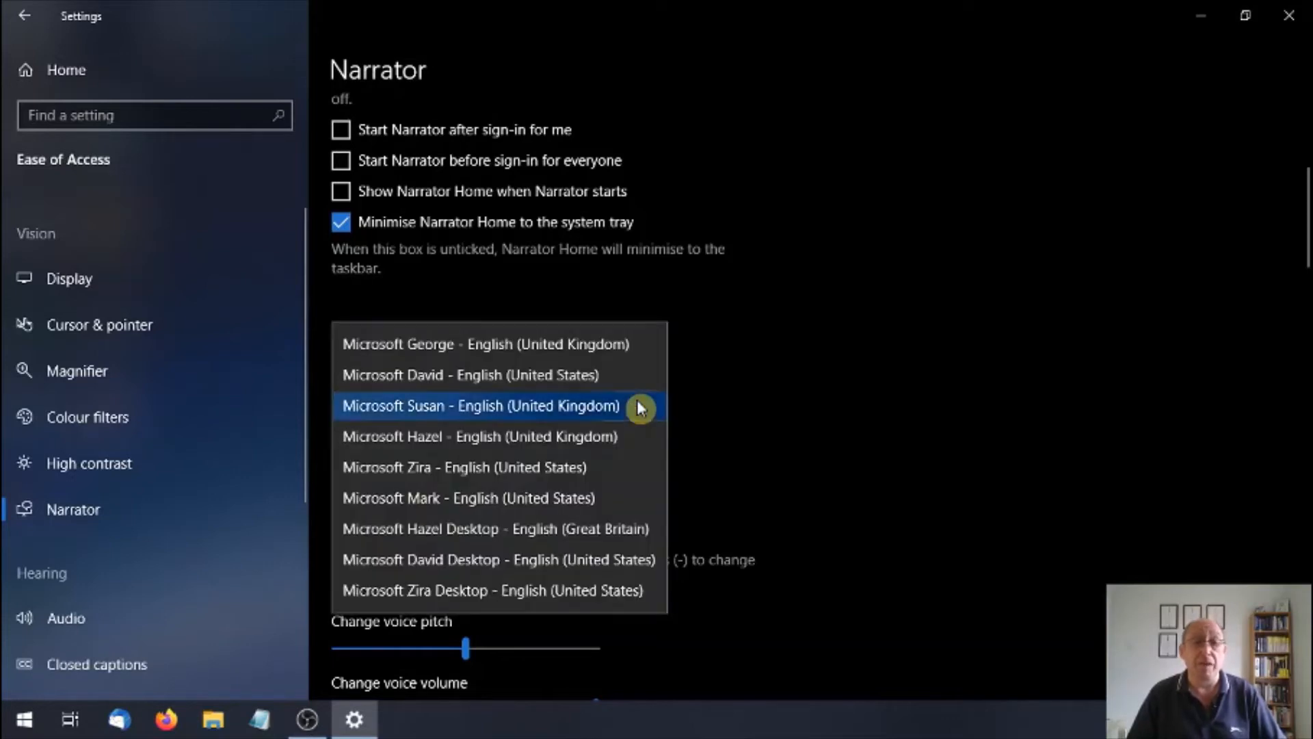
{"action": "mouse_move", "coordinate": [552, 351]}
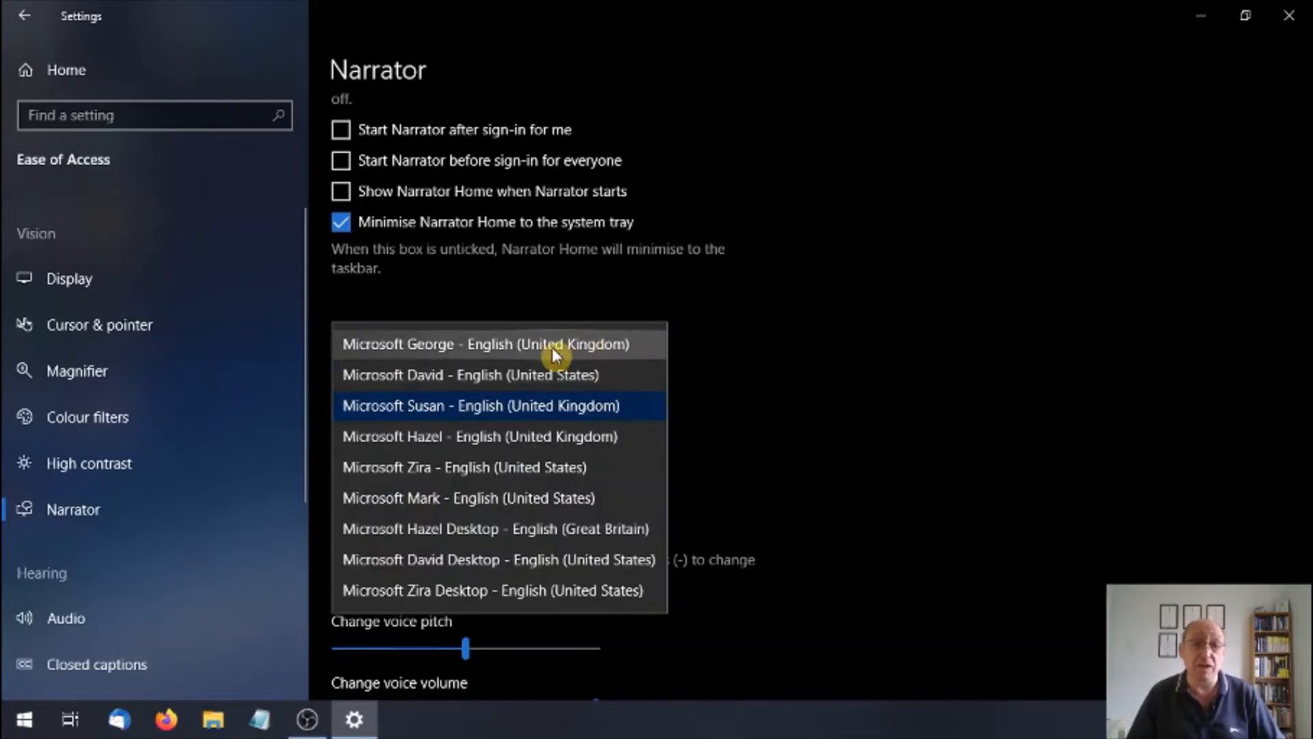
{"action": "mouse_move", "coordinate": [574, 374]}
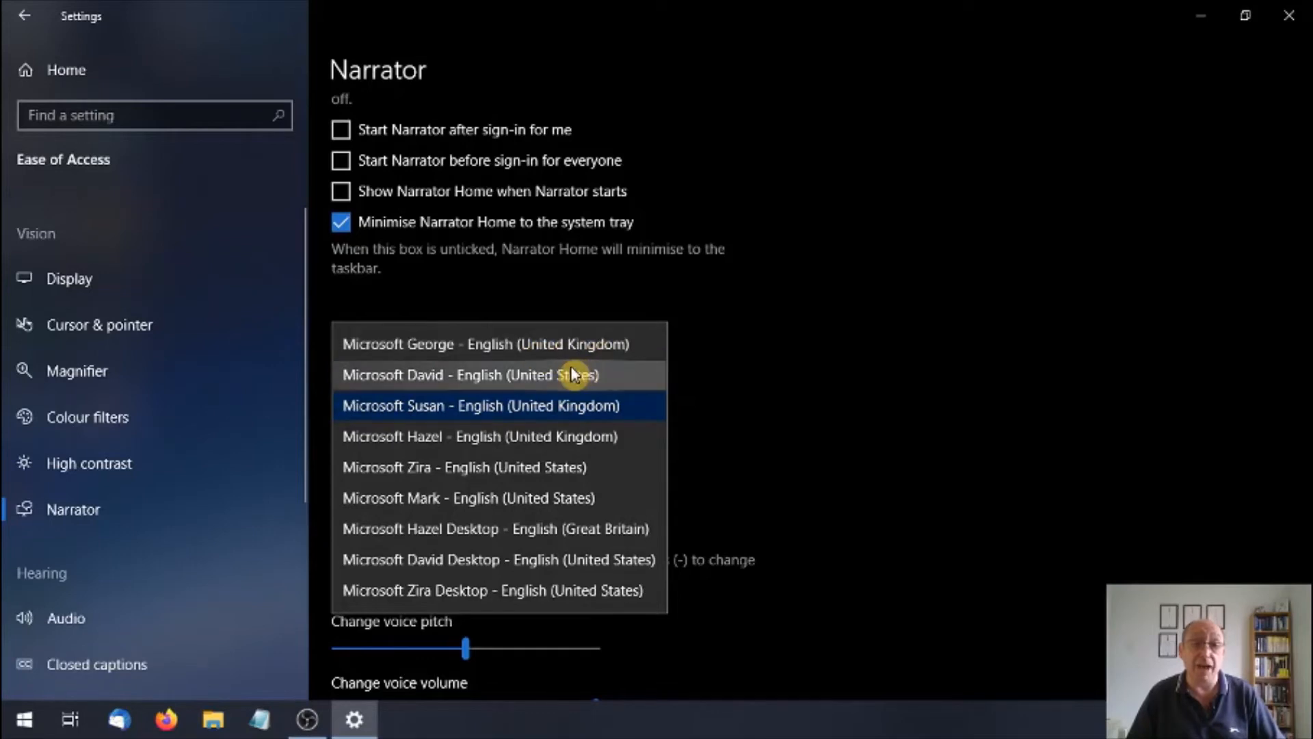
{"action": "mouse_move", "coordinate": [752, 396]}
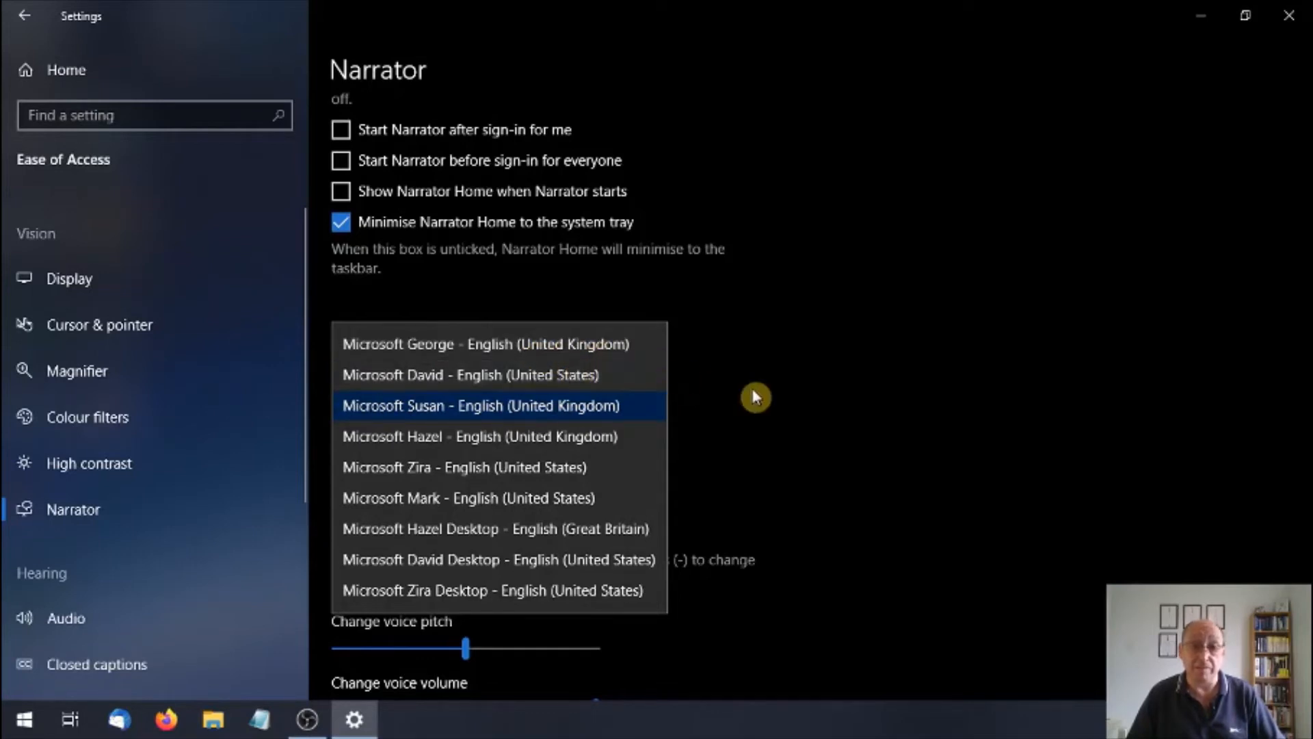
Keep Microsoft Susan as the voice and scroll down to Manage voices.
{"action": "left_click", "coordinate": [480, 405]}
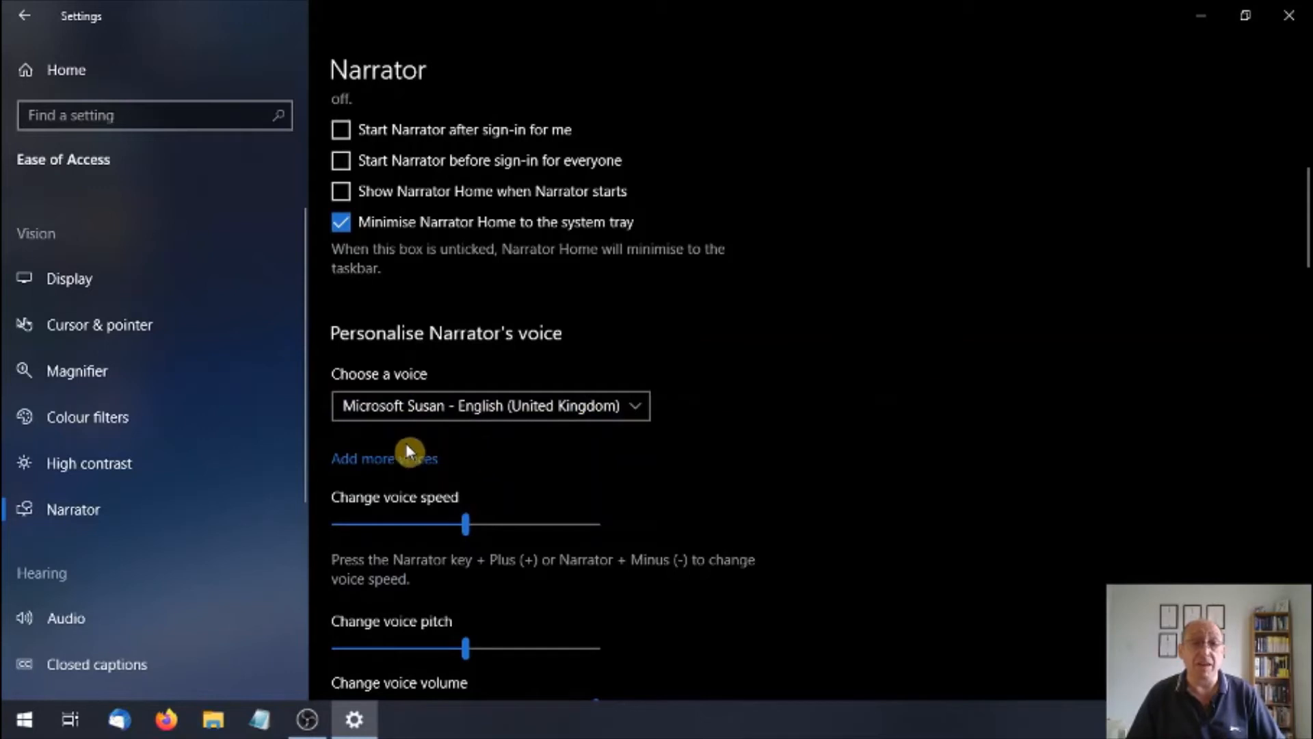
{"action": "mouse_move", "coordinate": [400, 460]}
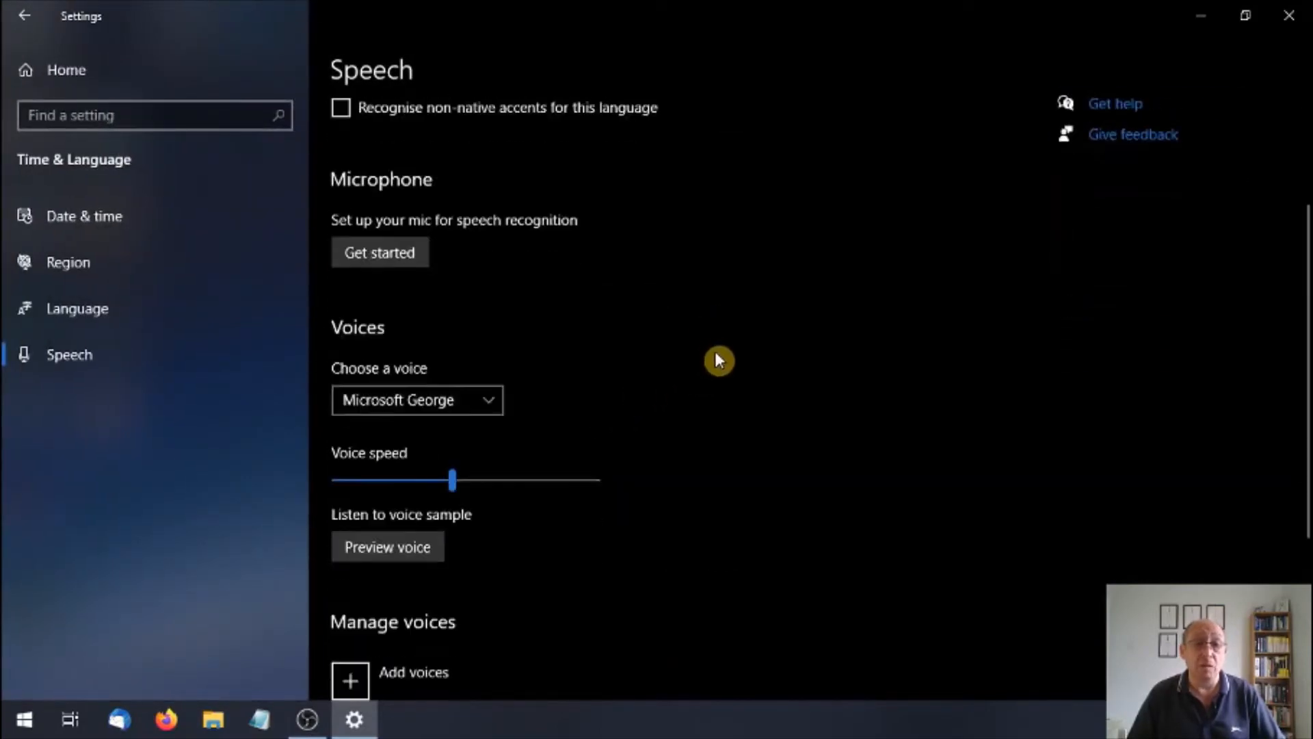
{"action": "scroll", "scroll_direction": "down", "scroll_amount": 3}
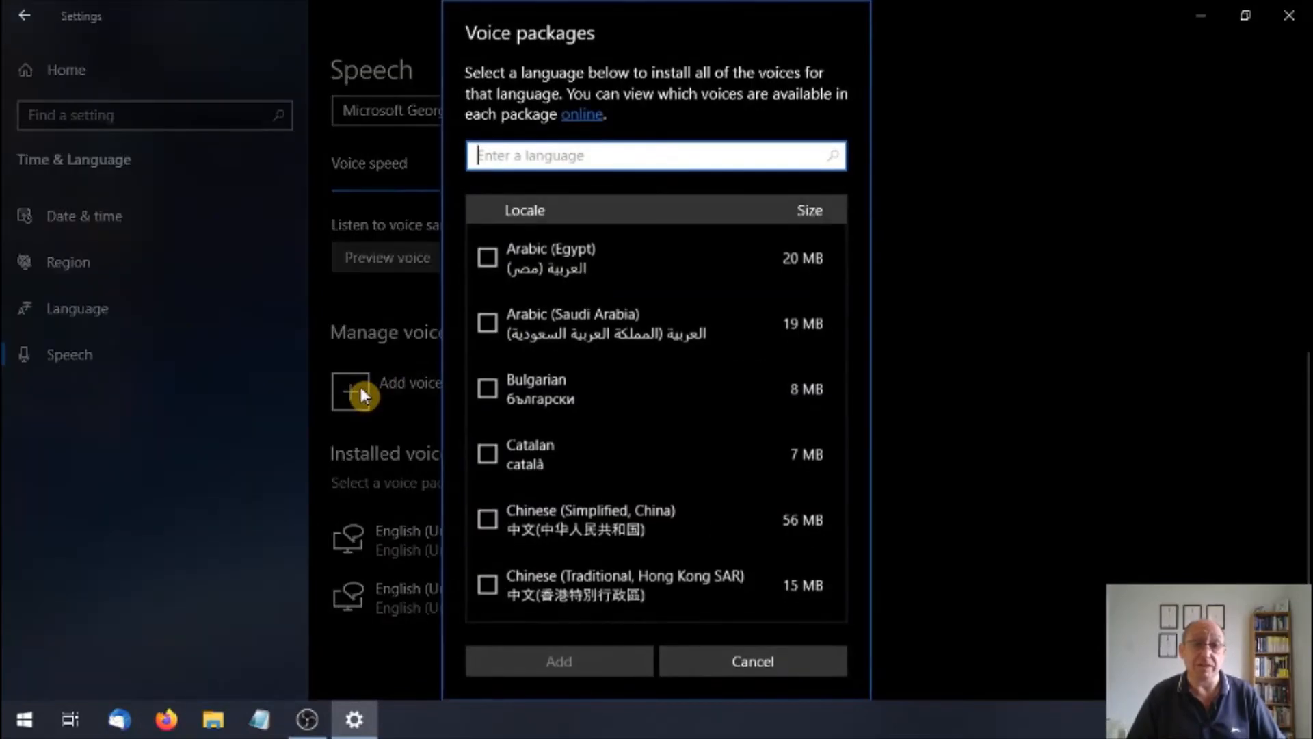
{"action": "mouse_move", "coordinate": [1172, 303]}
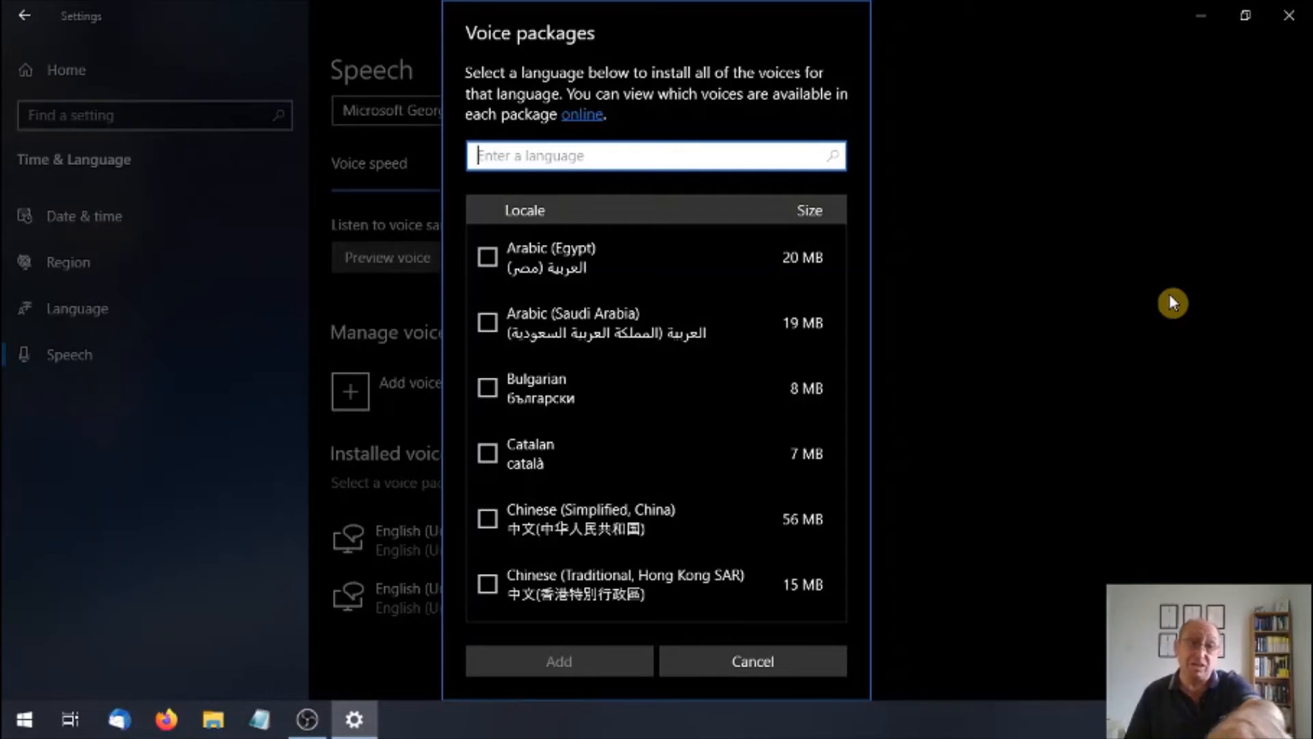
{"action": "mouse_move", "coordinate": [849, 394]}
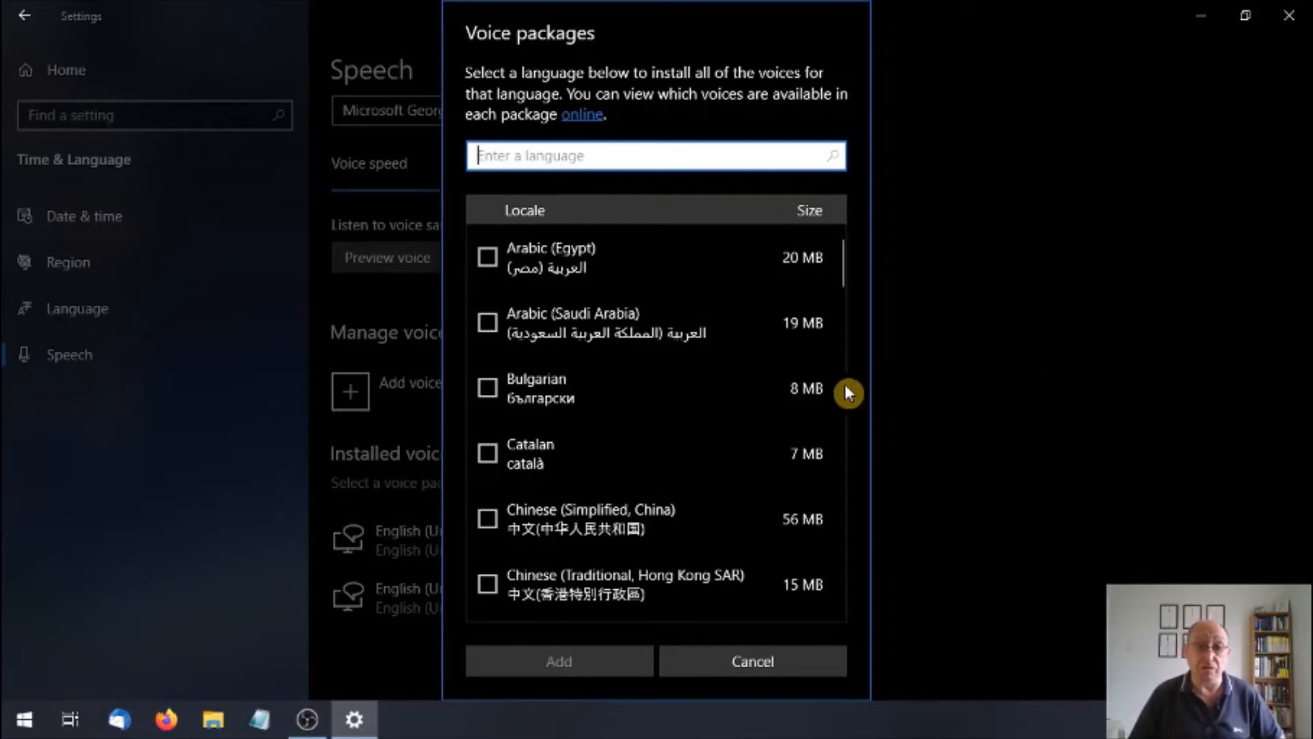
Browse the Voice packages list and cancel without adding a language.
{"action": "scroll", "scroll_direction": "down", "scroll_amount": 3}
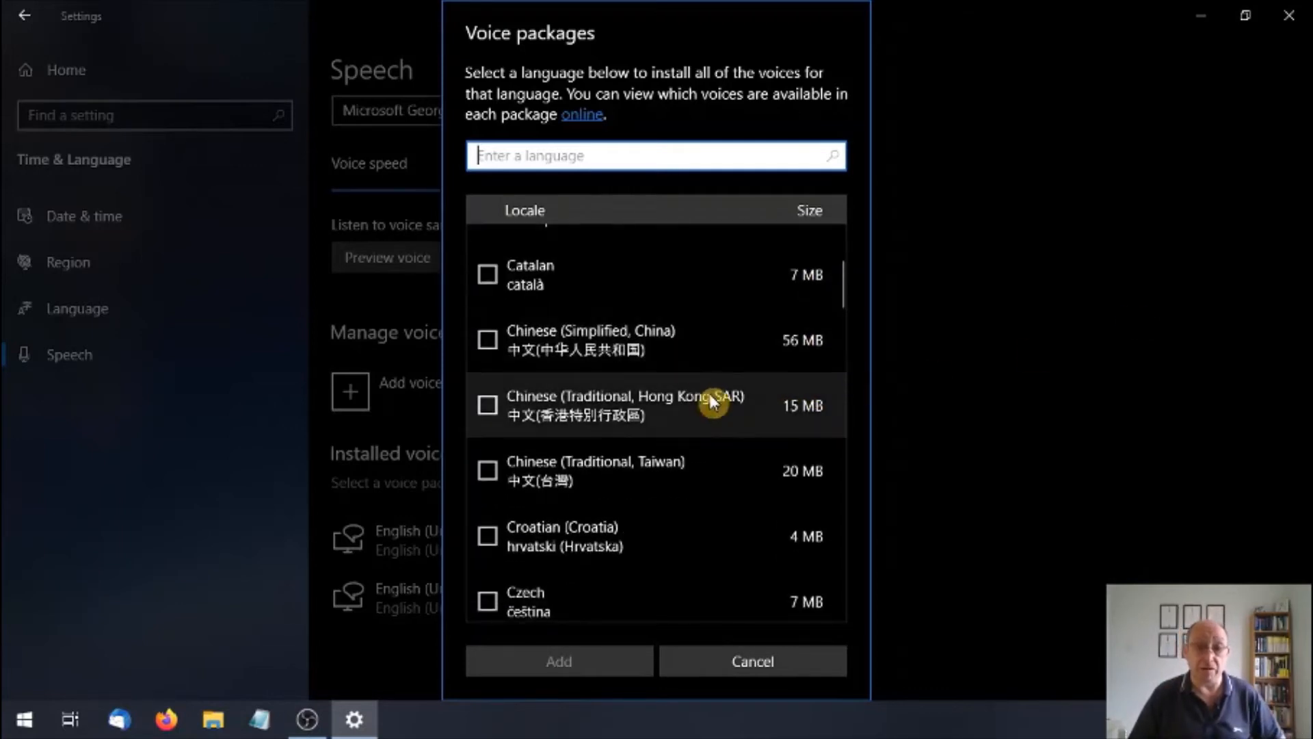
{"action": "scroll", "scroll_direction": "down", "scroll_amount": 3}
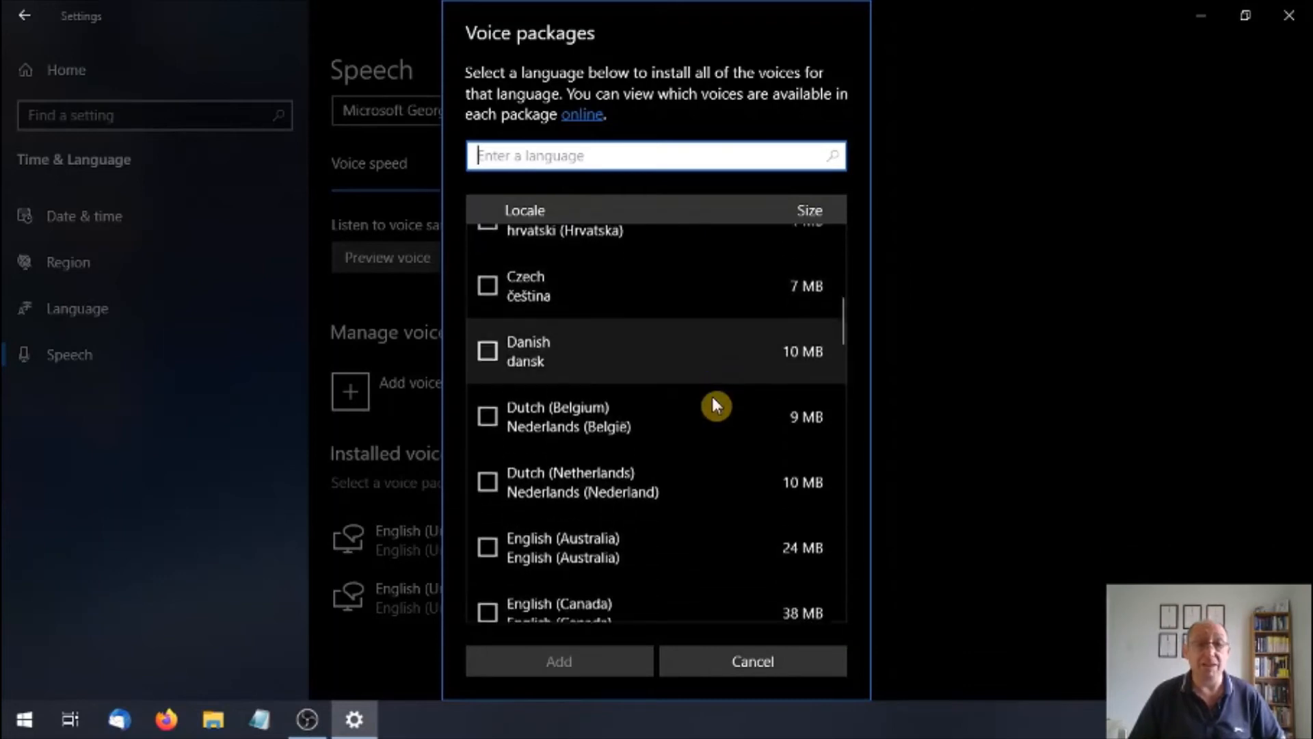
{"action": "scroll", "scroll_direction": "down", "scroll_amount": 3}
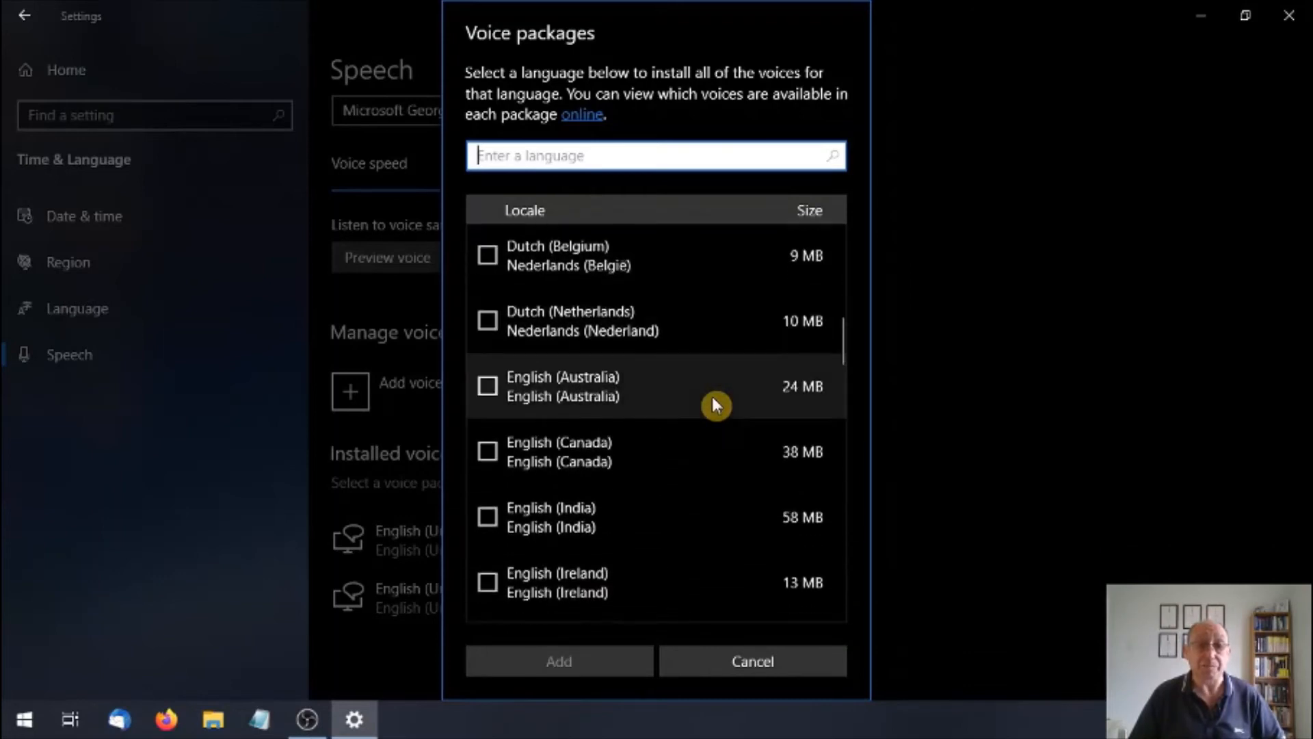
{"action": "mouse_move", "coordinate": [624, 405]}
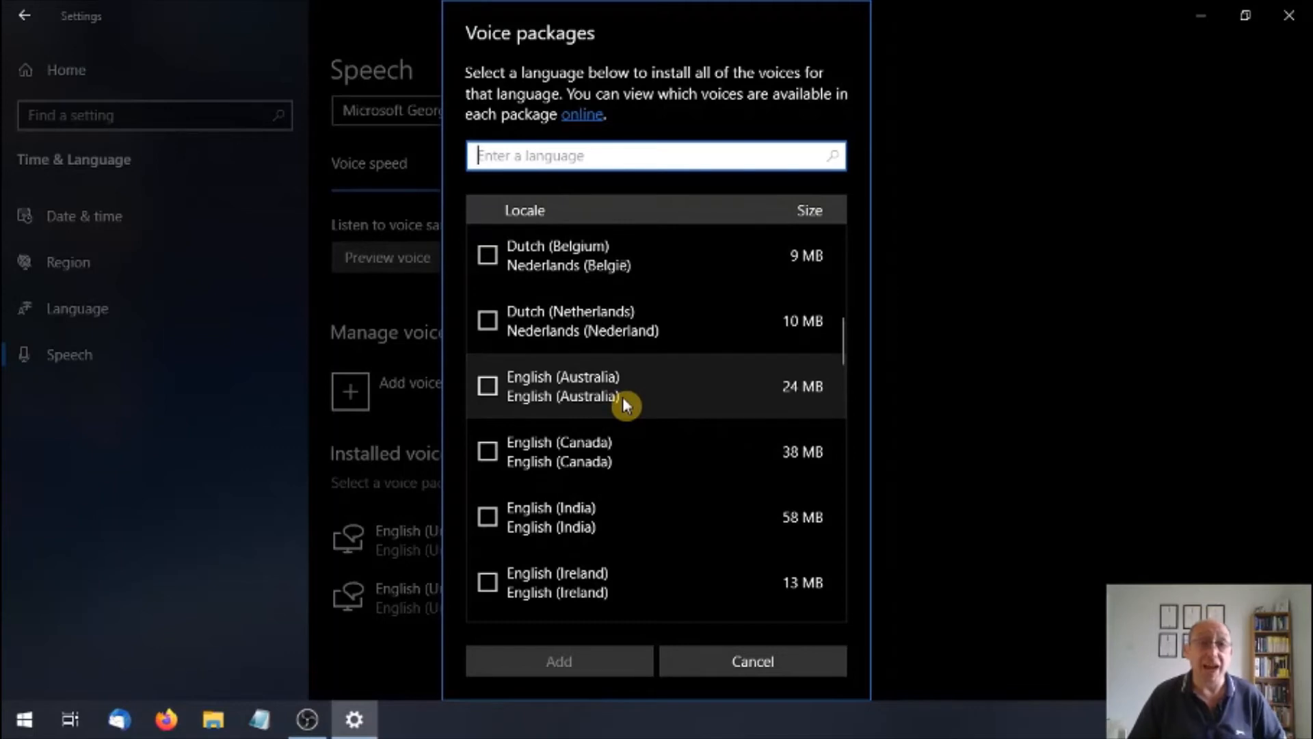
{"action": "mouse_move", "coordinate": [632, 452]}
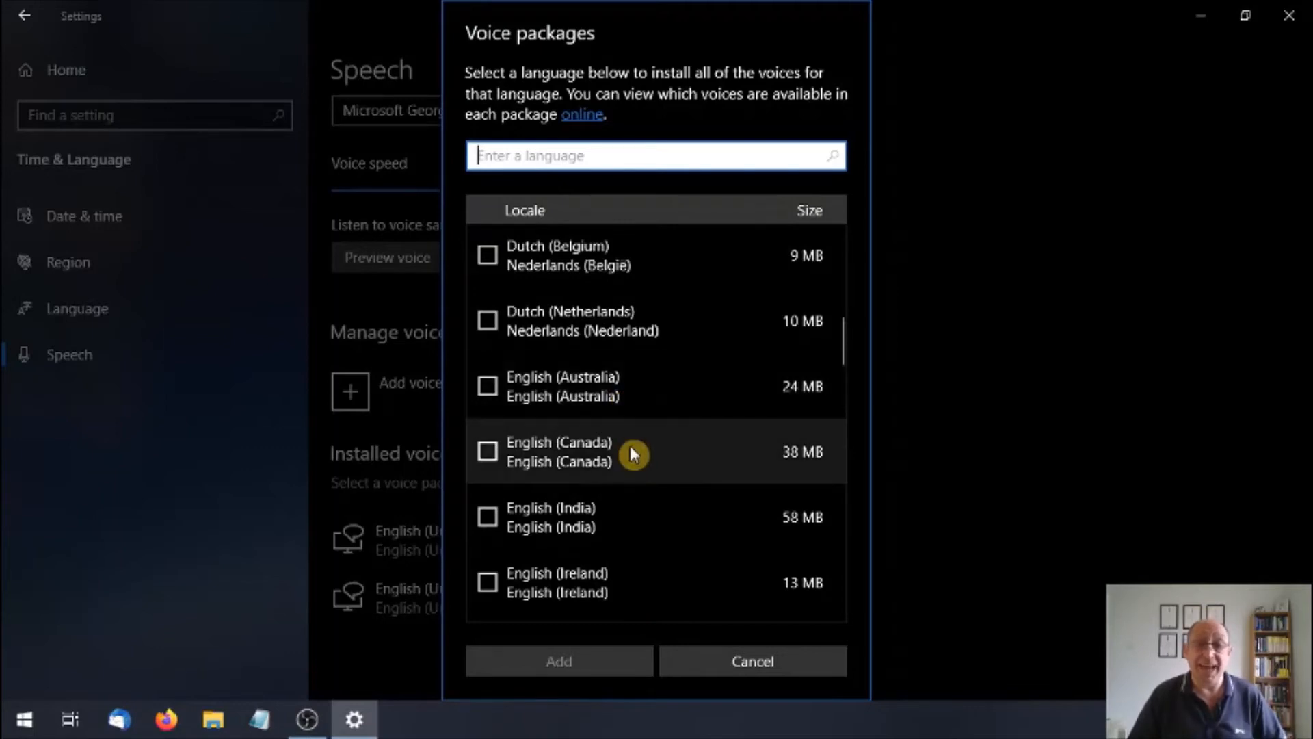
{"action": "mouse_move", "coordinate": [635, 523]}
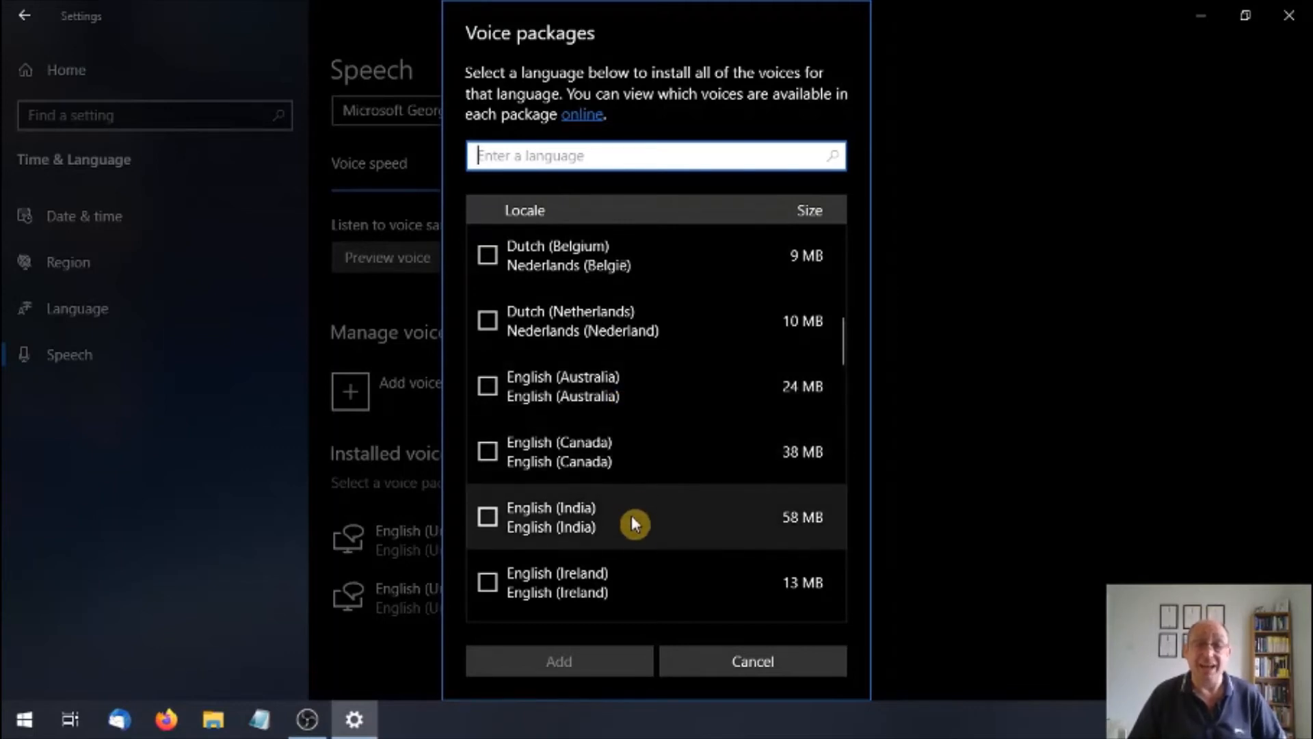
{"action": "mouse_move", "coordinate": [1019, 492]}
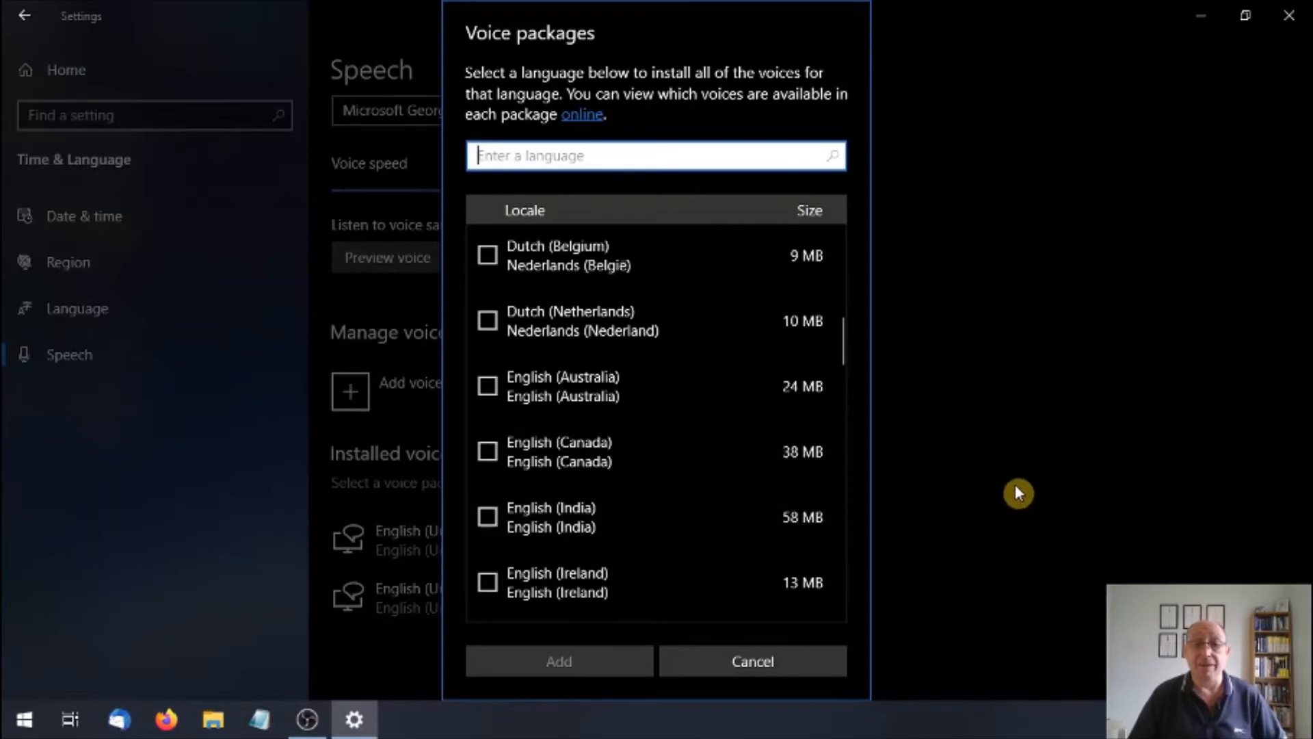
{"action": "left_click", "coordinate": [751, 661]}
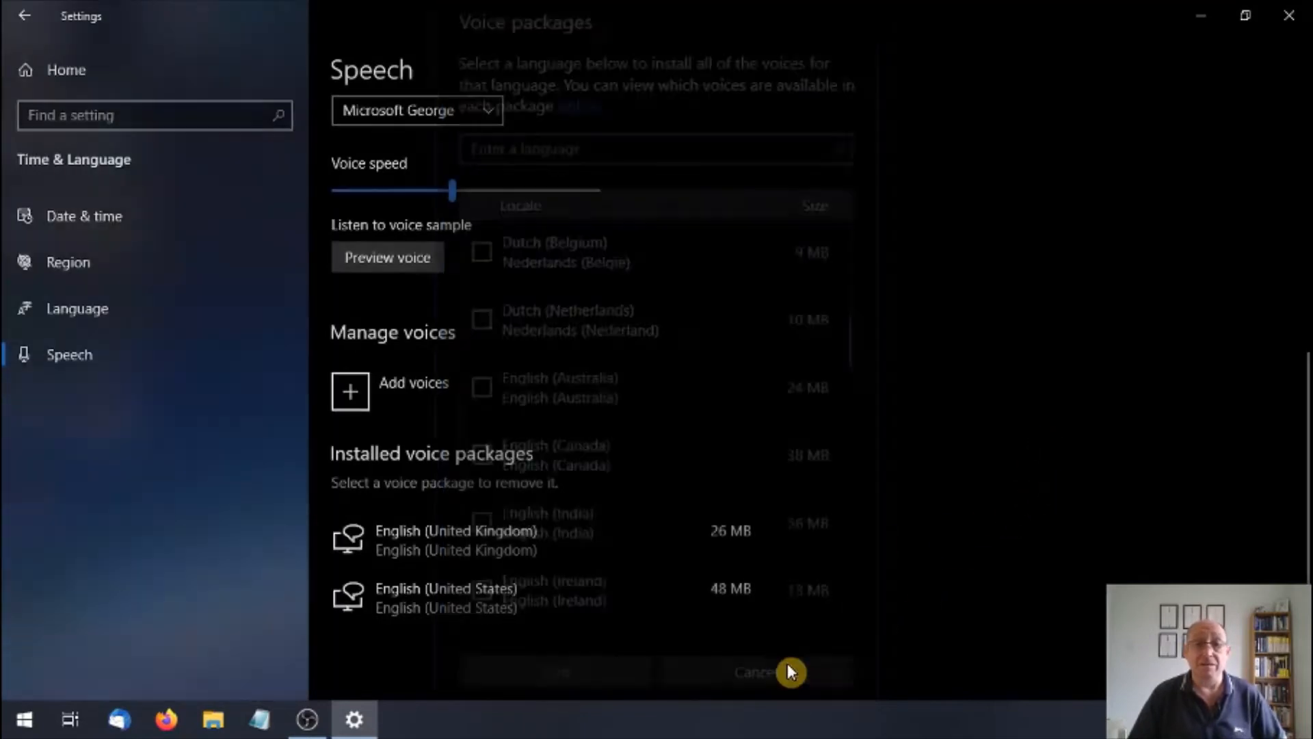
Return to the Ease of Access Narrator settings page.
{"action": "left_click", "coordinate": [754, 672]}
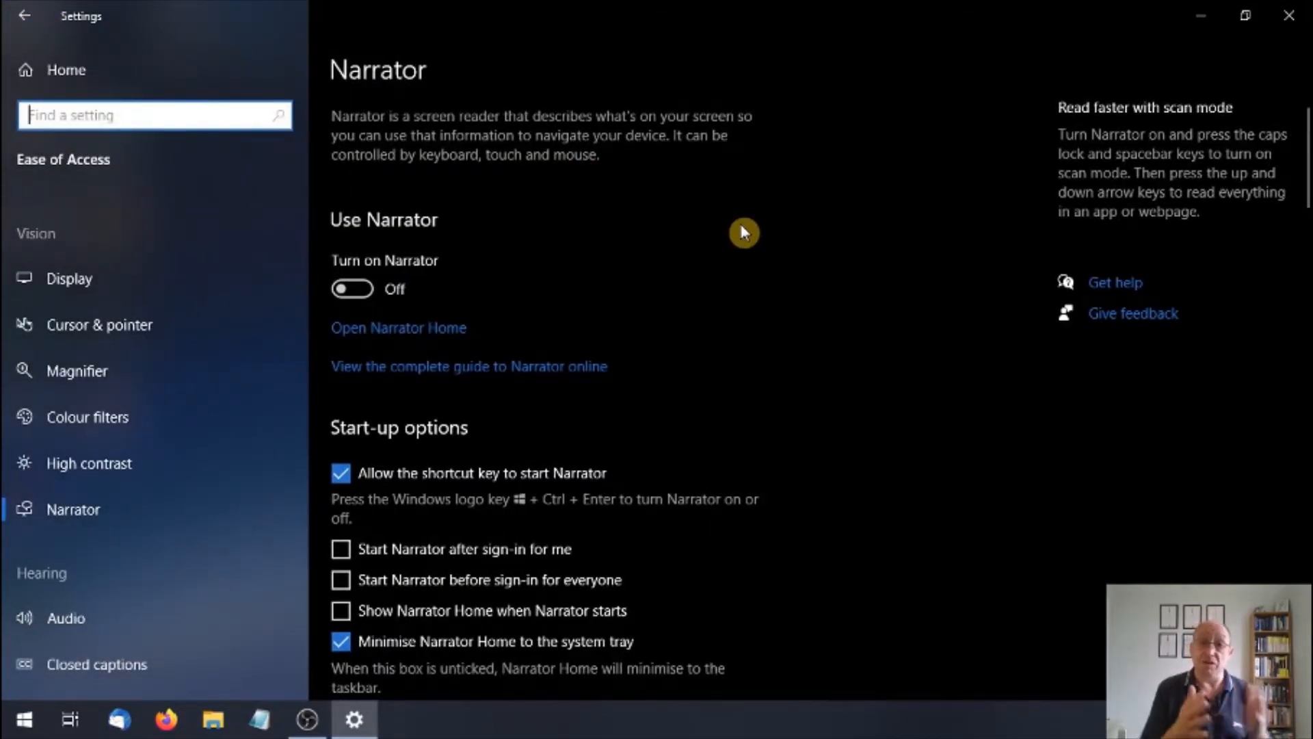
{"action": "mouse_move", "coordinate": [835, 338]}
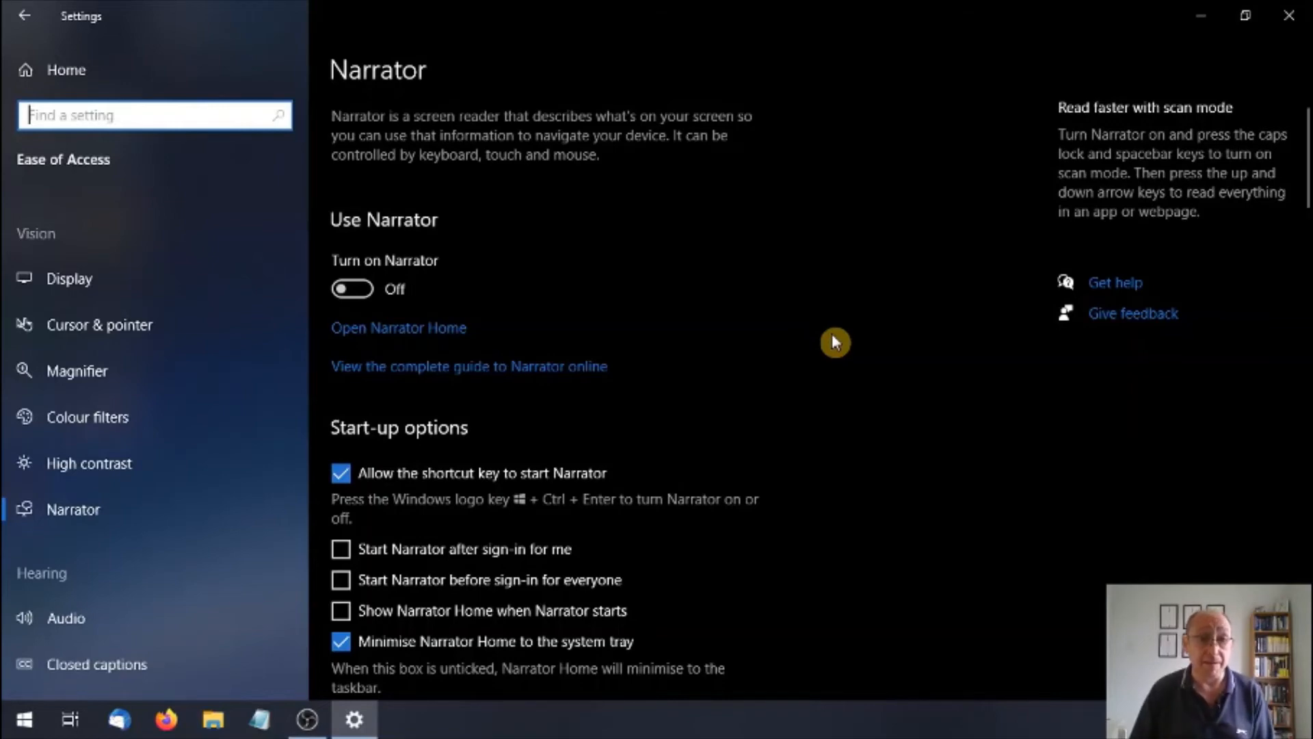
{"action": "scroll", "scroll_direction": "down", "scroll_amount": 3}
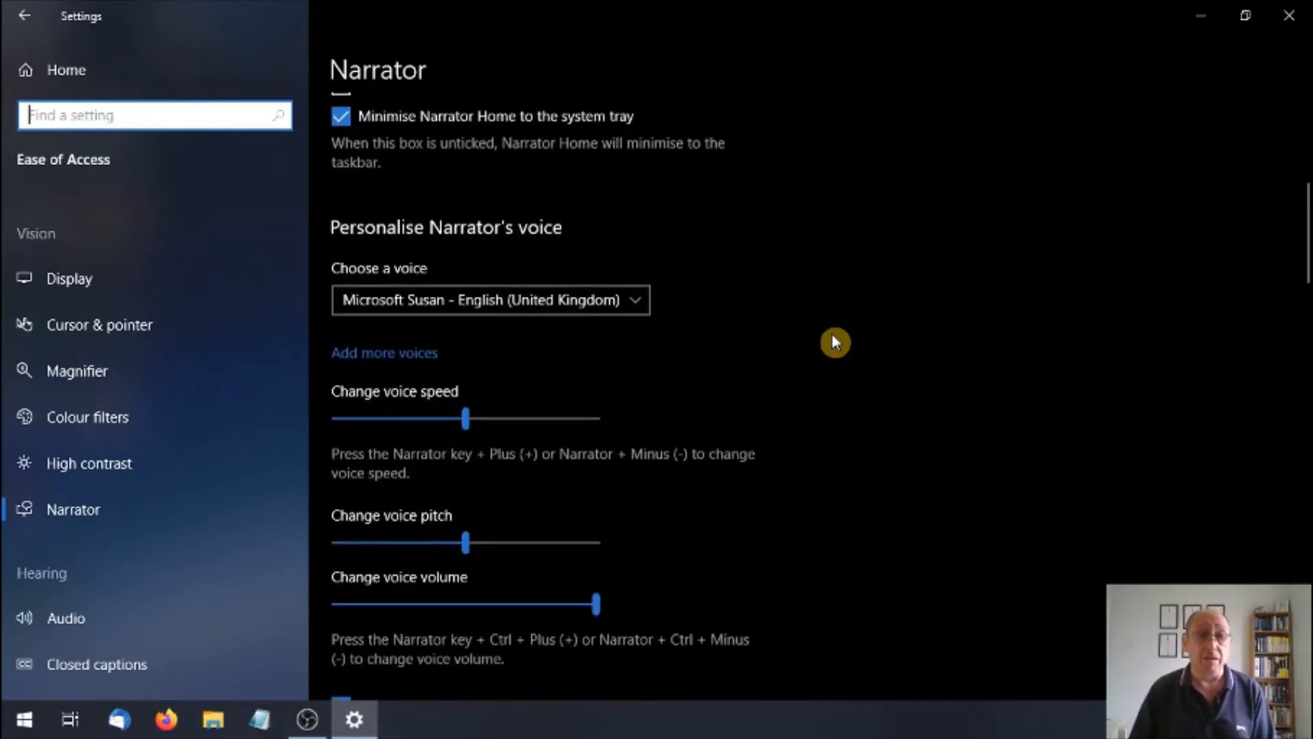
{"action": "scroll", "scroll_direction": "down", "scroll_amount": 3}
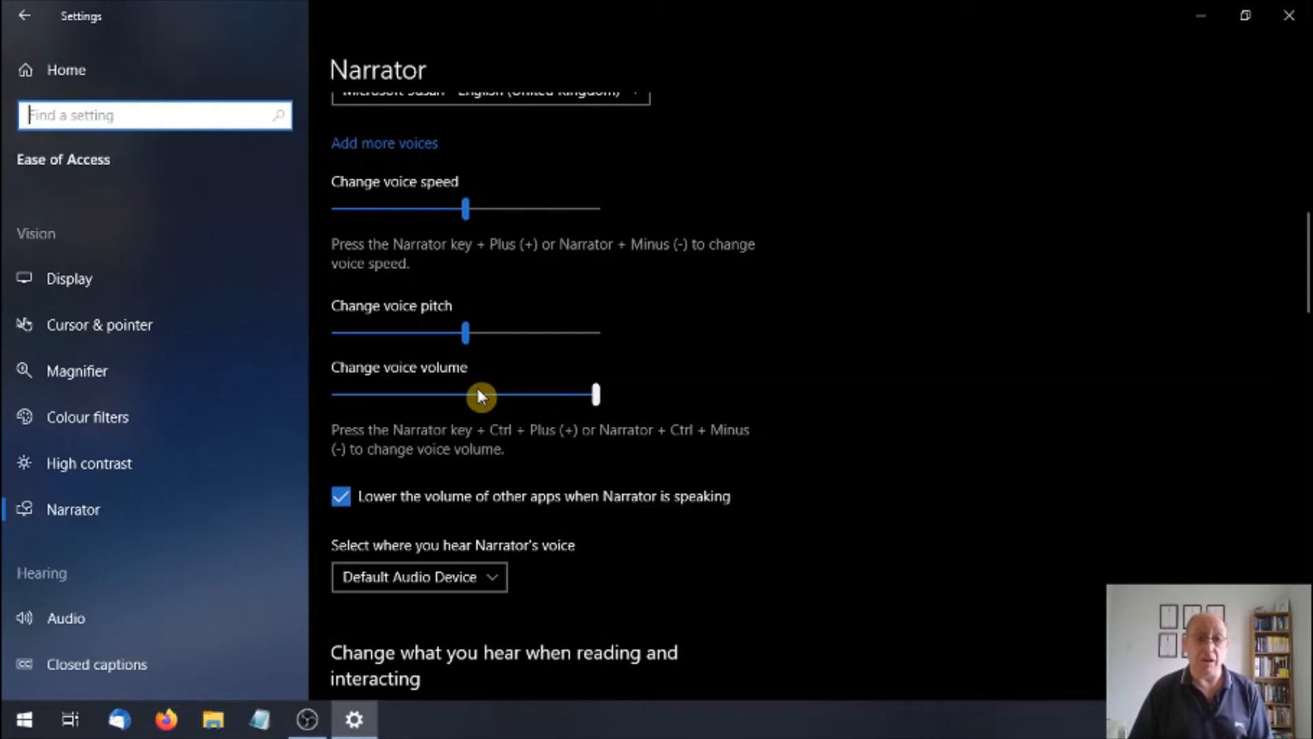
{"action": "scroll", "scroll_direction": "down", "scroll_amount": 3}
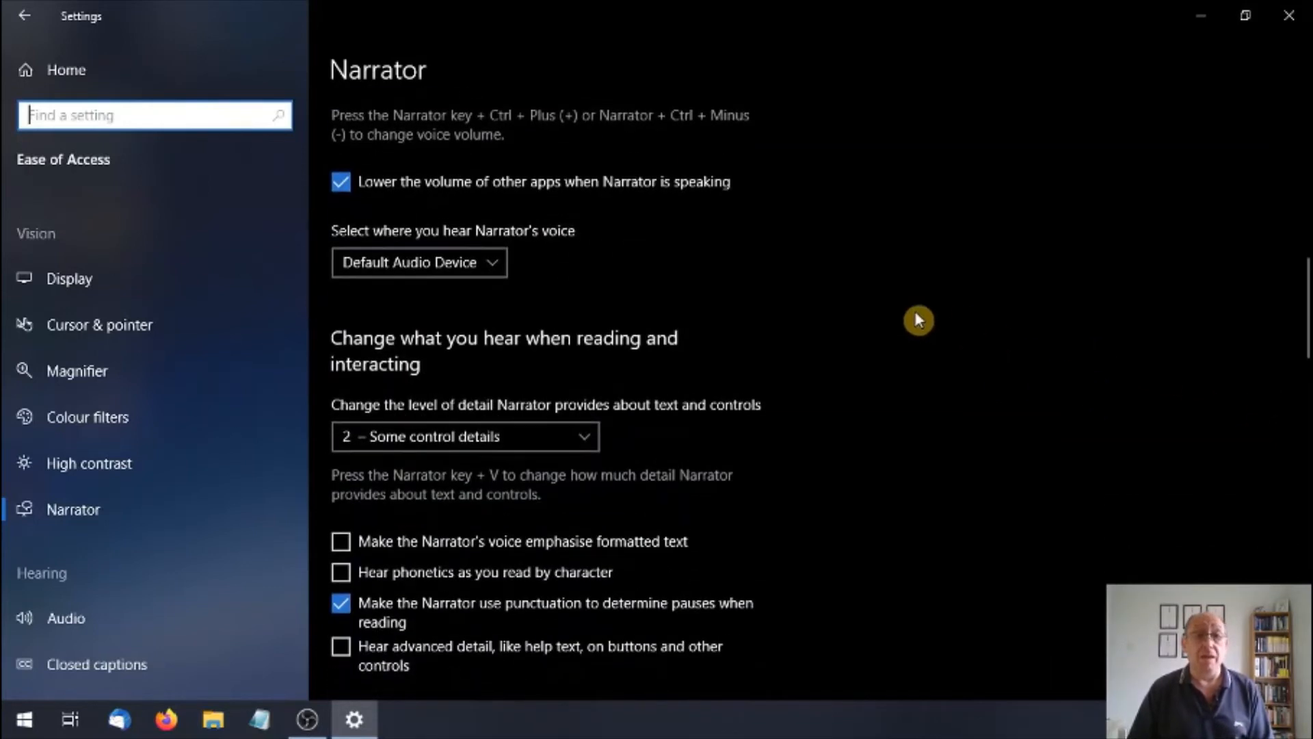
{"action": "mouse_move", "coordinate": [583, 277]}
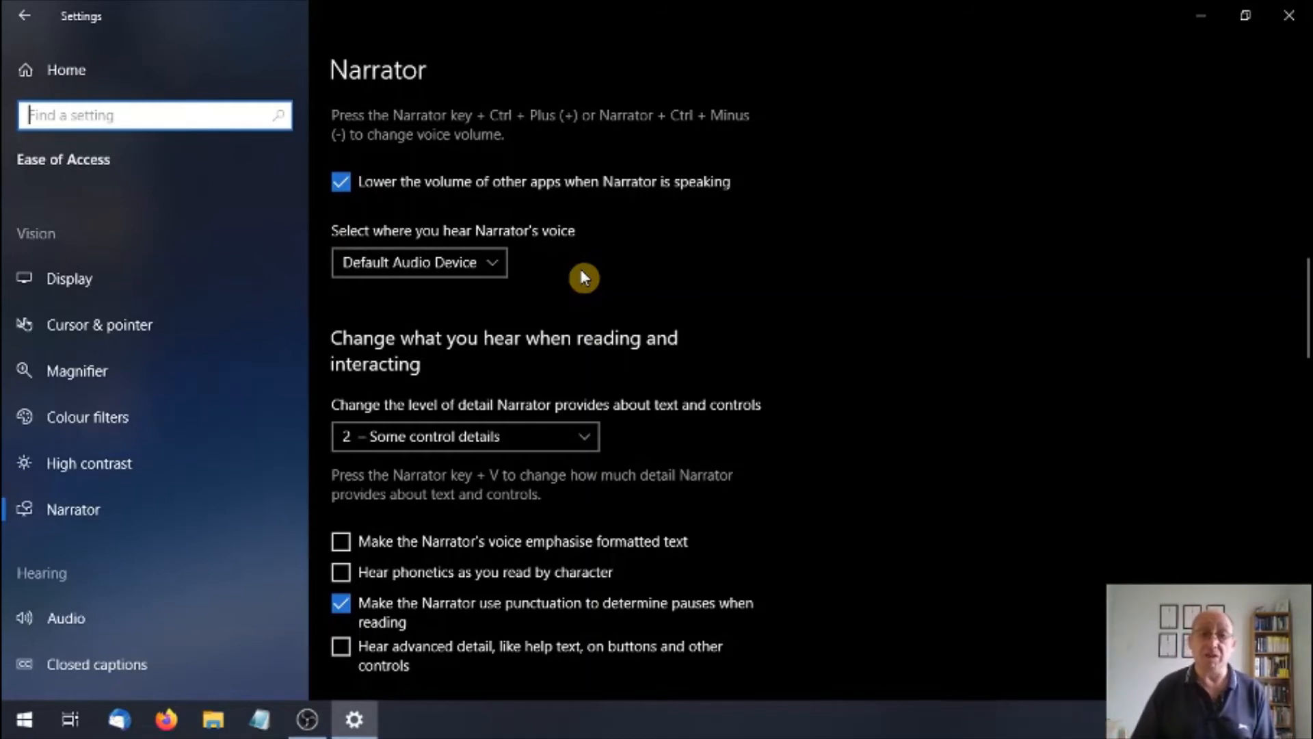
{"action": "left_click", "coordinate": [419, 262]}
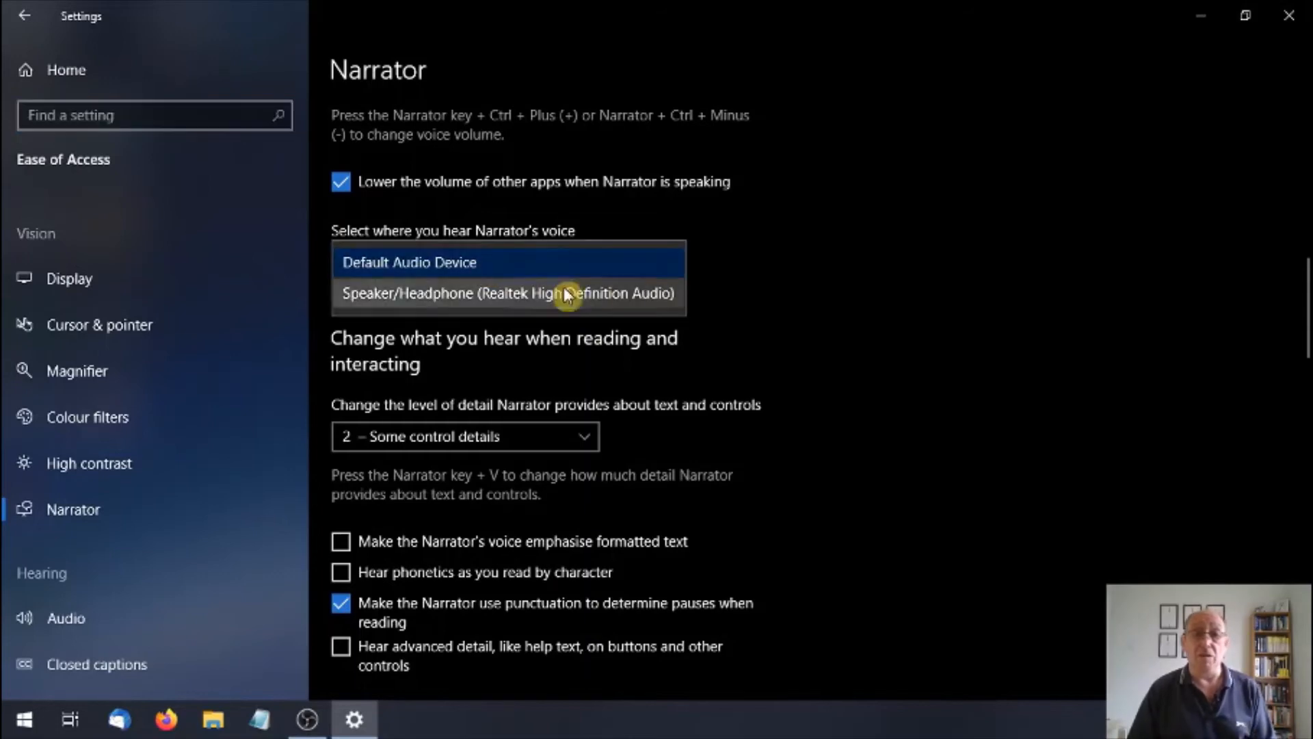
{"action": "mouse_move", "coordinate": [671, 302]}
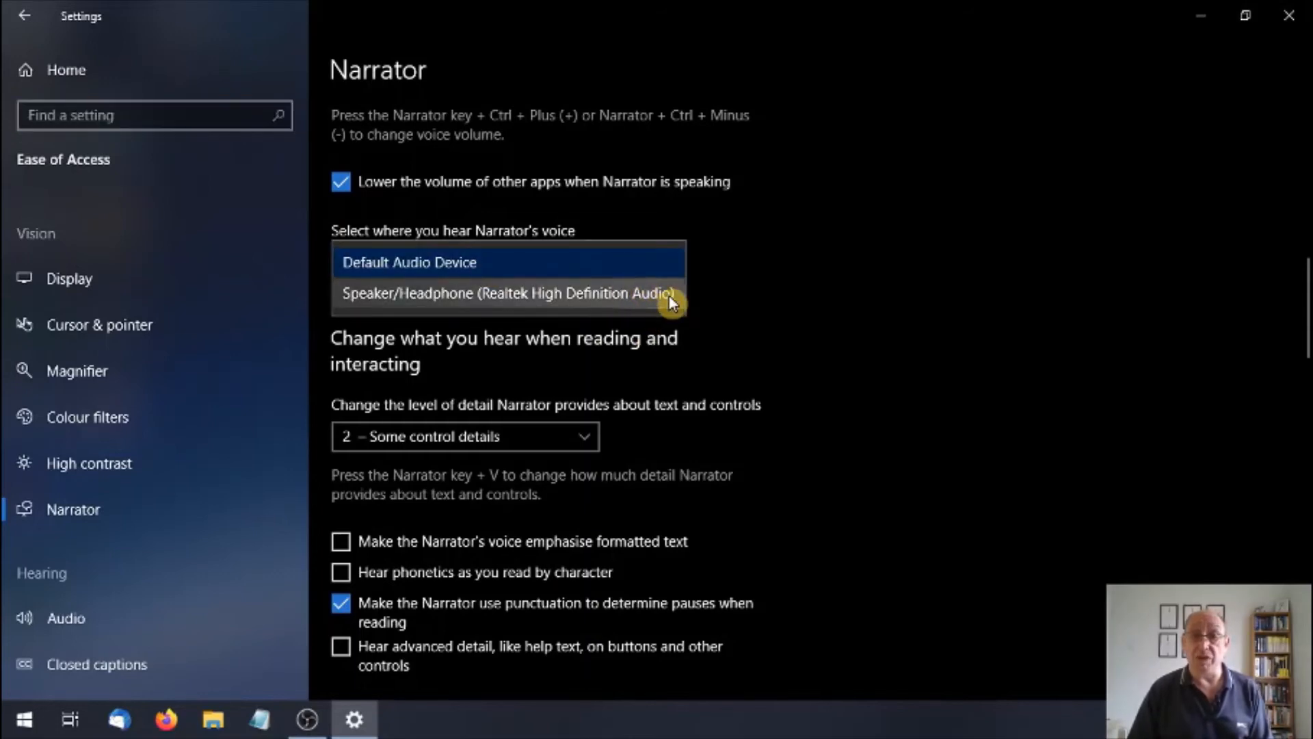
{"action": "left_click", "coordinate": [410, 261]}
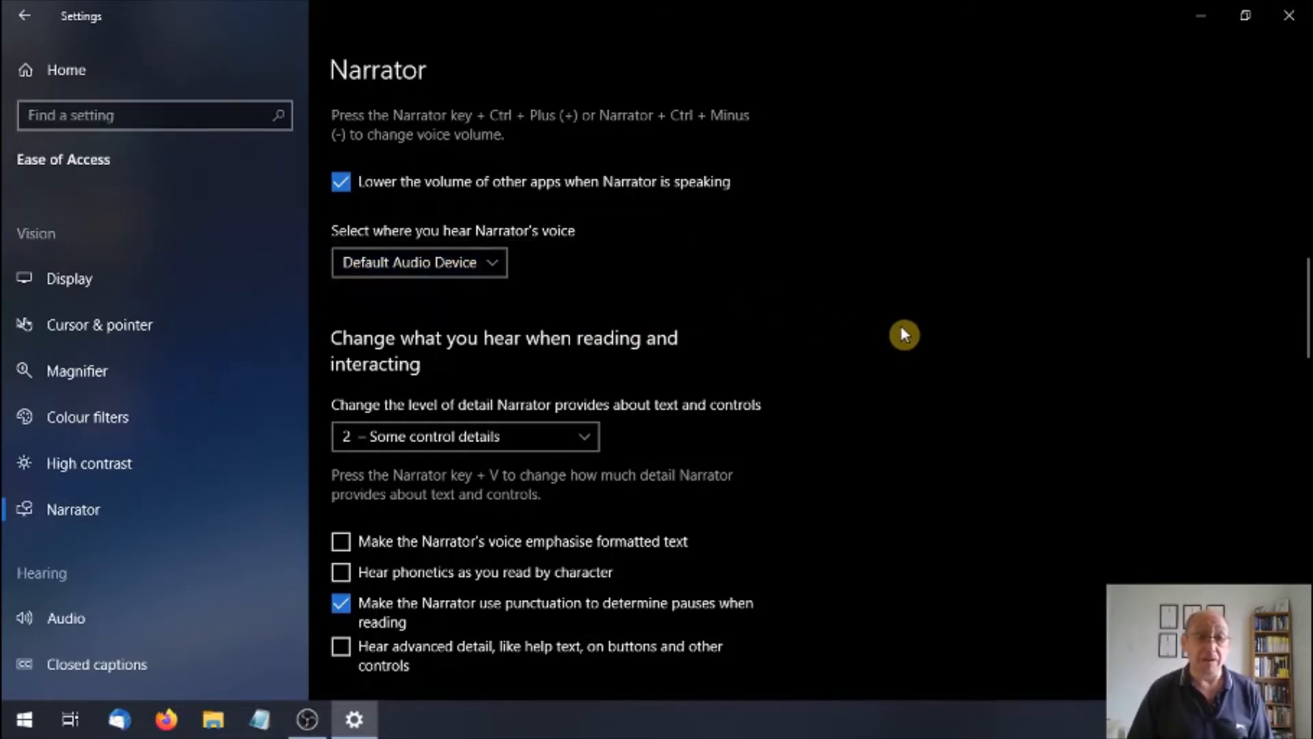
{"action": "scroll", "scroll_direction": "down", "scroll_amount": 3}
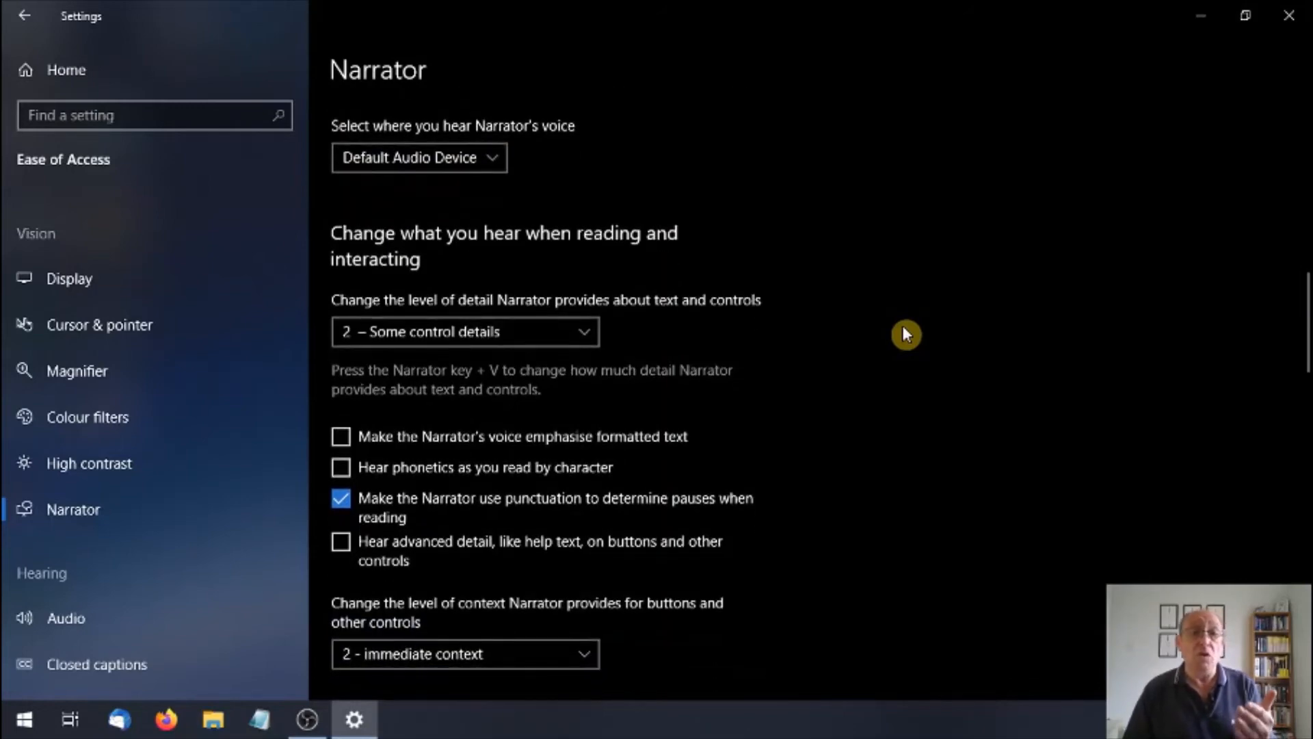
{"action": "mouse_move", "coordinate": [843, 331]}
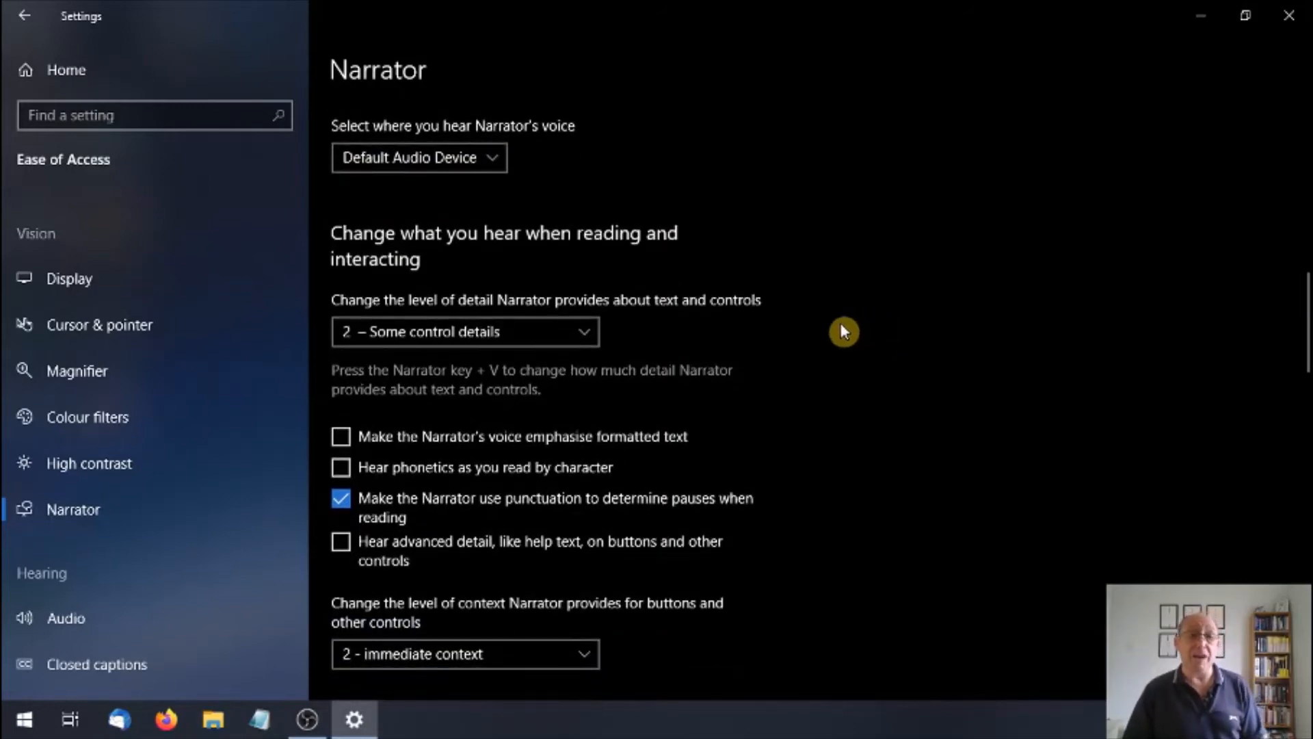
{"action": "left_click", "coordinate": [464, 331]}
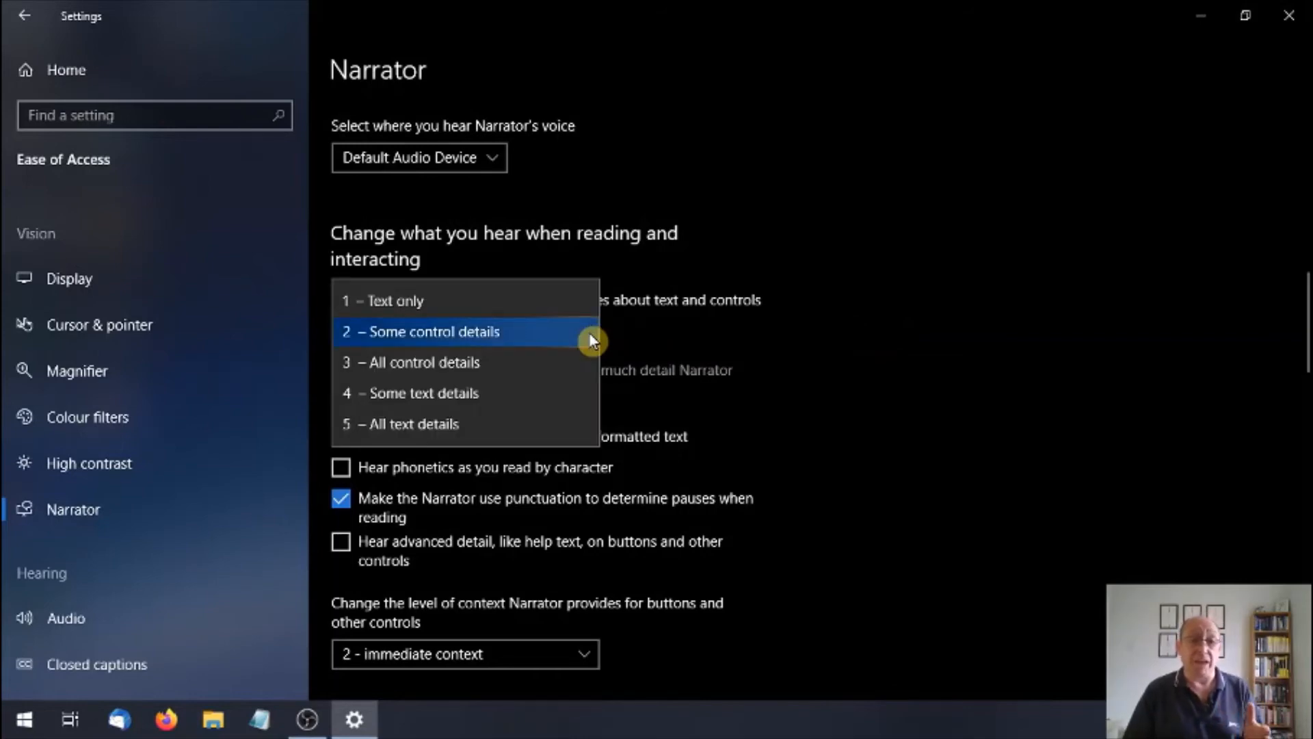
{"action": "mouse_move", "coordinate": [932, 310]}
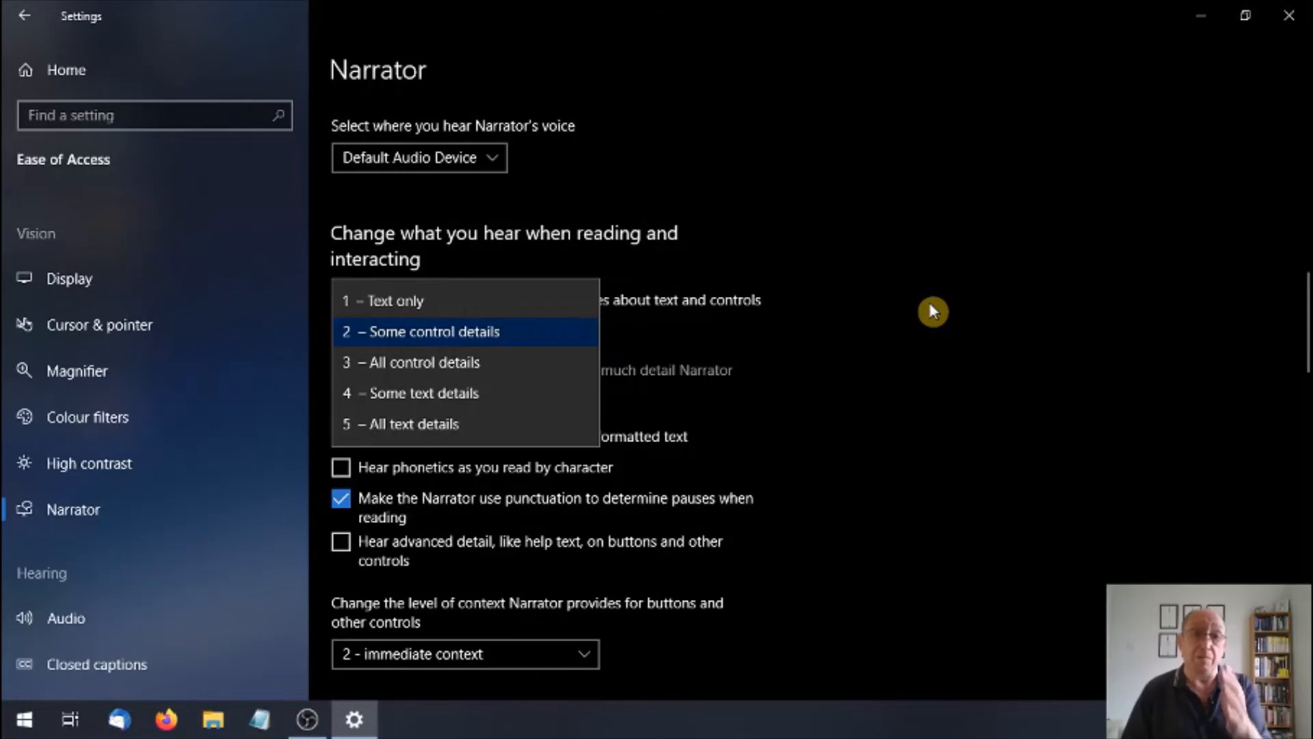
{"action": "mouse_move", "coordinate": [928, 306]}
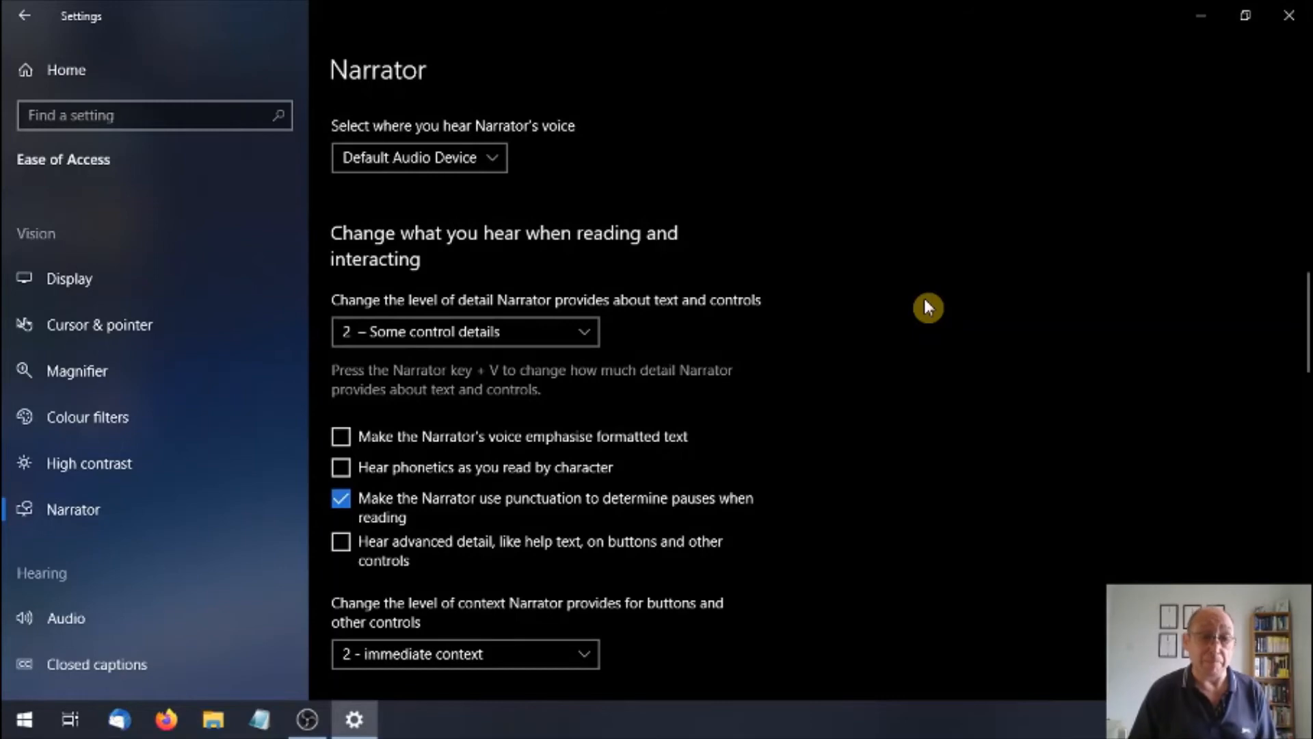
Keep the button and control context level at '2 - immediate context'.
{"action": "scroll", "scroll_direction": "down", "scroll_amount": 3}
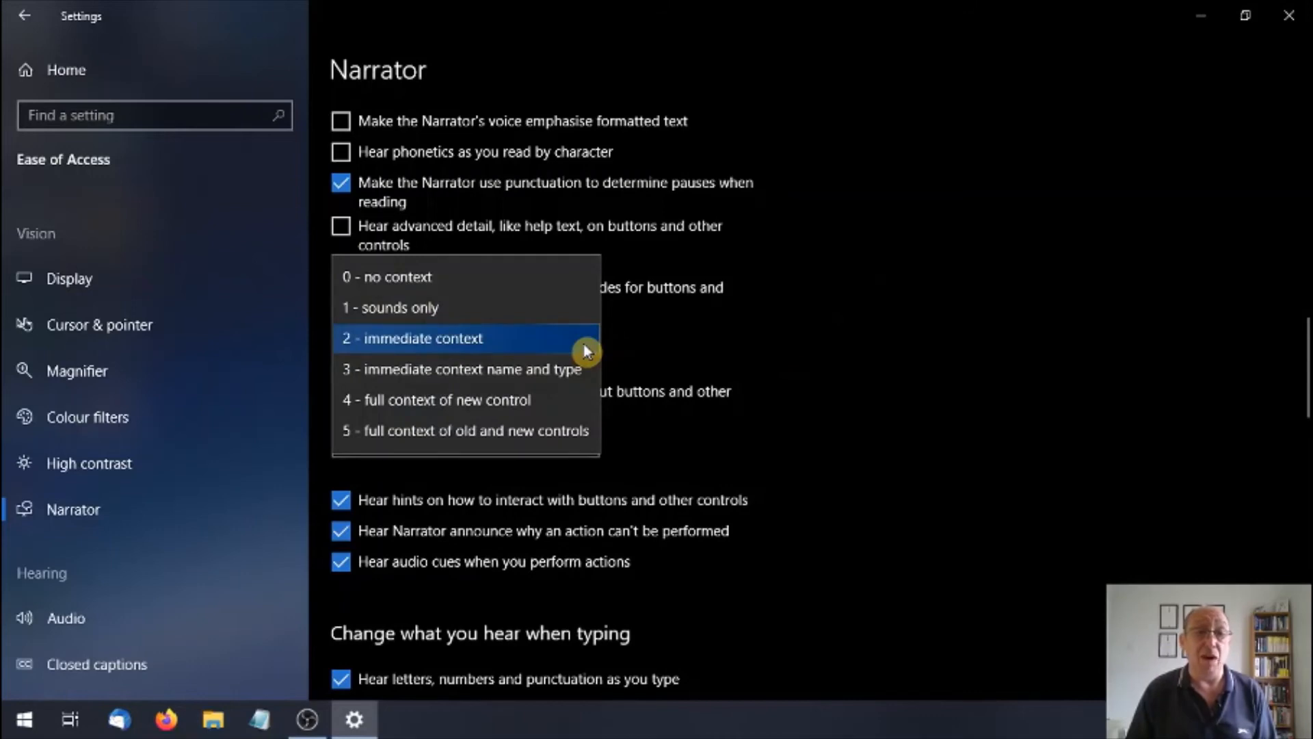
{"action": "mouse_move", "coordinate": [867, 335]}
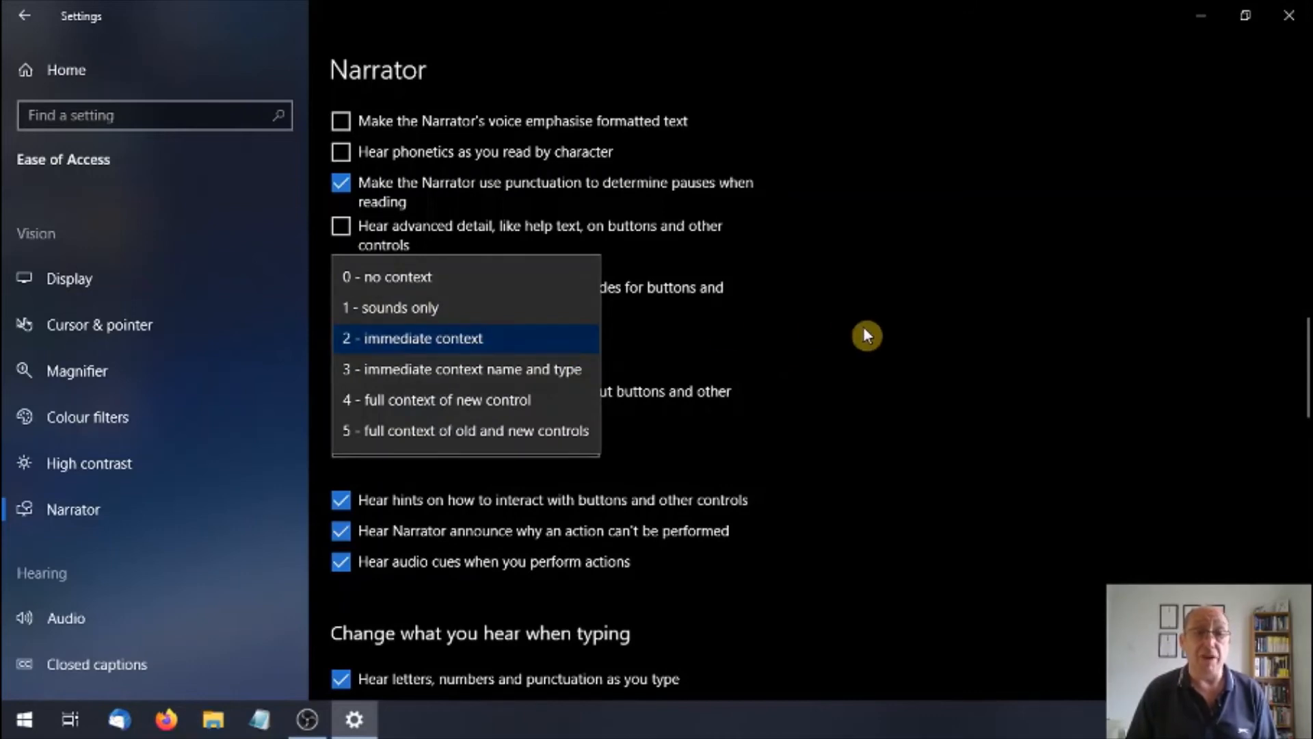
{"action": "left_click", "coordinate": [422, 337]}
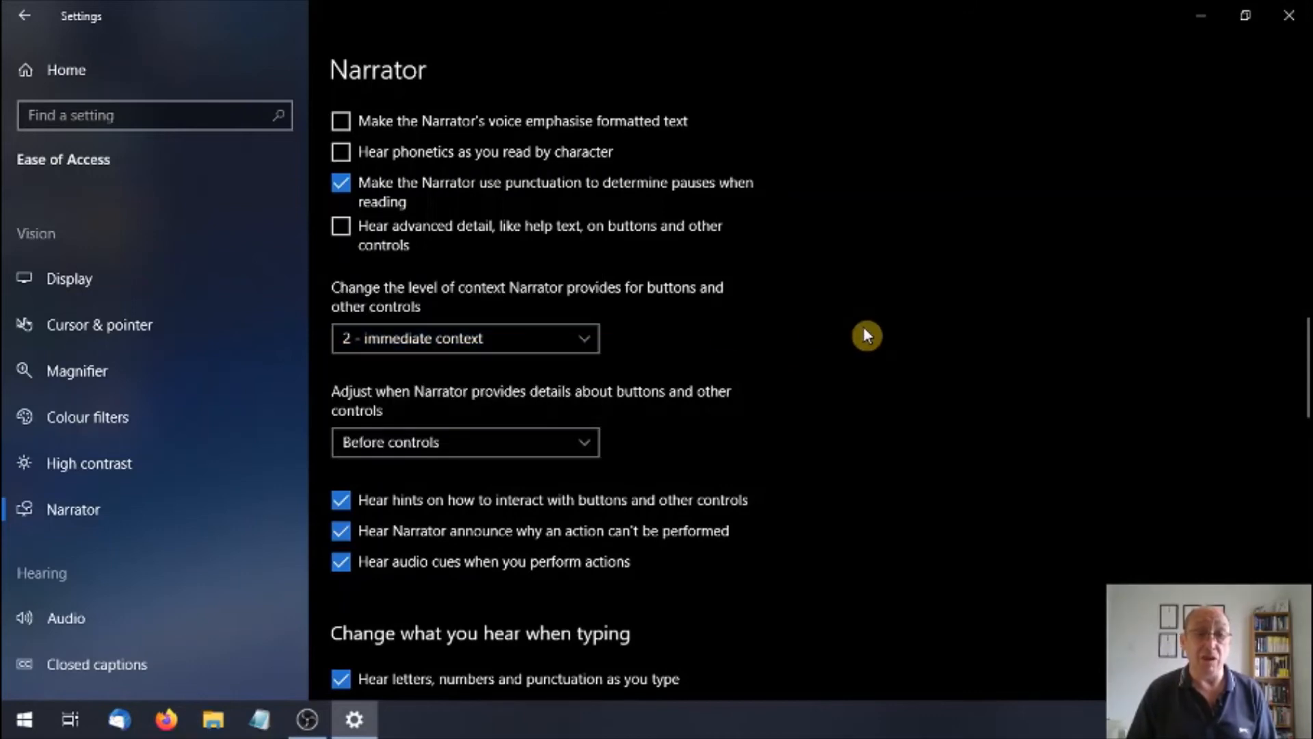
{"action": "mouse_move", "coordinate": [608, 455]}
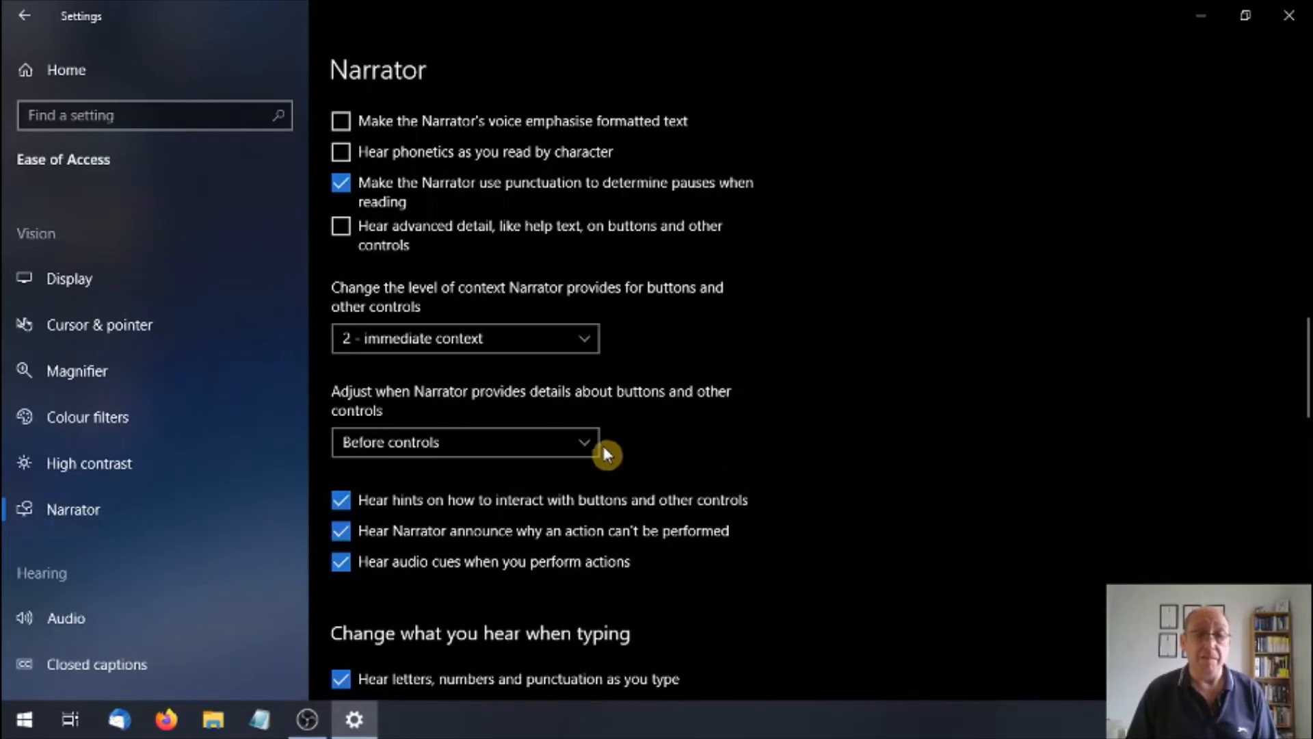
{"action": "mouse_move", "coordinate": [691, 448]}
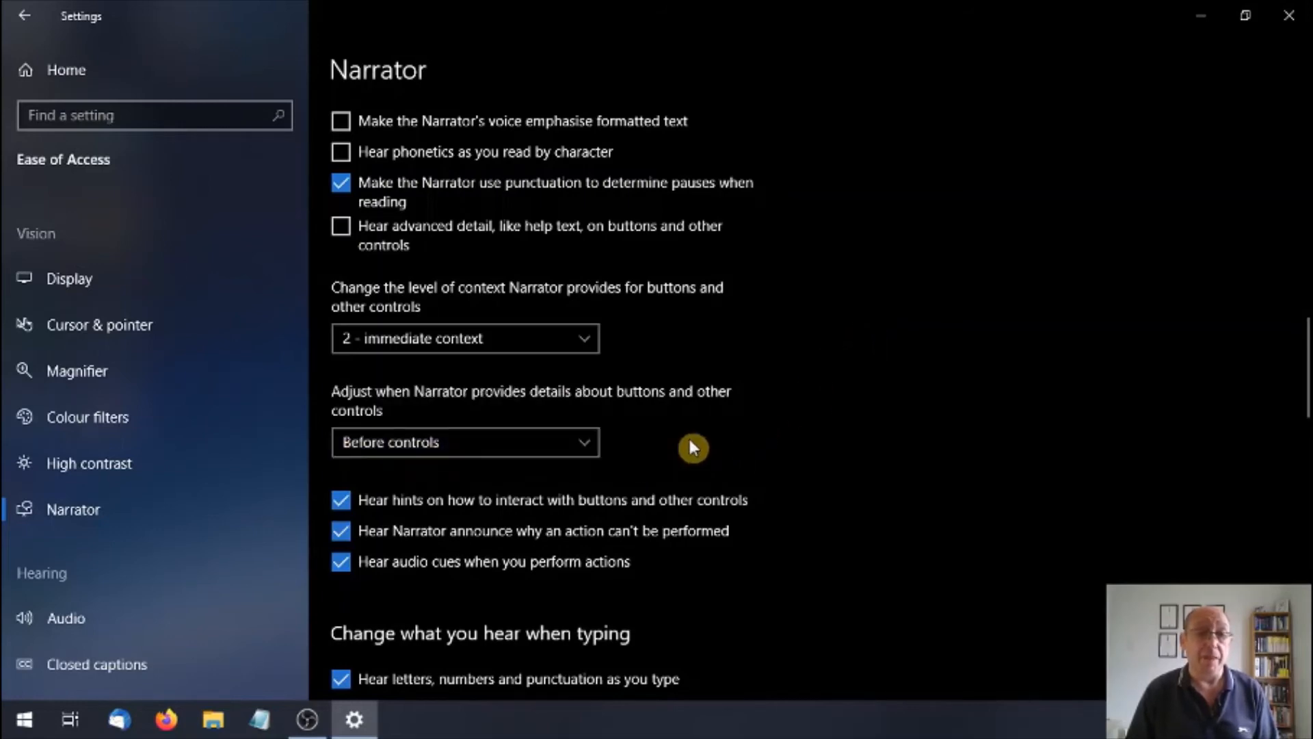
{"action": "mouse_move", "coordinate": [494, 413]}
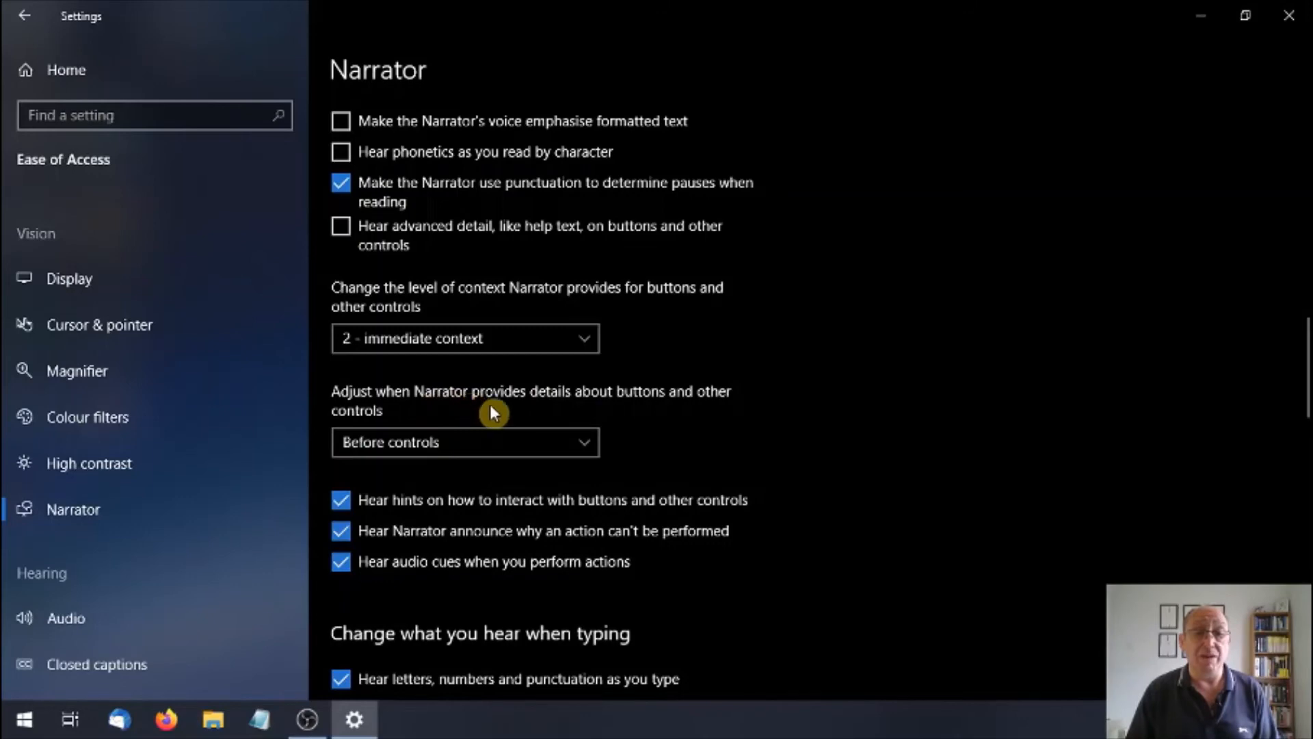
{"action": "mouse_move", "coordinate": [731, 400]}
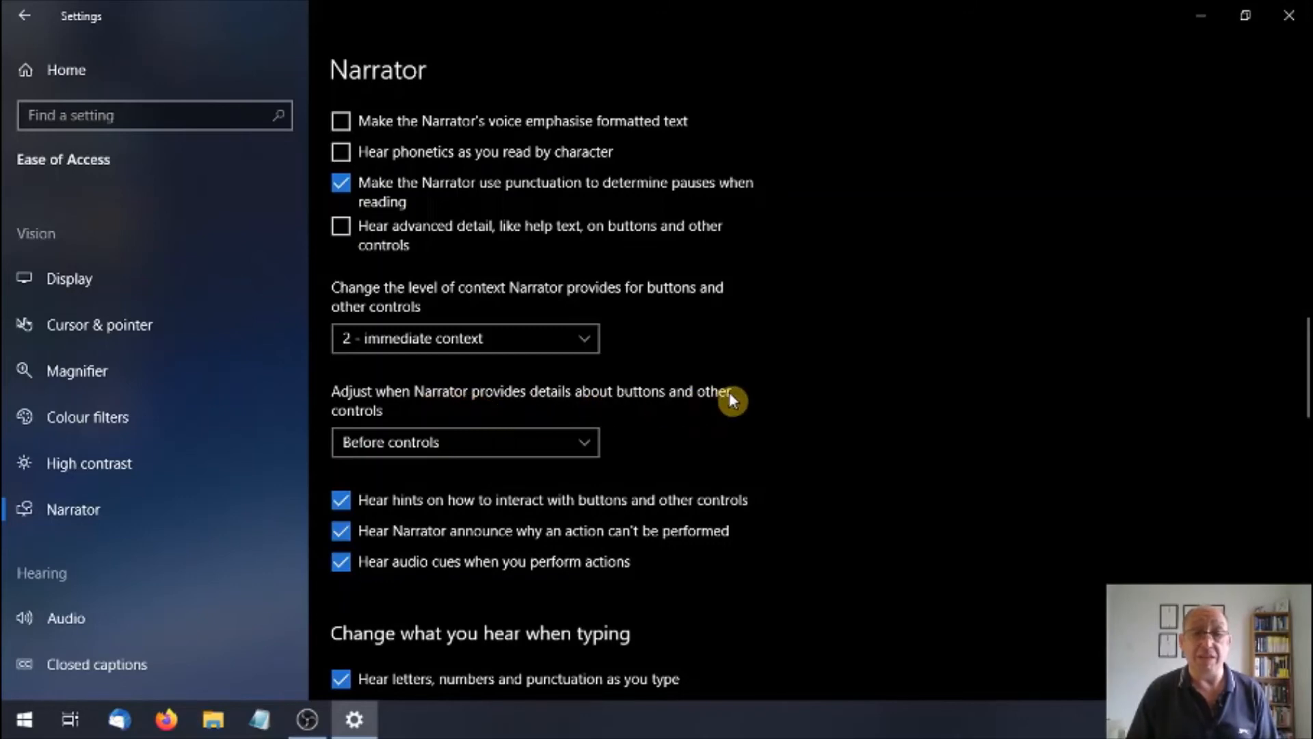
{"action": "mouse_move", "coordinate": [751, 414]}
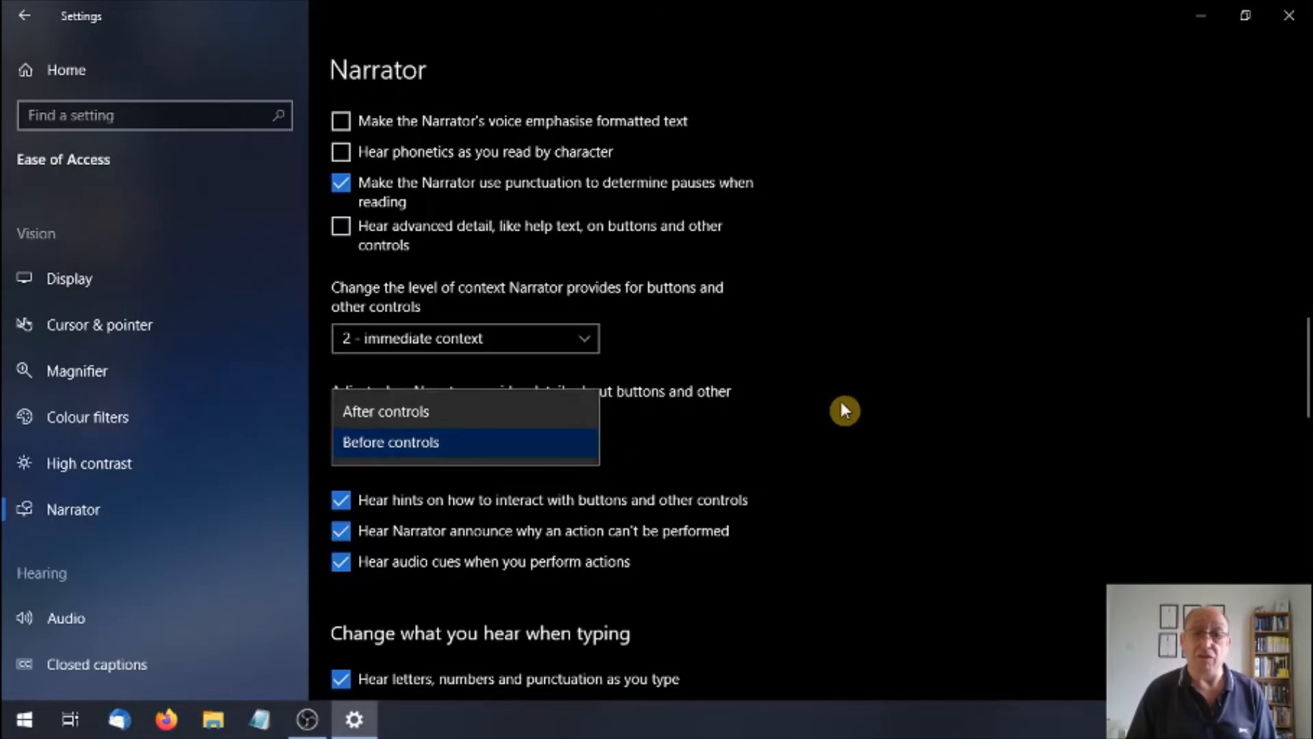
Keep 'Before controls' for control details, then scroll through Narrator's typing options.
{"action": "left_click", "coordinate": [389, 441]}
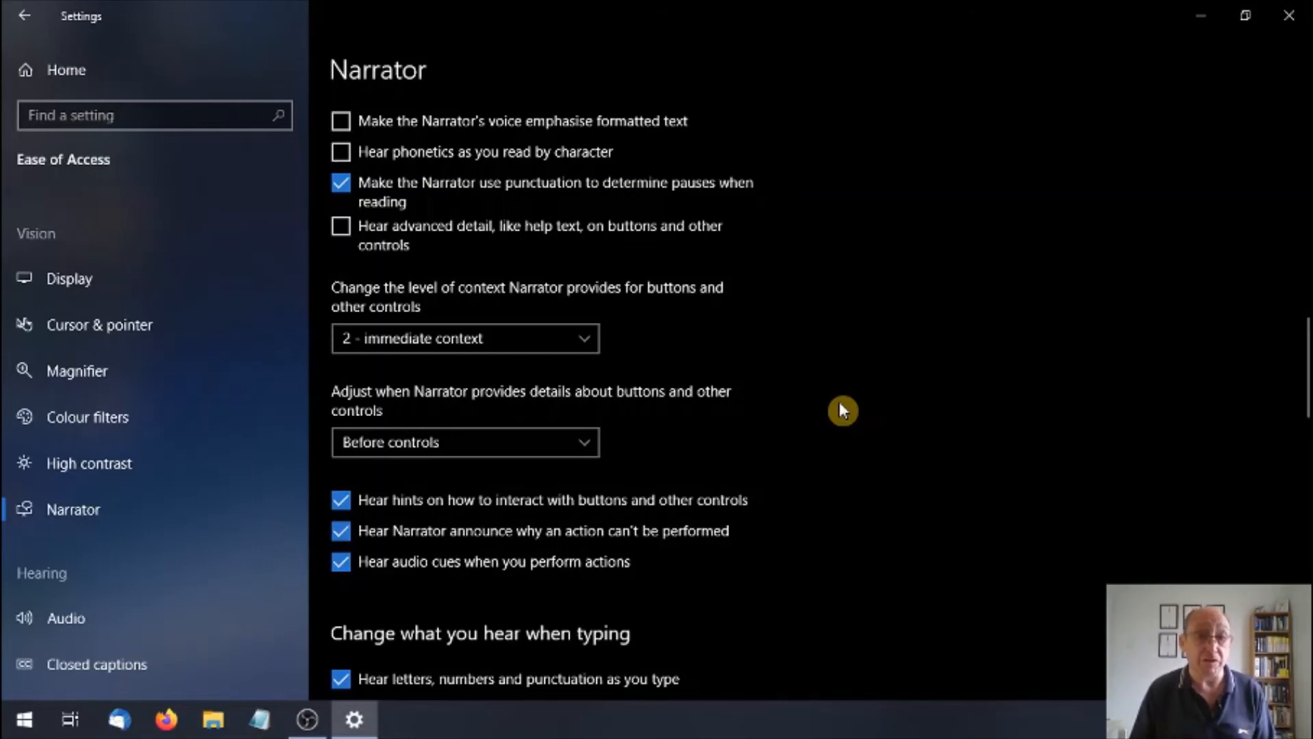
{"action": "scroll", "scroll_direction": "down", "scroll_amount": 3}
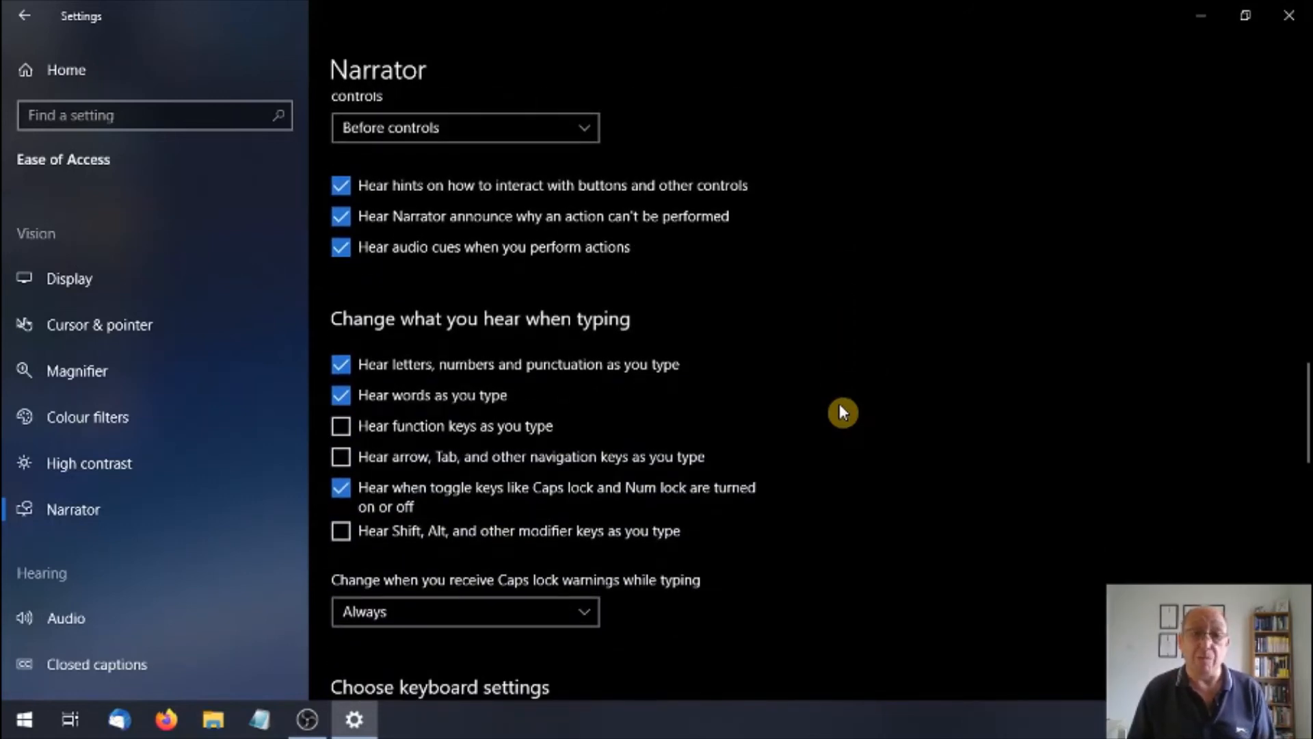
{"action": "scroll", "scroll_direction": "down", "scroll_amount": 3}
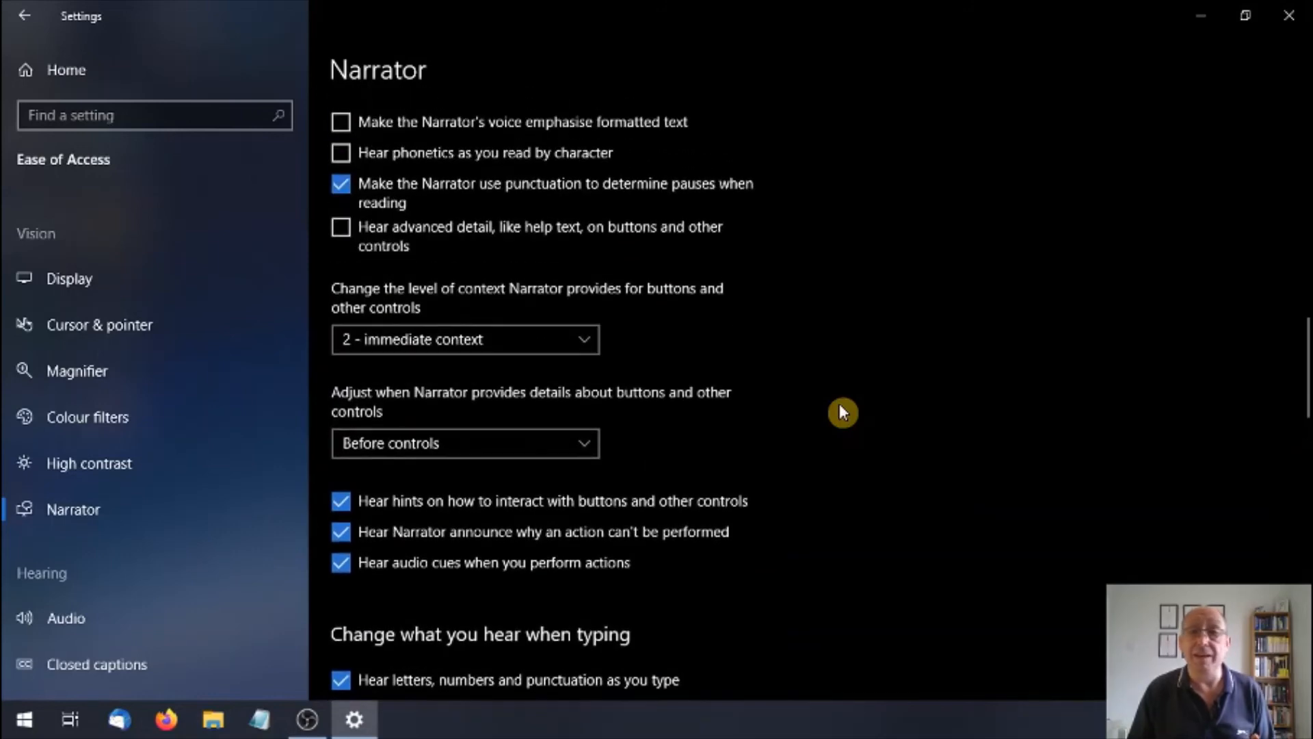
{"action": "mouse_move", "coordinate": [932, 328]}
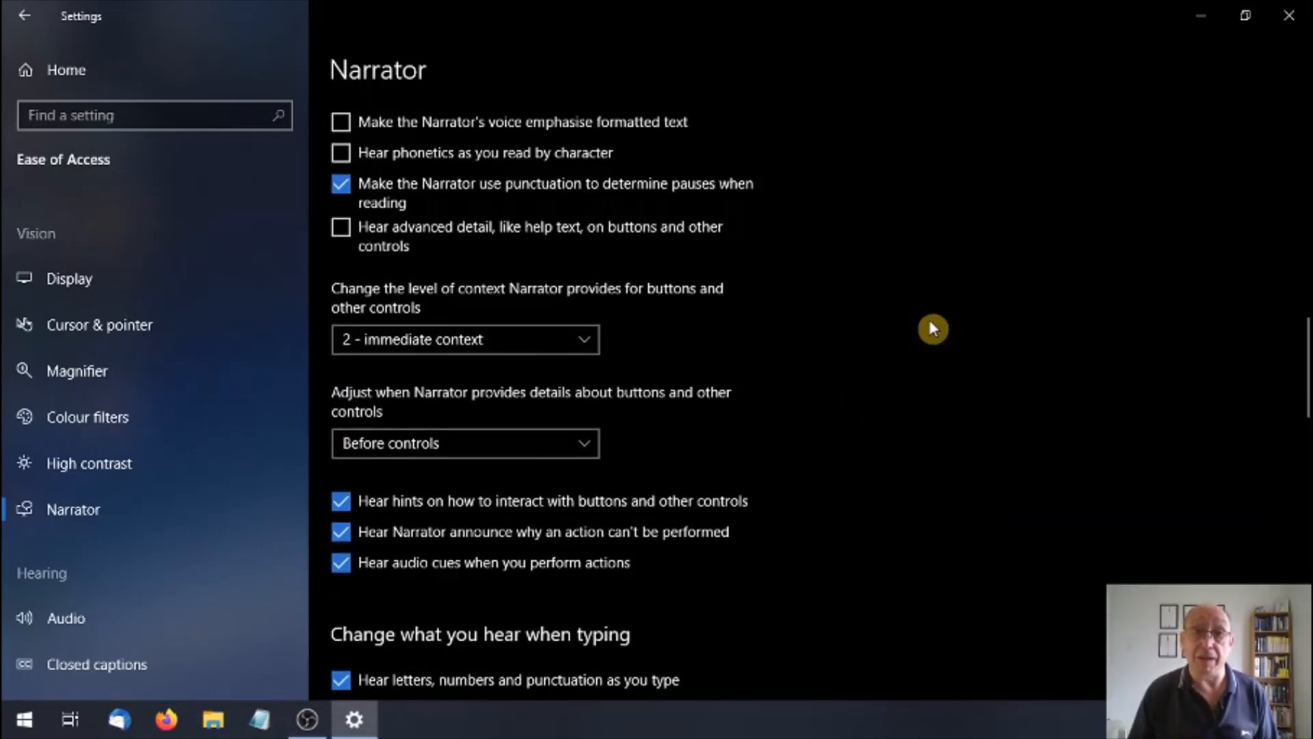
{"action": "scroll", "scroll_direction": "down", "scroll_amount": 3}
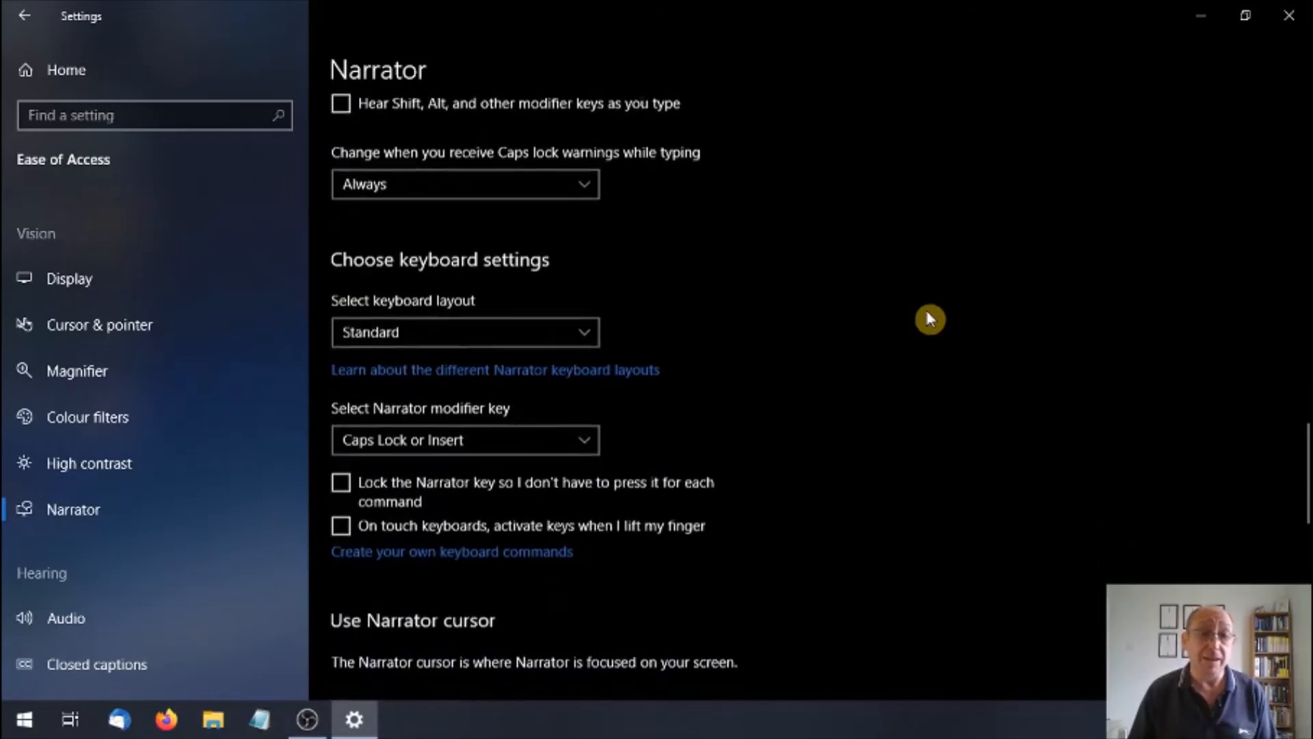
{"action": "scroll", "scroll_direction": "down", "scroll_amount": 3}
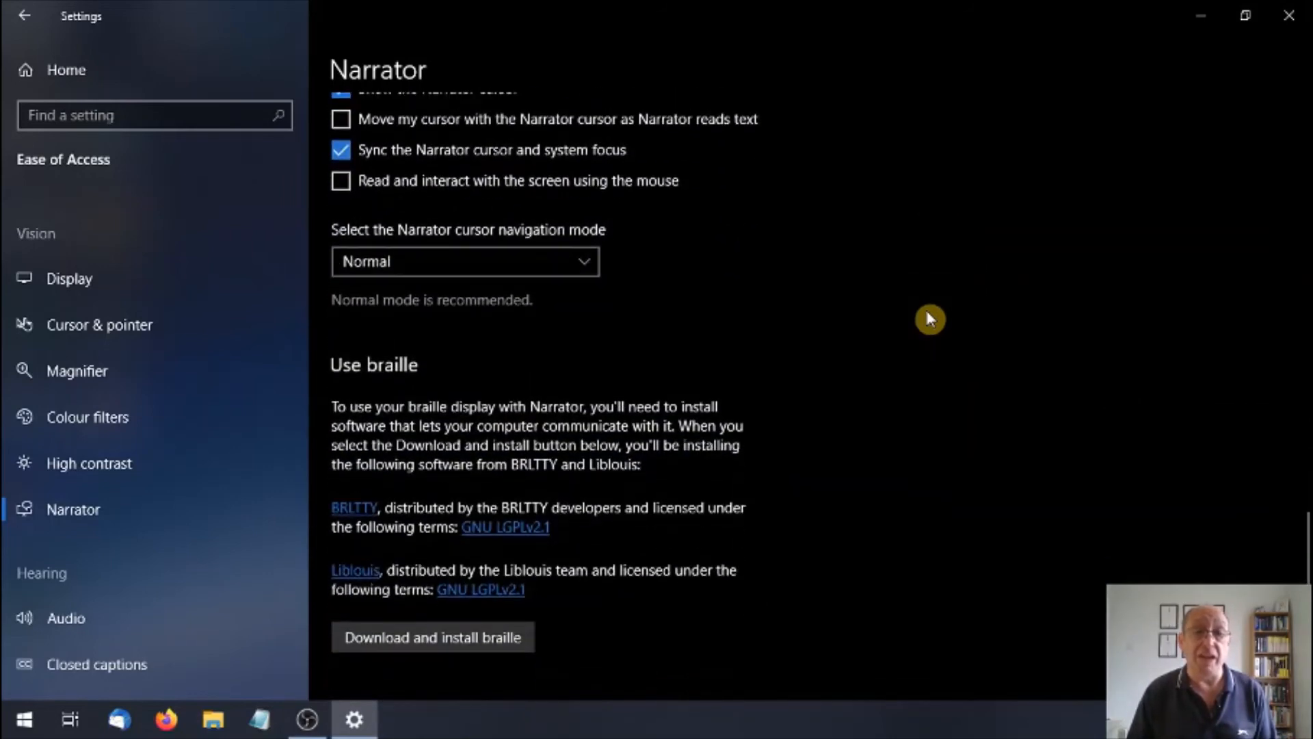
{"action": "scroll", "scroll_direction": "down", "scroll_amount": 3}
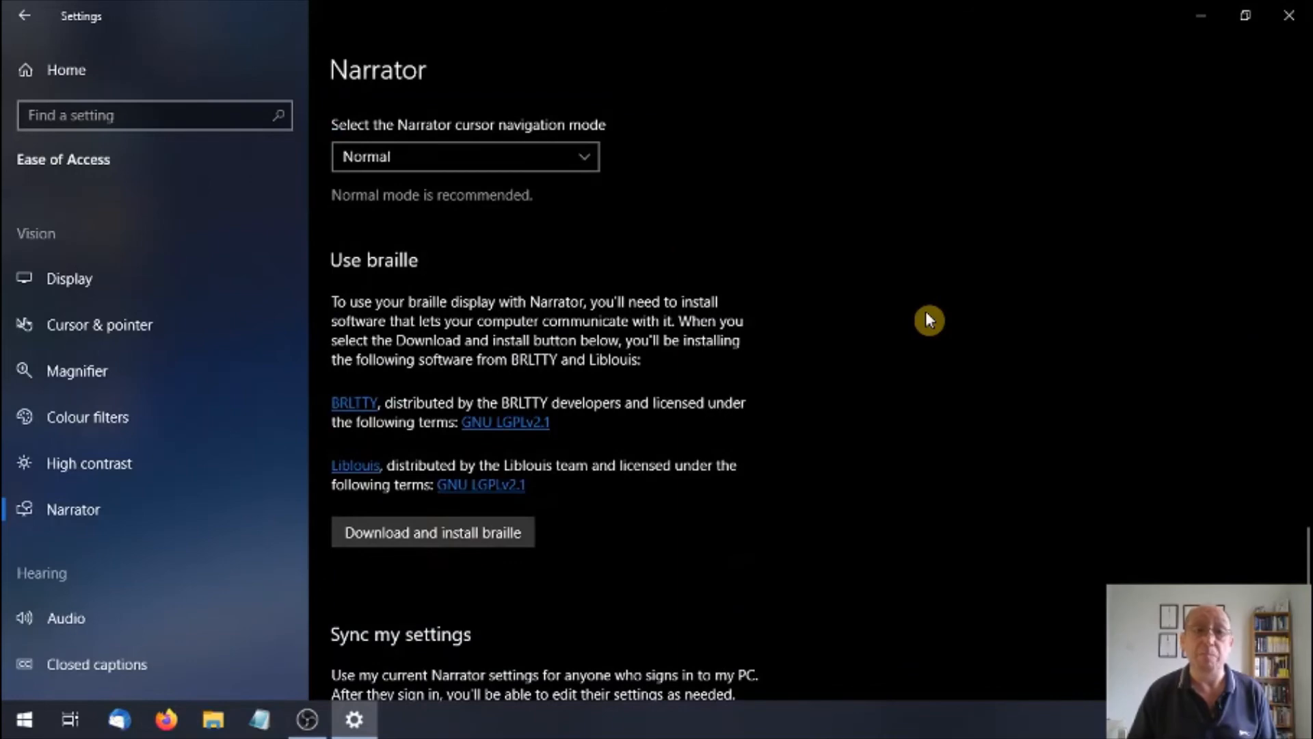
{"action": "mouse_move", "coordinate": [878, 348]}
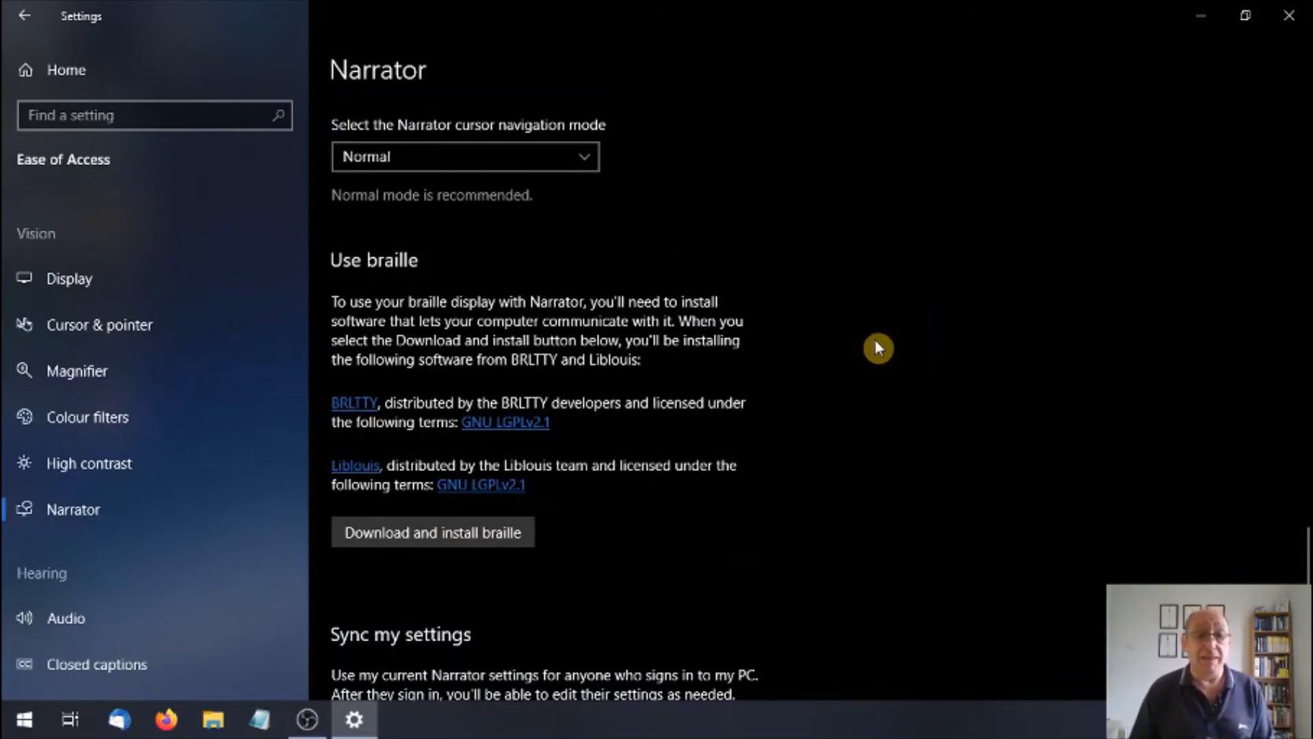
{"action": "mouse_move", "coordinate": [481, 549]}
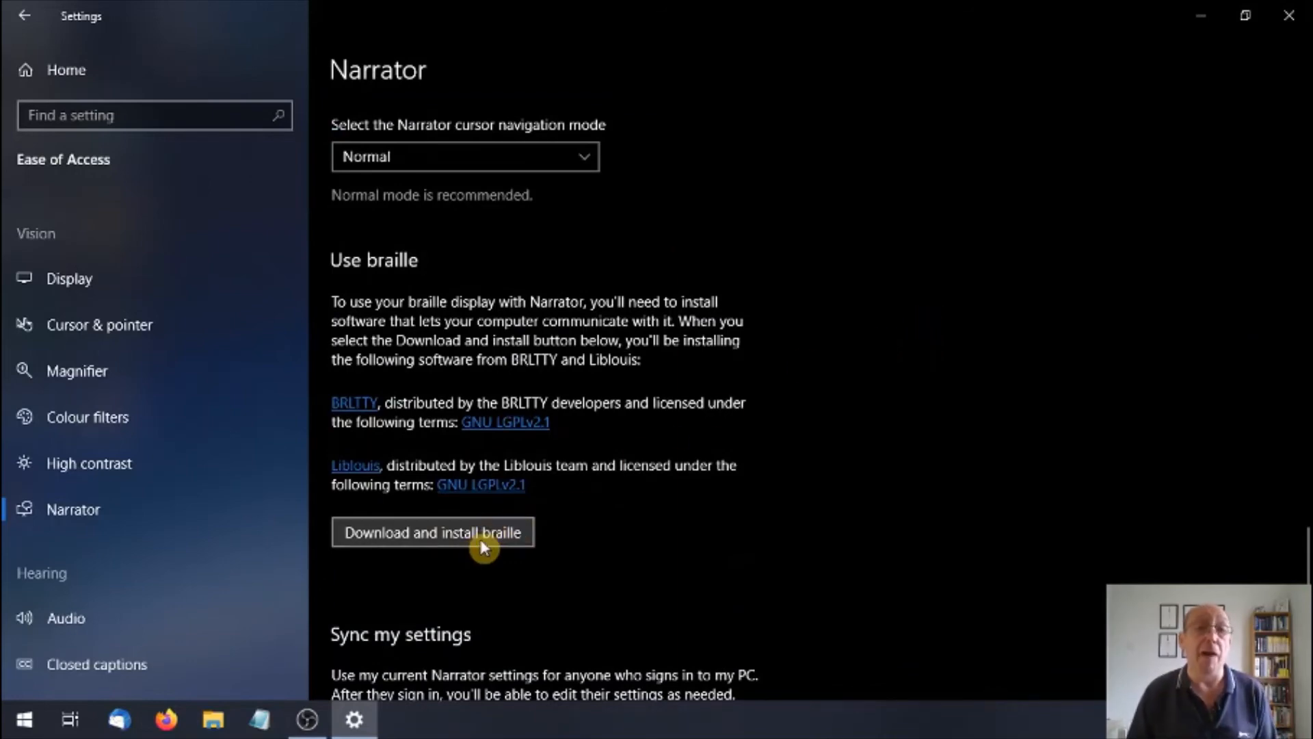
{"action": "mouse_move", "coordinate": [825, 497]}
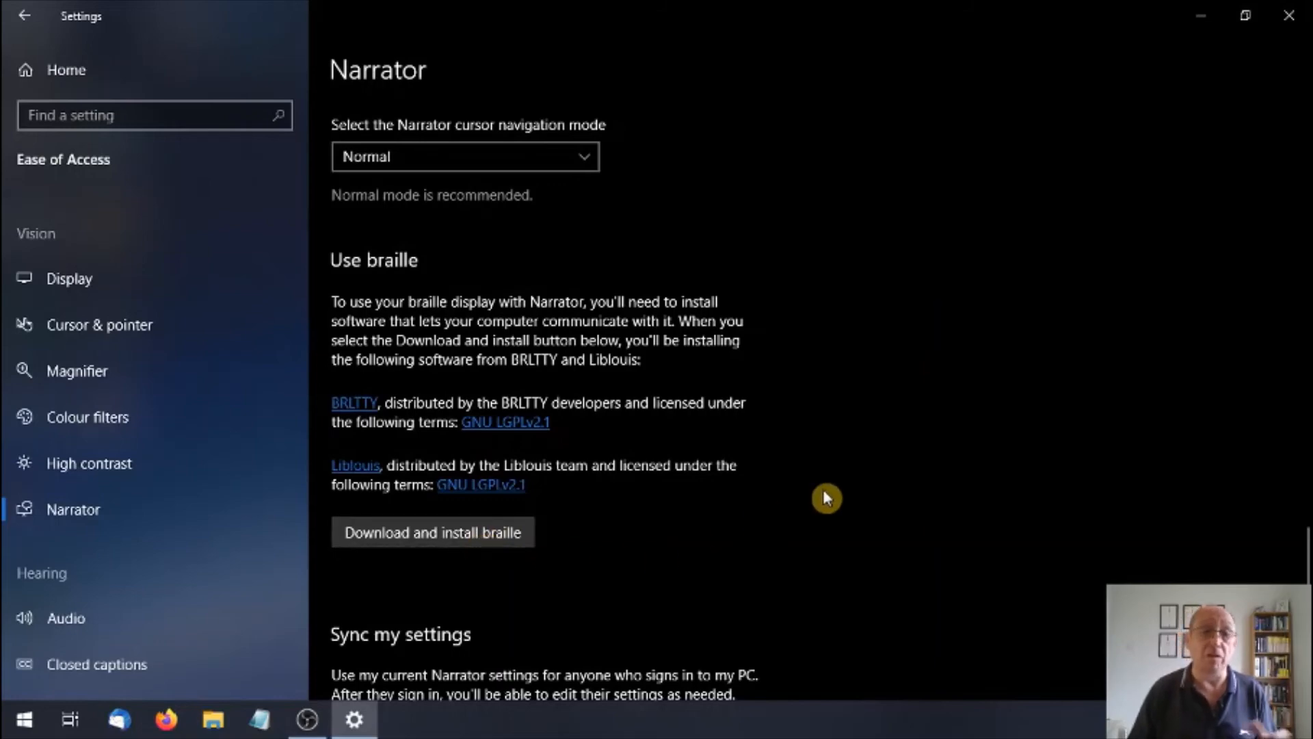
{"action": "scroll", "scroll_direction": "up", "scroll_amount": 3}
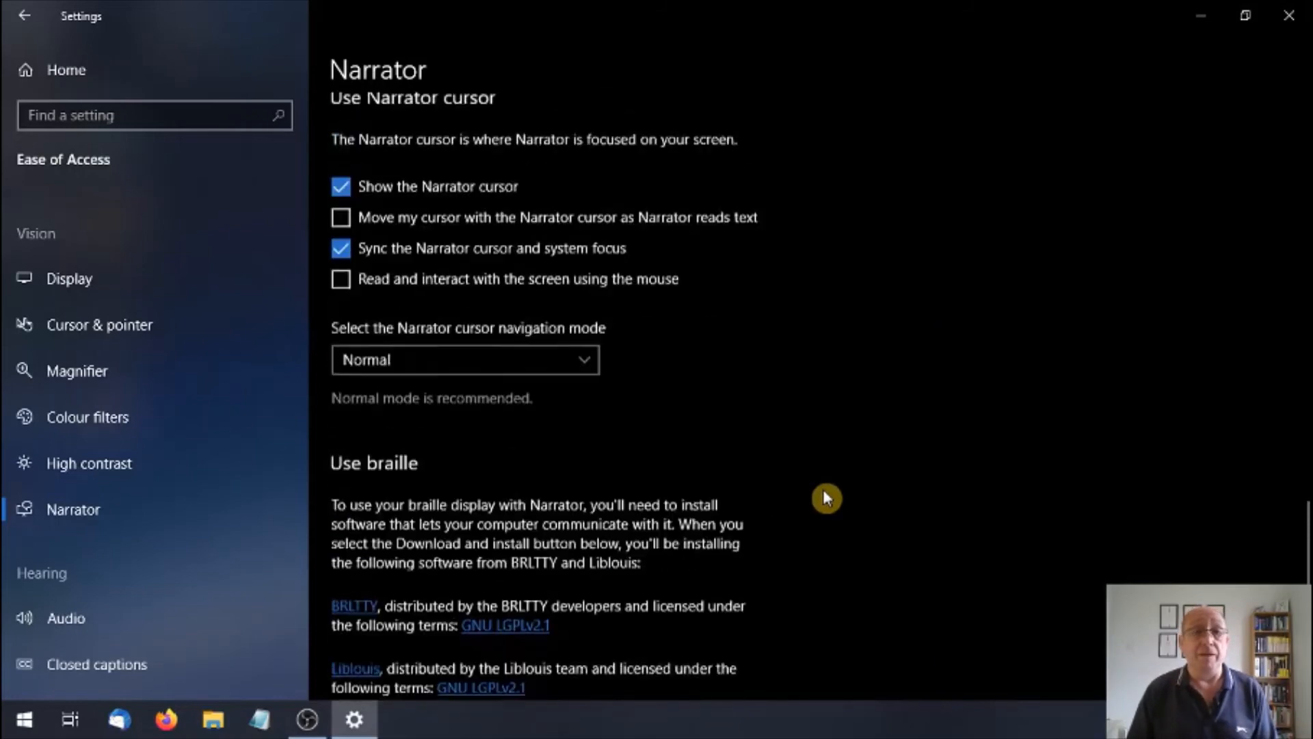
{"action": "scroll", "scroll_direction": "up", "scroll_amount": 3}
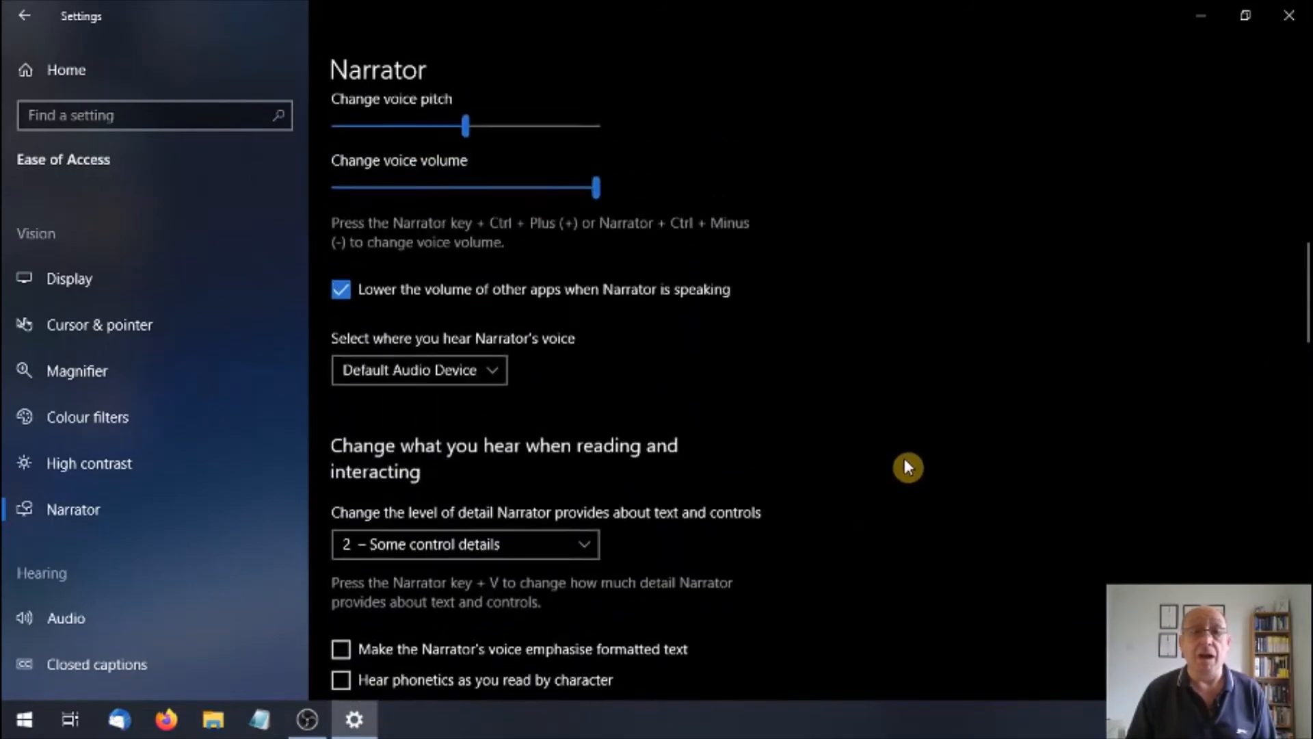
{"action": "scroll", "scroll_direction": "up", "scroll_amount": 3}
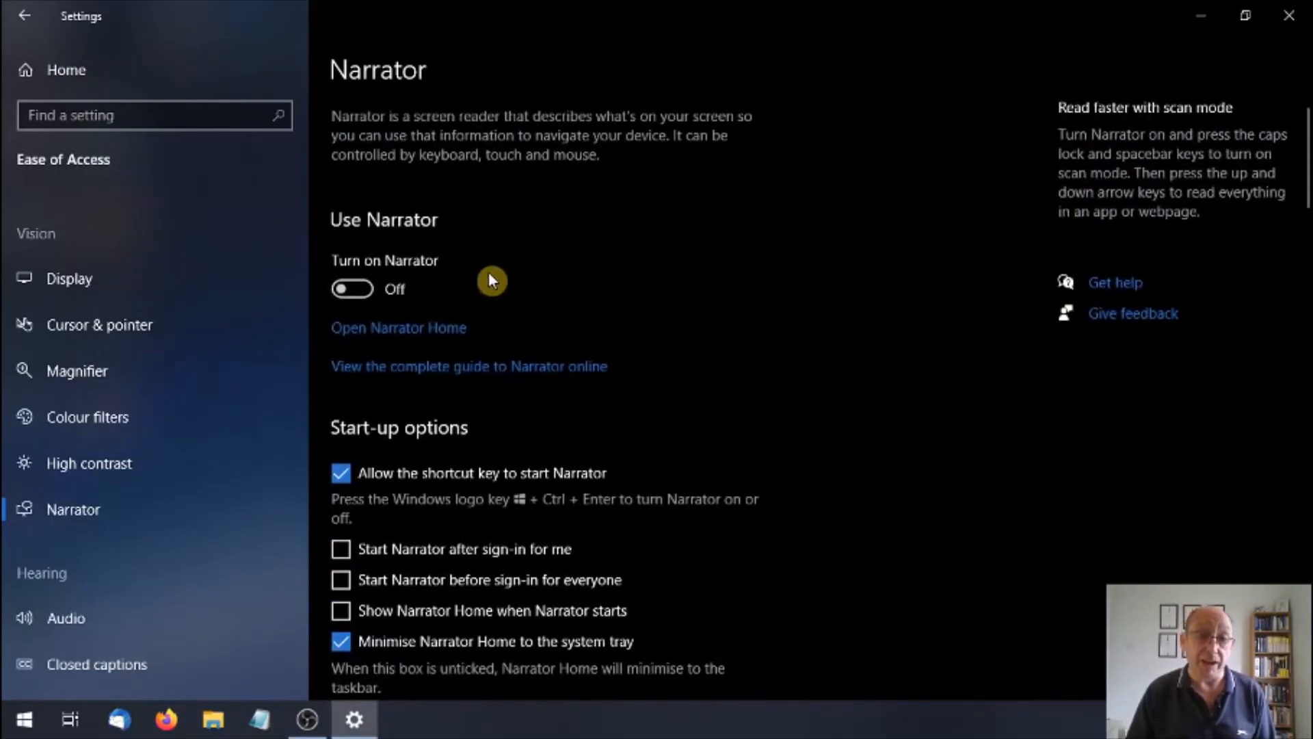
{"action": "mouse_move", "coordinate": [546, 273]}
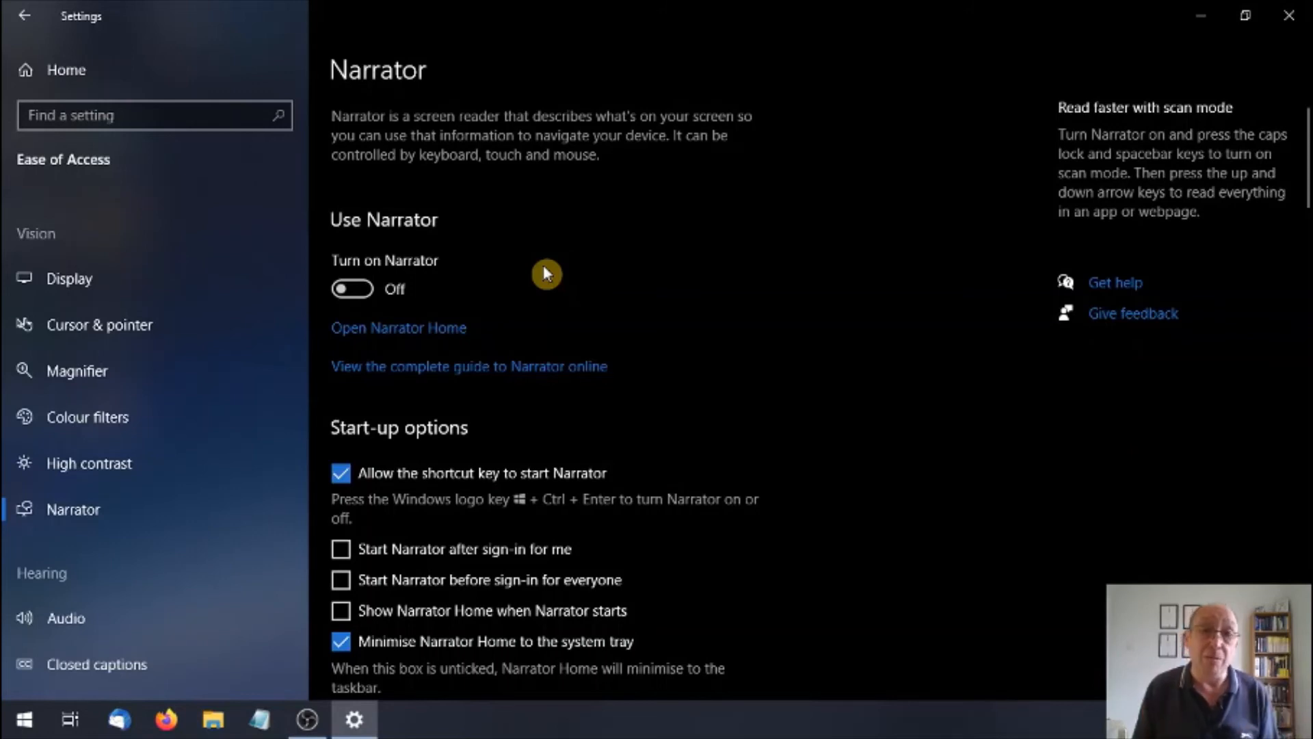
{"action": "mouse_move", "coordinate": [530, 310]}
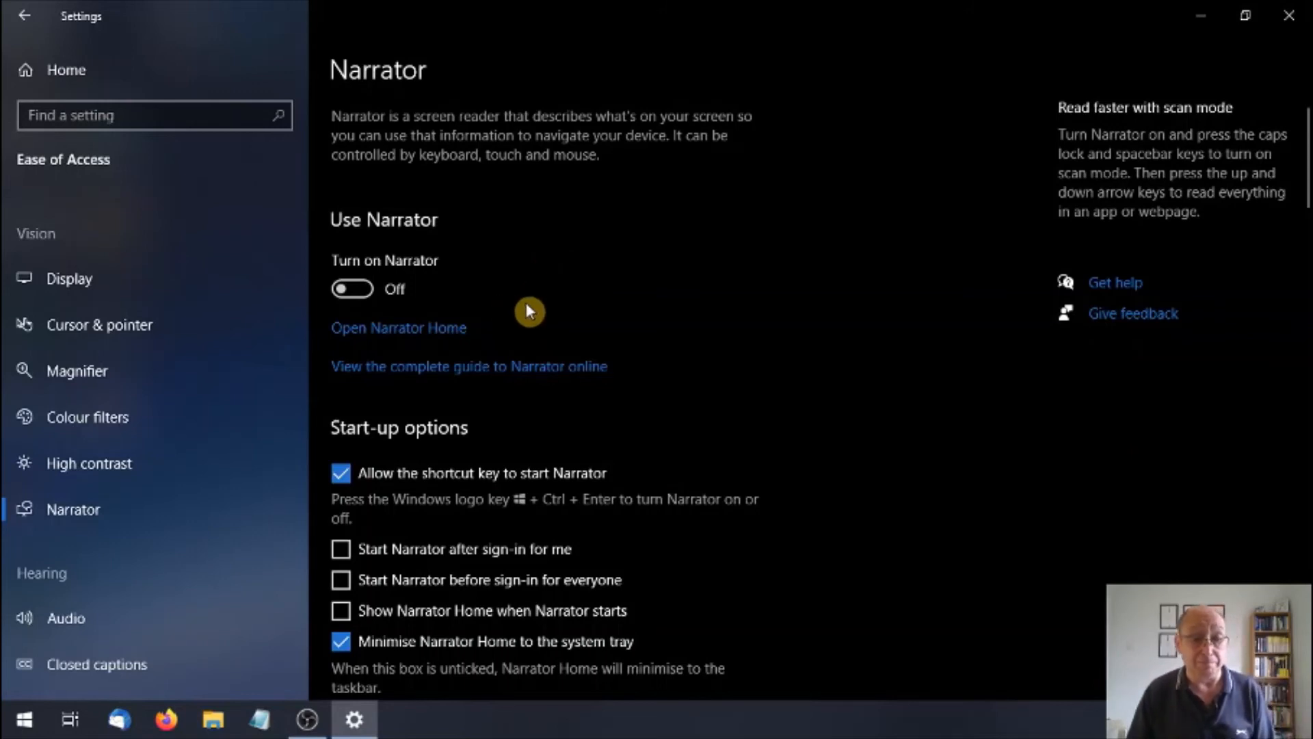
{"action": "mouse_move", "coordinate": [760, 316]}
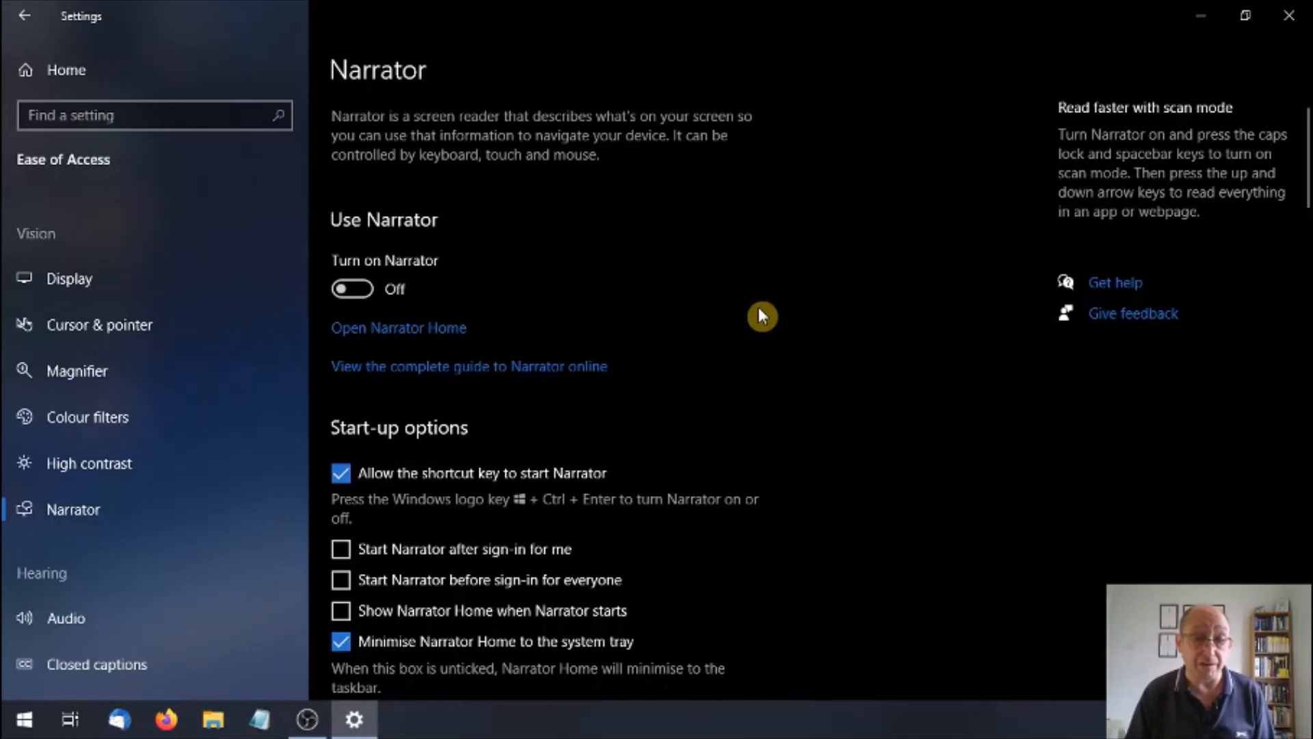
{"action": "mouse_move", "coordinate": [531, 733]}
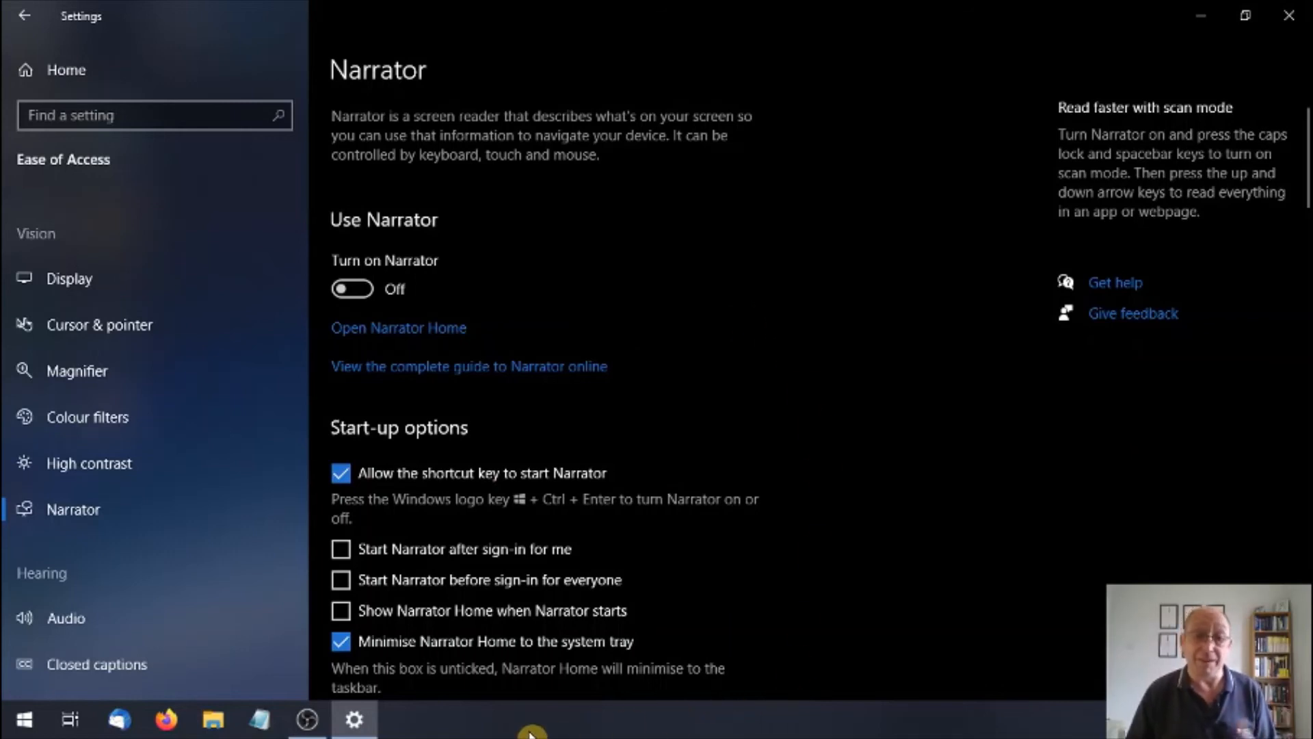
{"action": "mouse_move", "coordinate": [463, 722]}
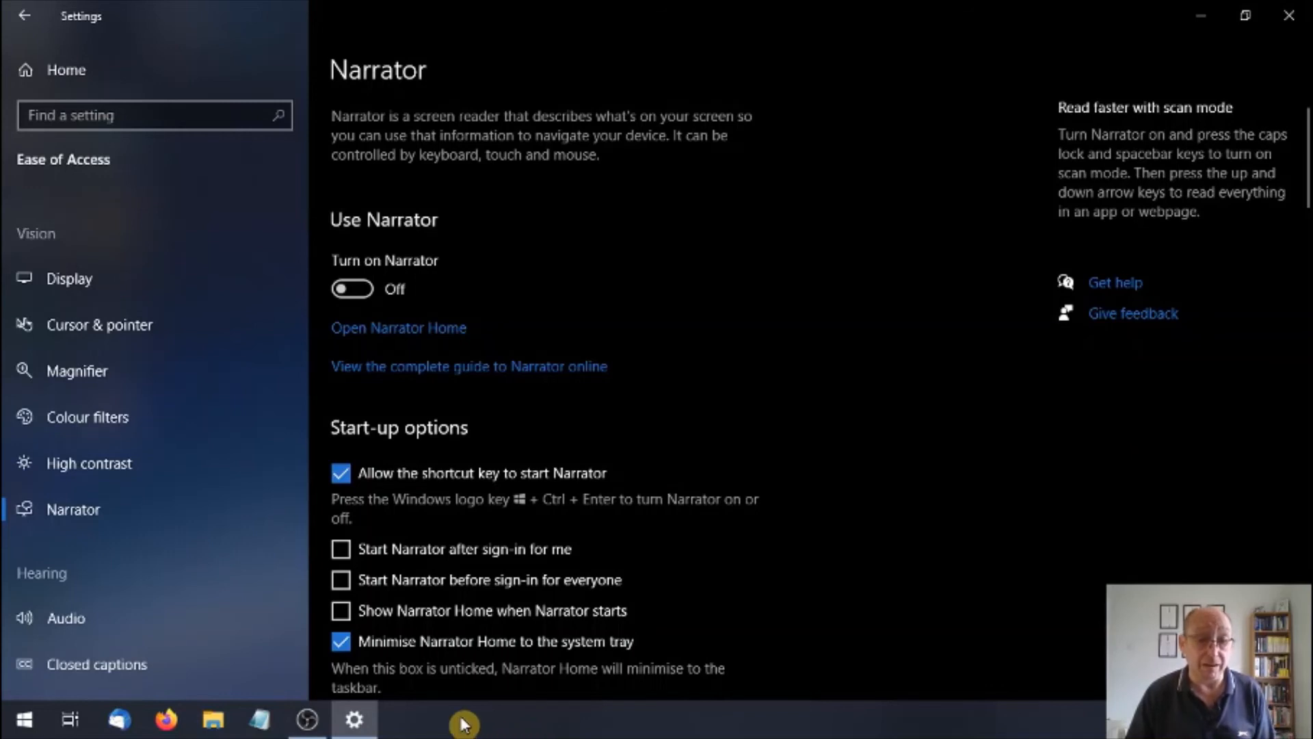
{"action": "mouse_move", "coordinate": [433, 714]}
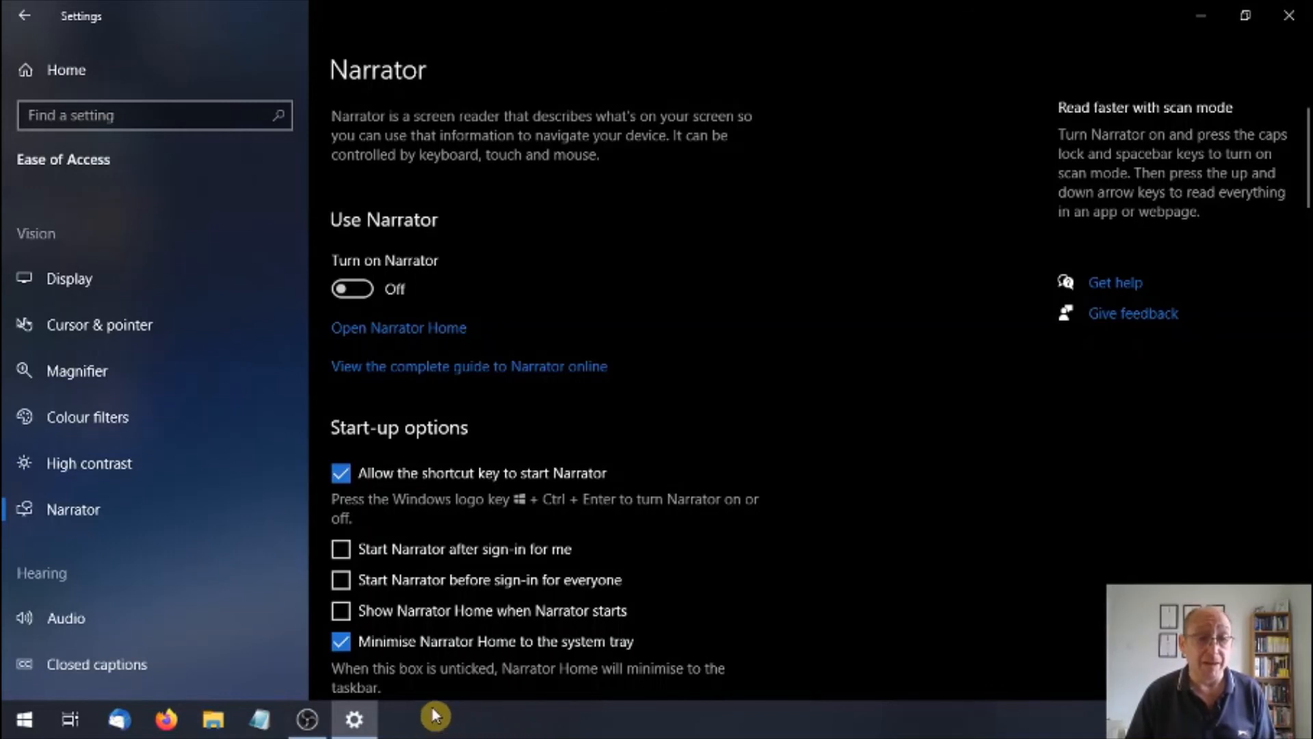
Toggle Narrator on and confirm the 'Heads up! Narrator keyboard changes' notice with OK.
{"action": "left_click", "coordinate": [352, 288]}
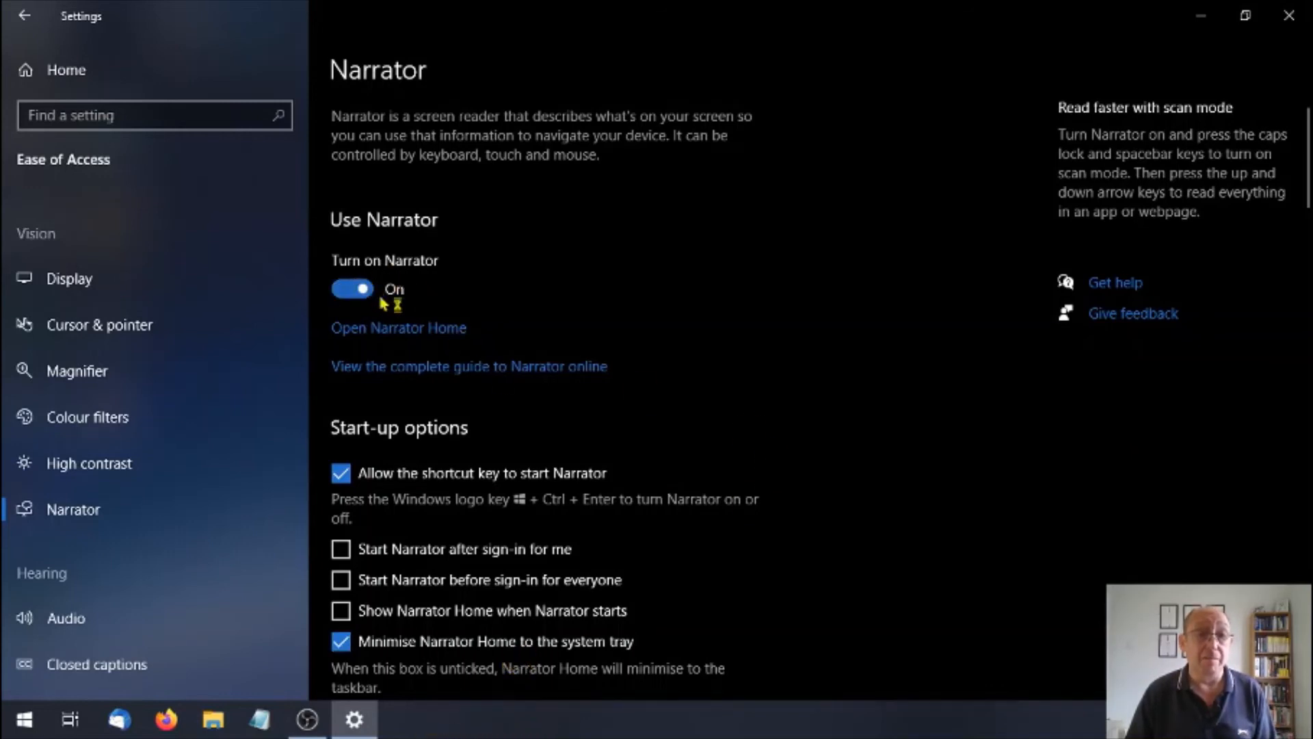
{"action": "left_click", "coordinate": [353, 289]}
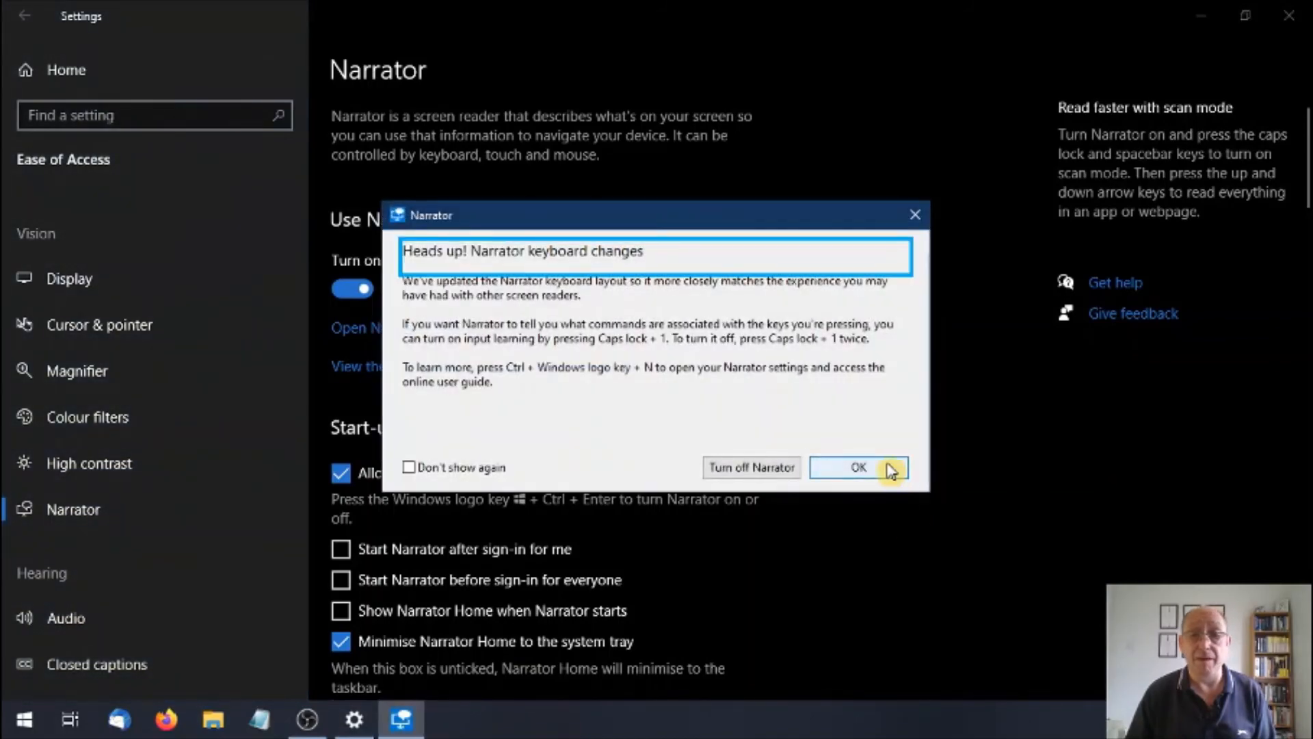
{"action": "left_click", "coordinate": [854, 467]}
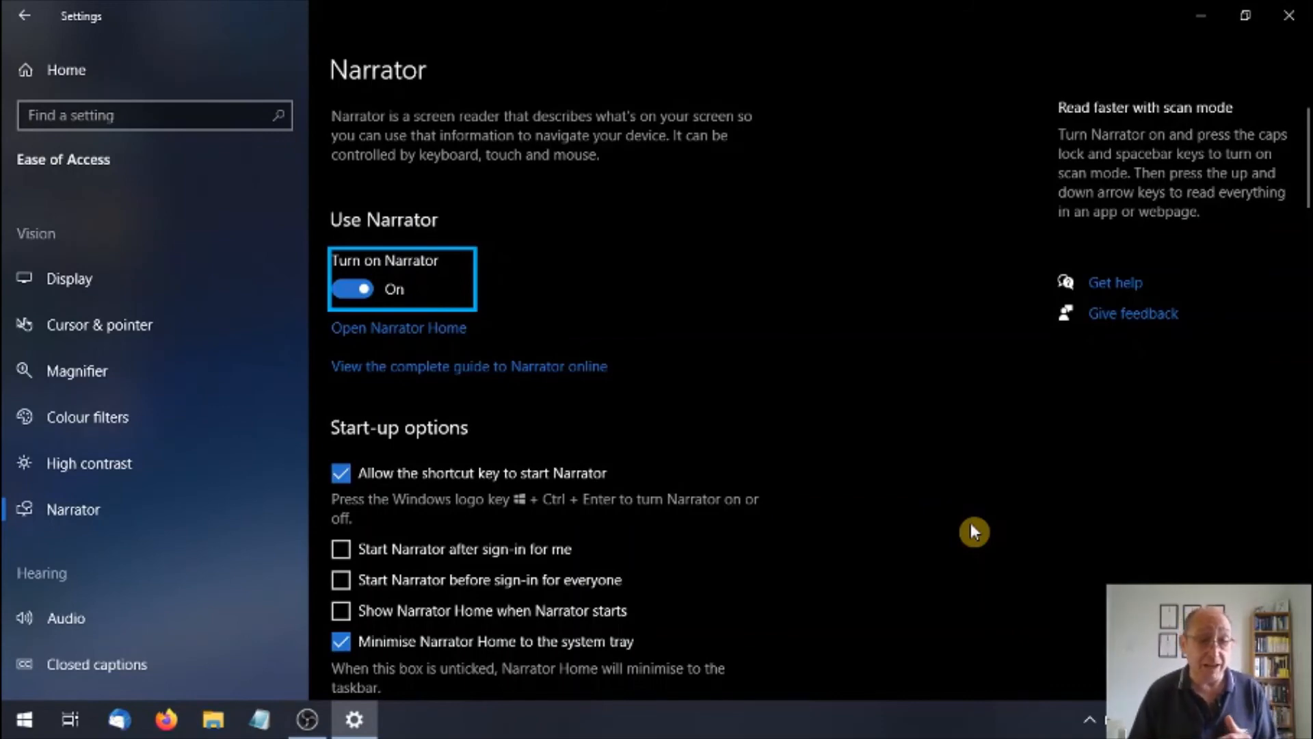
{"action": "mouse_move", "coordinate": [514, 727]}
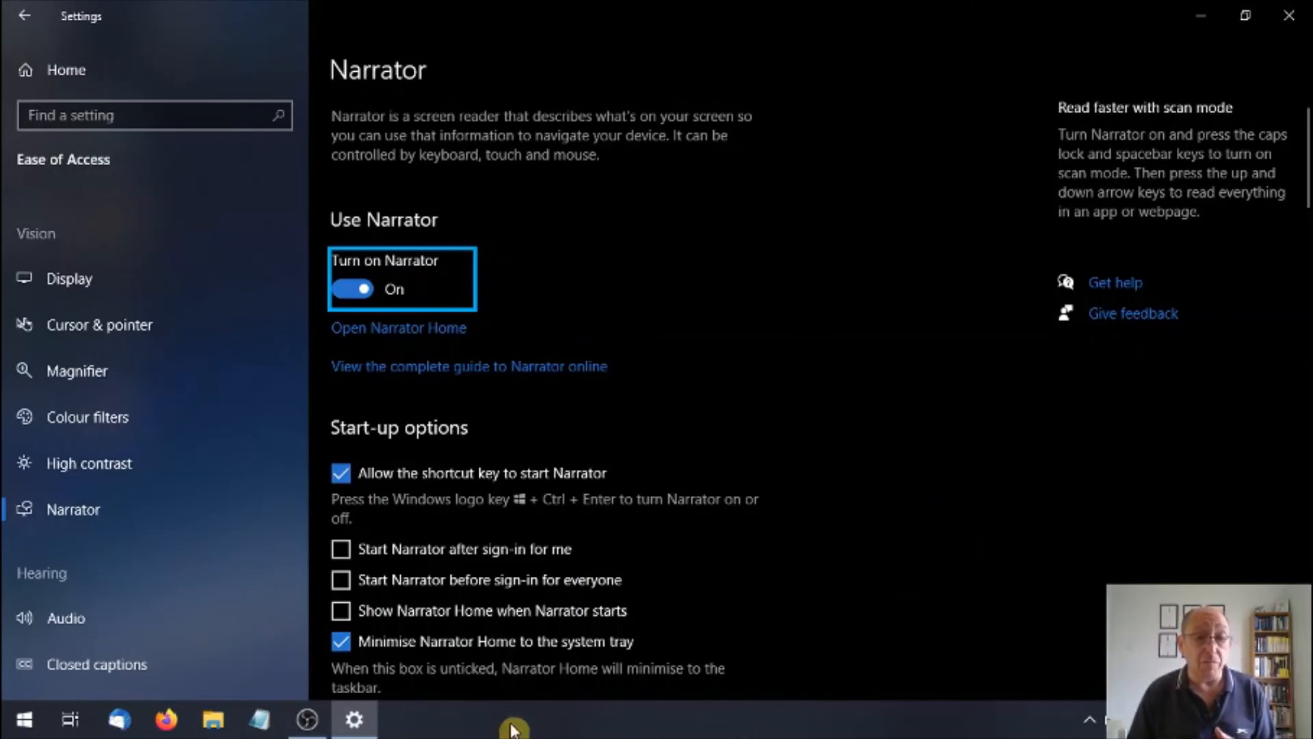
{"action": "mouse_move", "coordinate": [262, 719]}
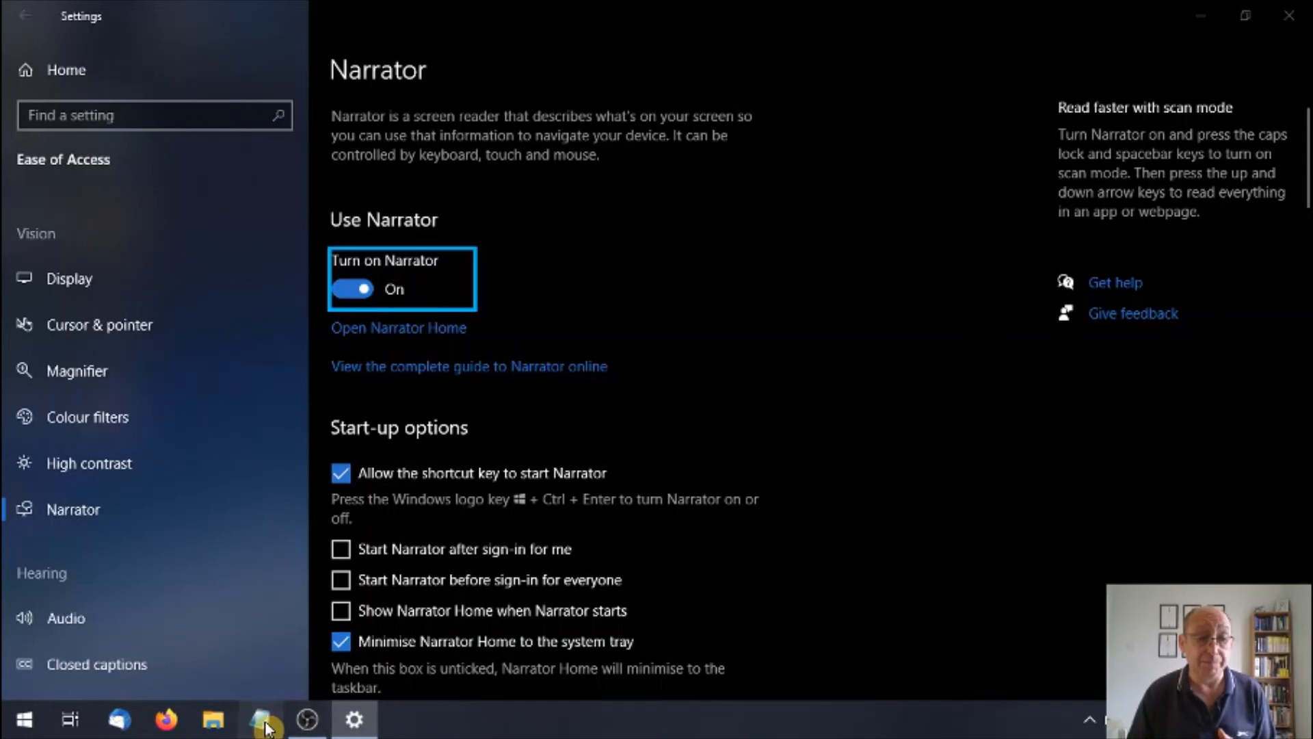
Open Notepad from the taskbar and type 'To write or not to write'.
{"action": "left_click", "coordinate": [261, 719]}
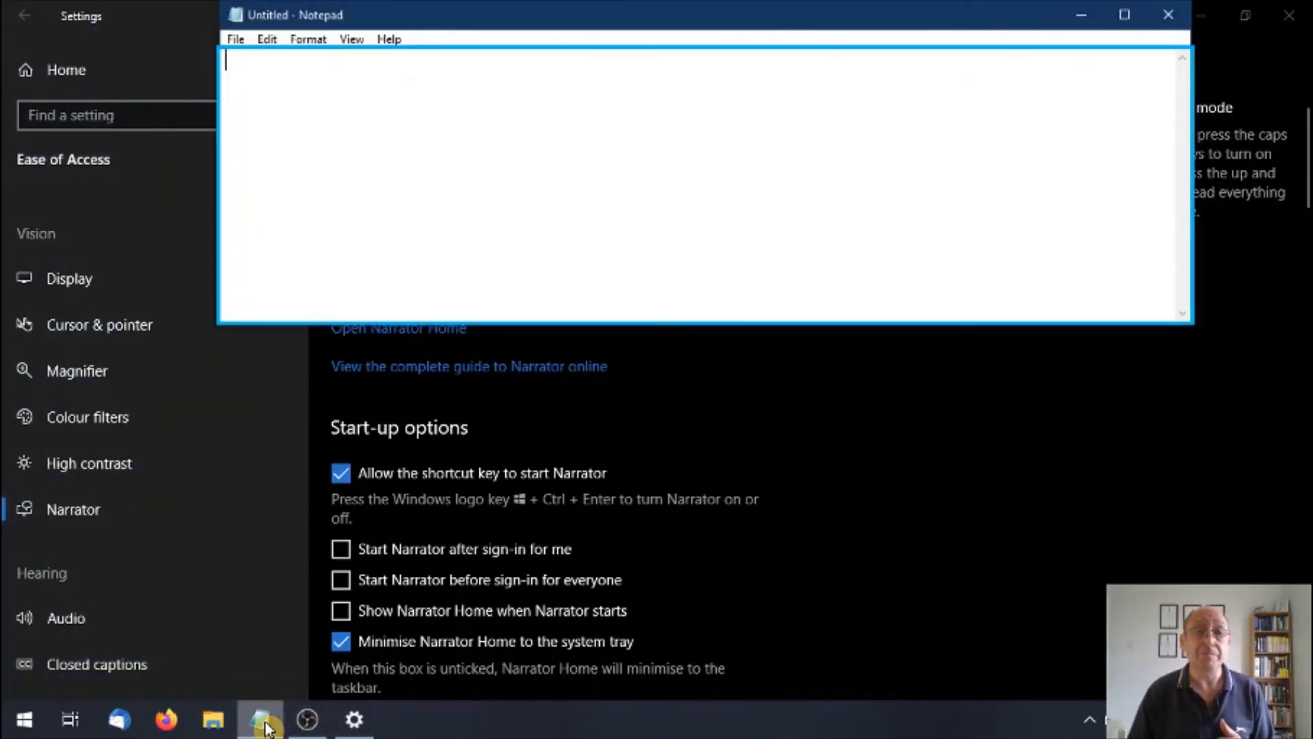
{"action": "mouse_move", "coordinate": [1279, 501]}
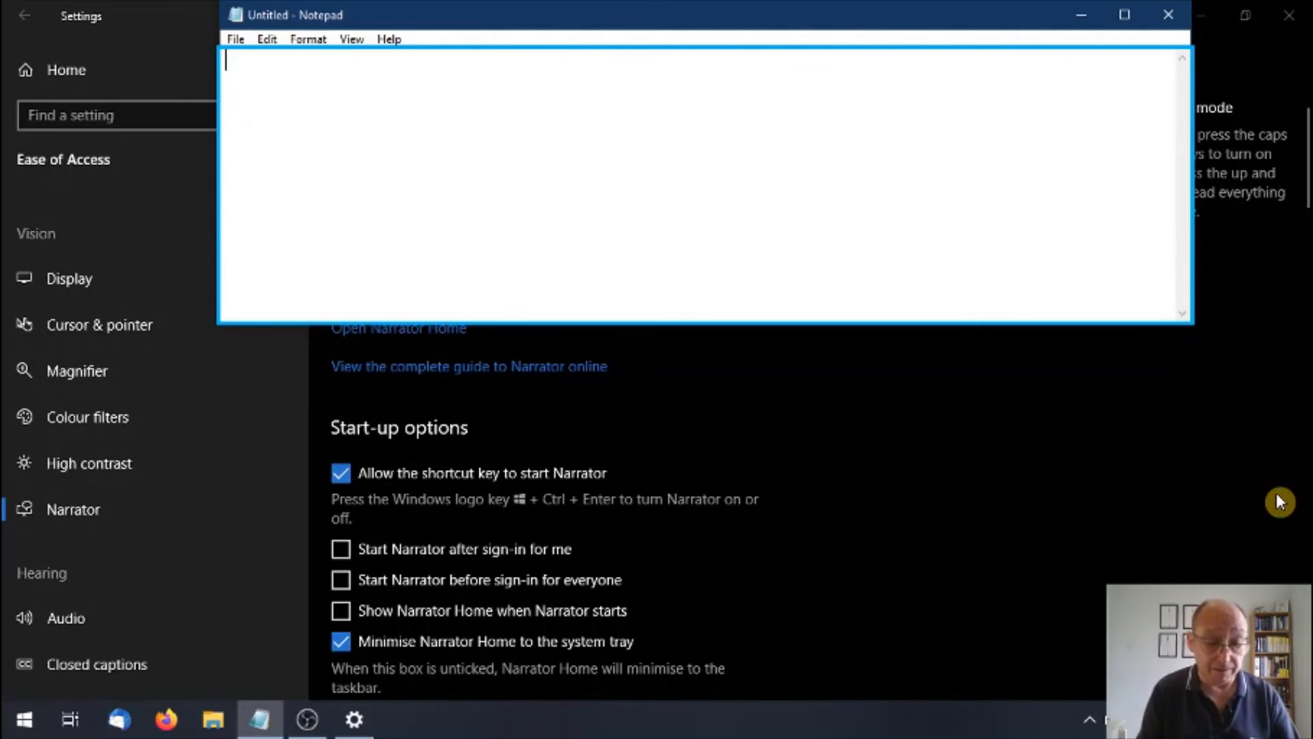
{"action": "type", "text": "To w"}
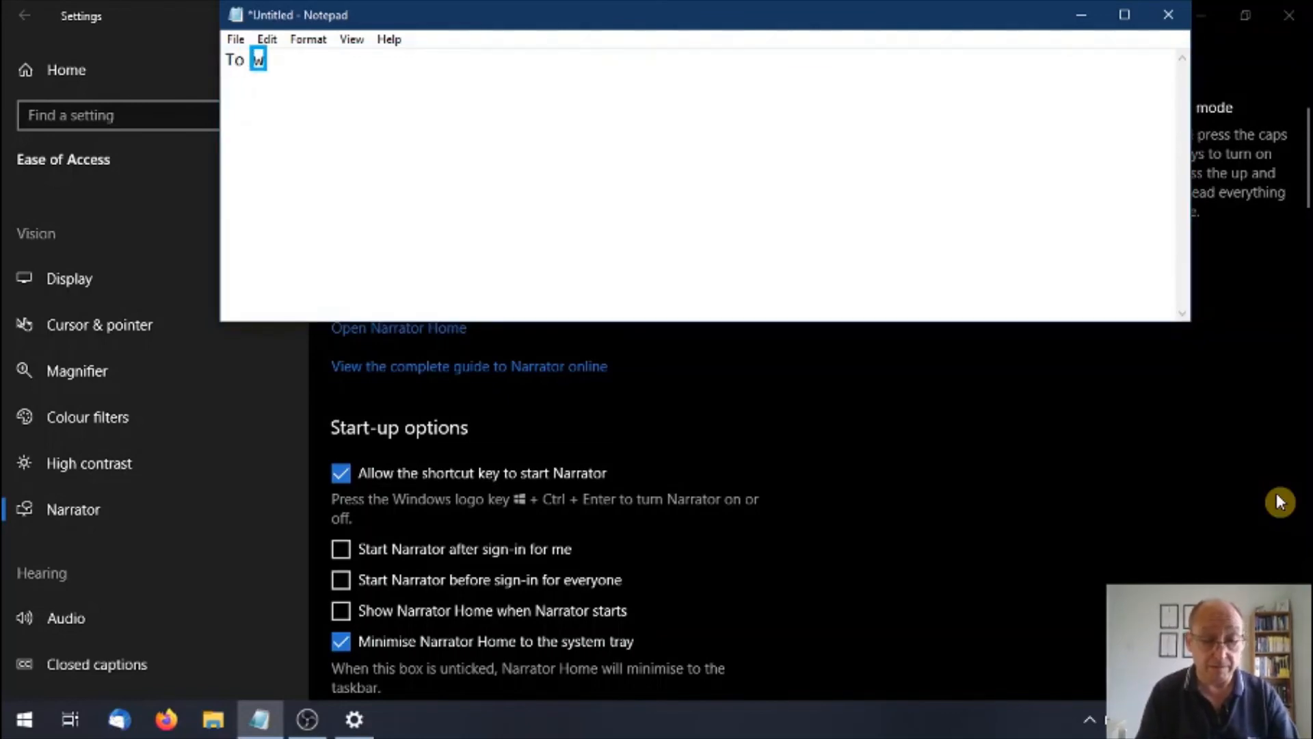
{"action": "type", "text": "write or"}
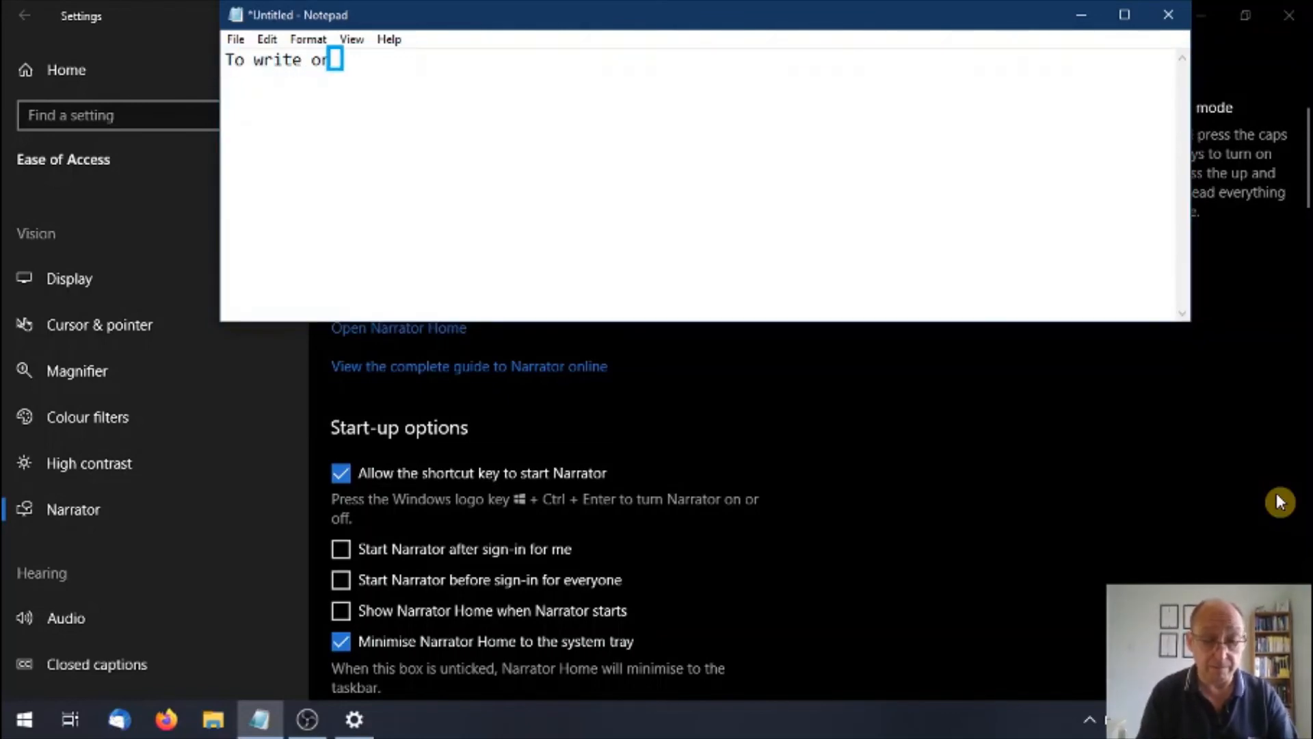
{"action": "type", "text": "not to w"}
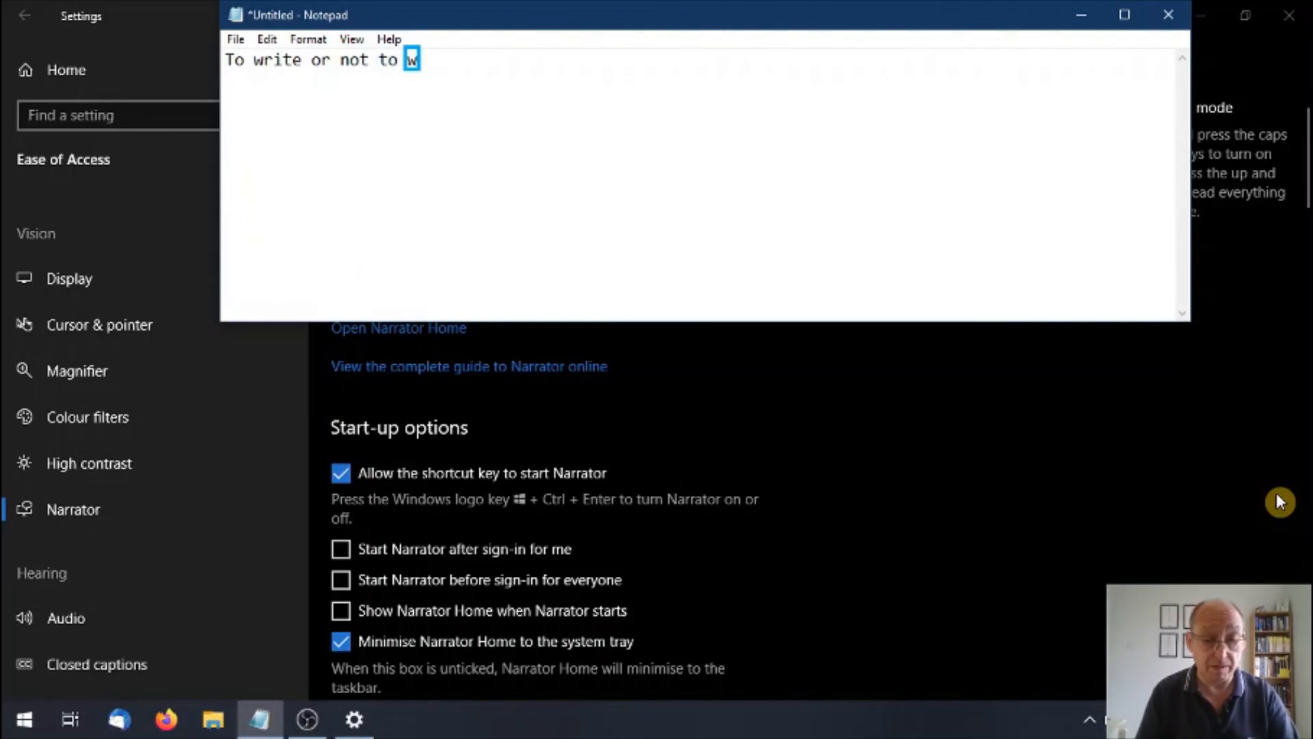
{"action": "type", "text": "rite"}
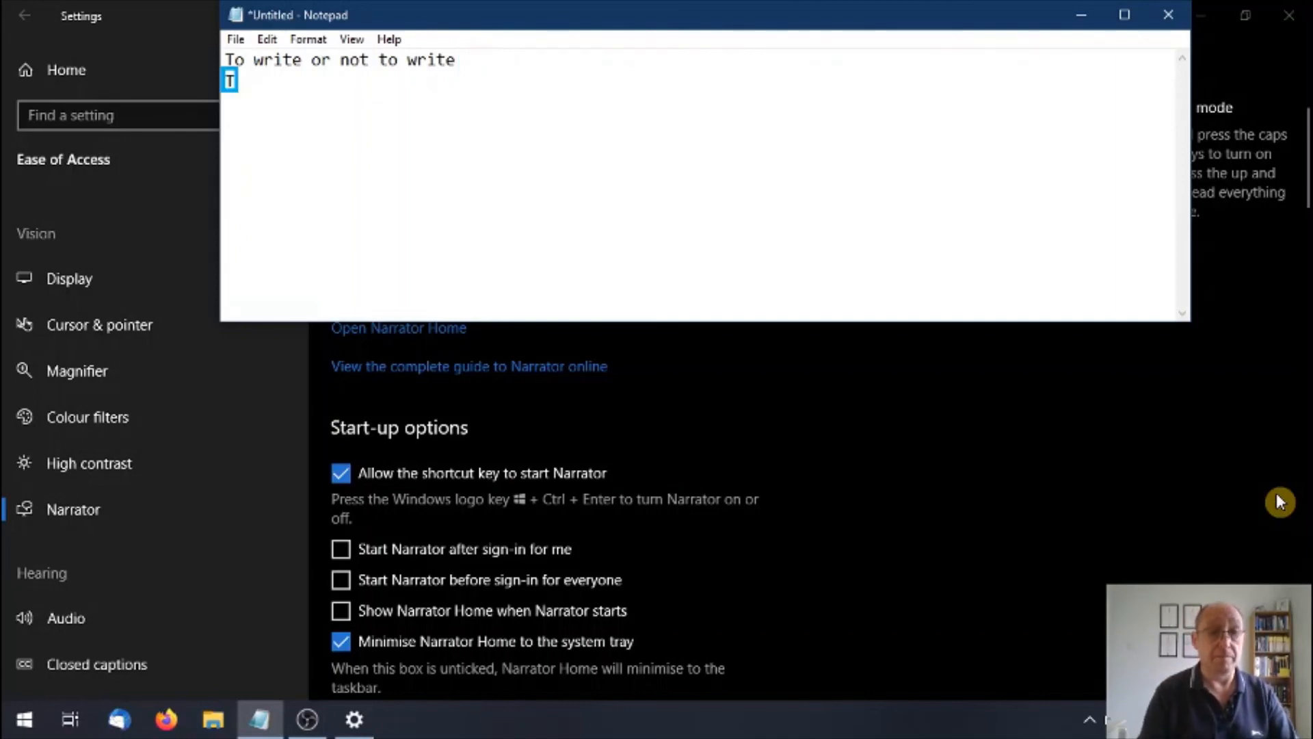
Type 'To write or not to write' again on the second line.
{"action": "type", "text": "o"}
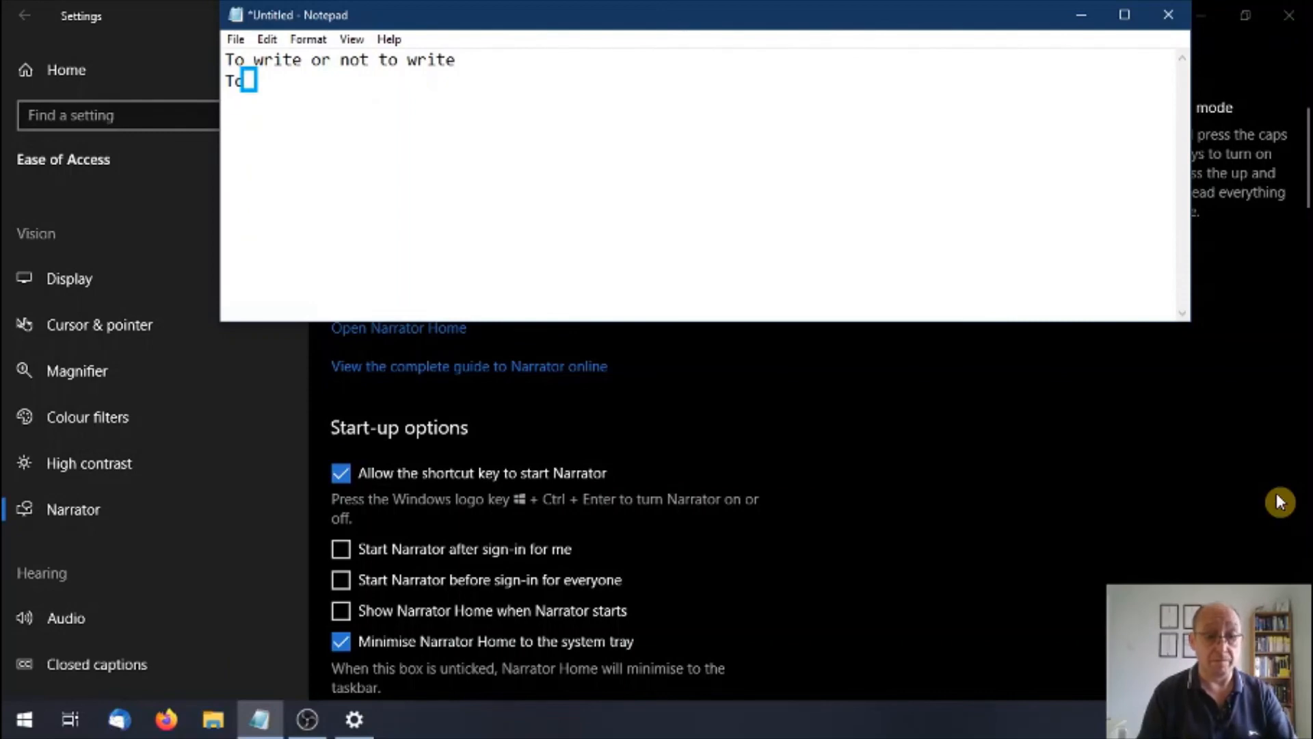
{"action": "type", "text": "wr"}
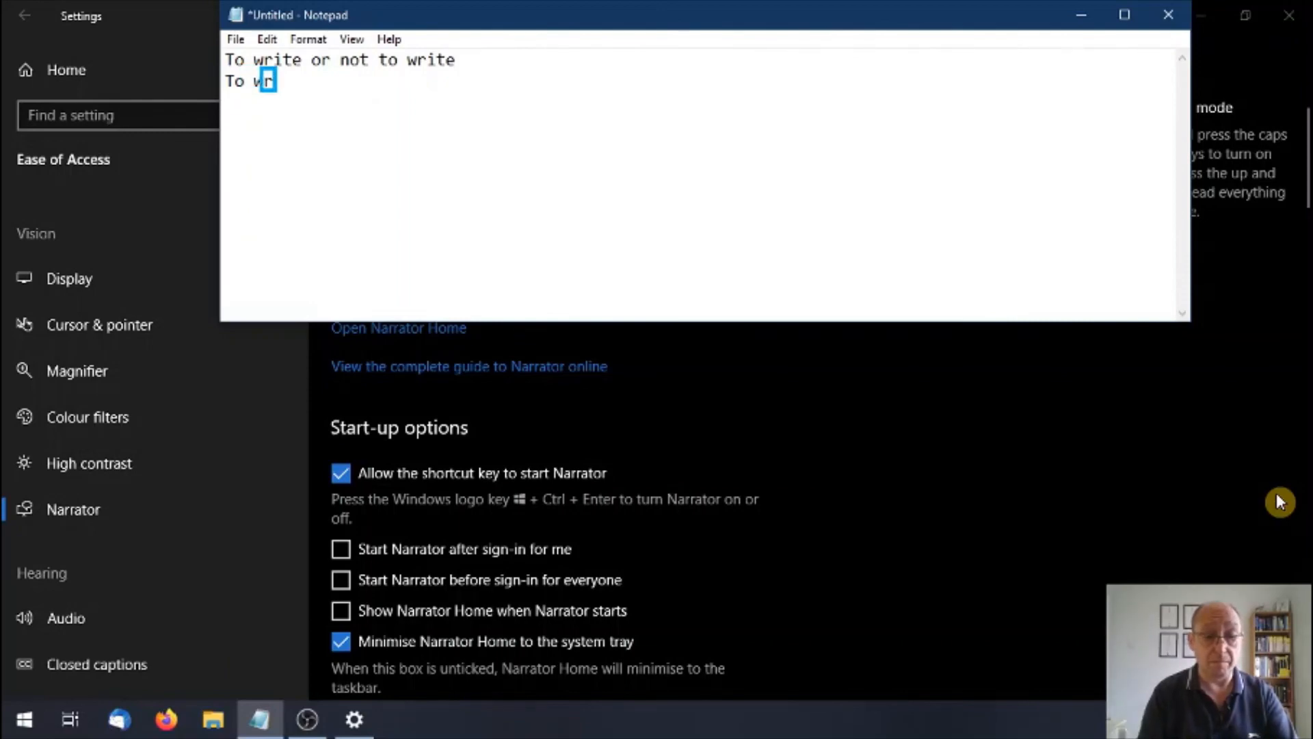
{"action": "type", "text": "t"}
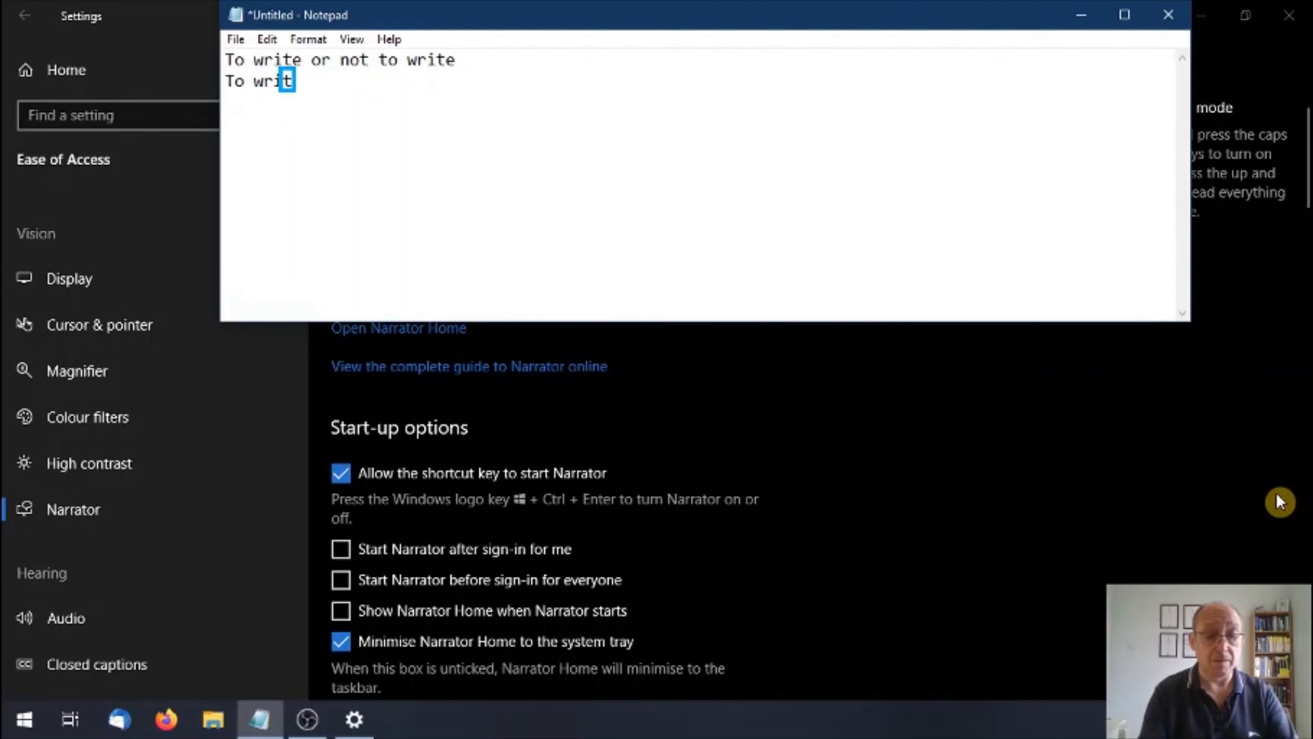
{"action": "type", "text": "e"}
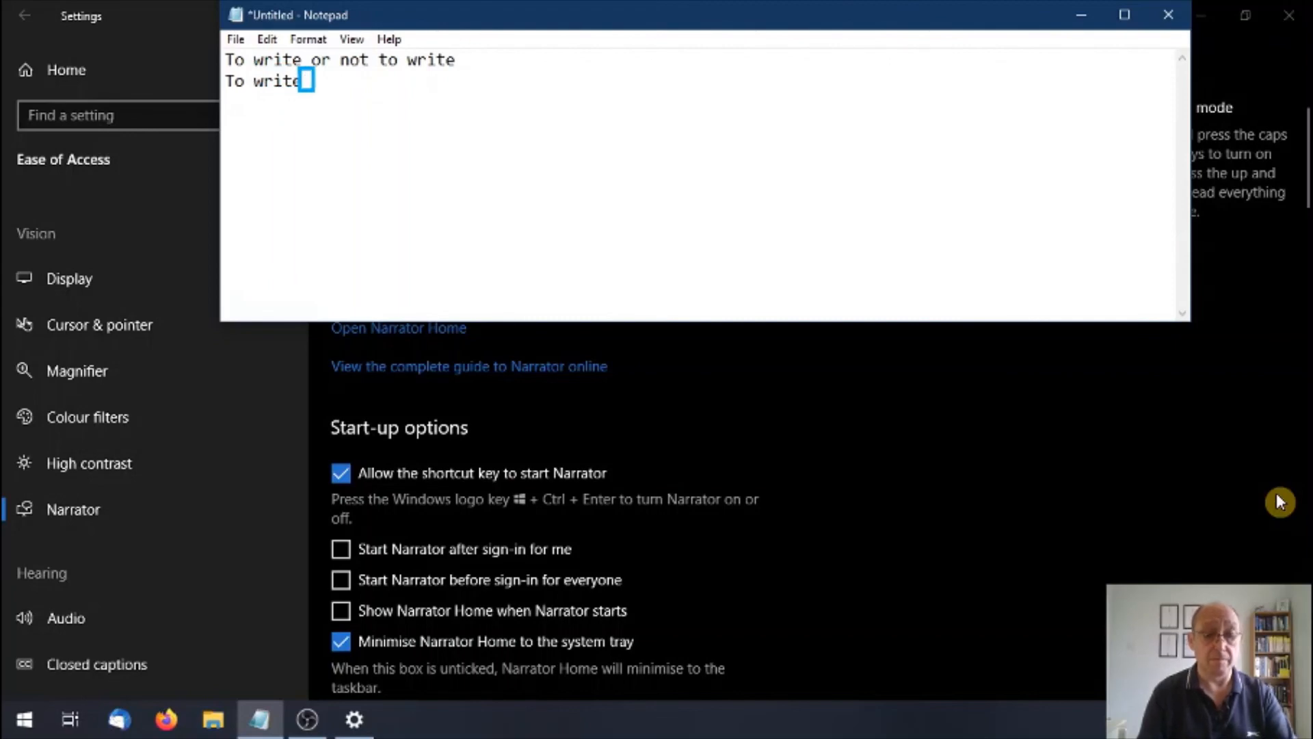
{"action": "type", "text": "or"}
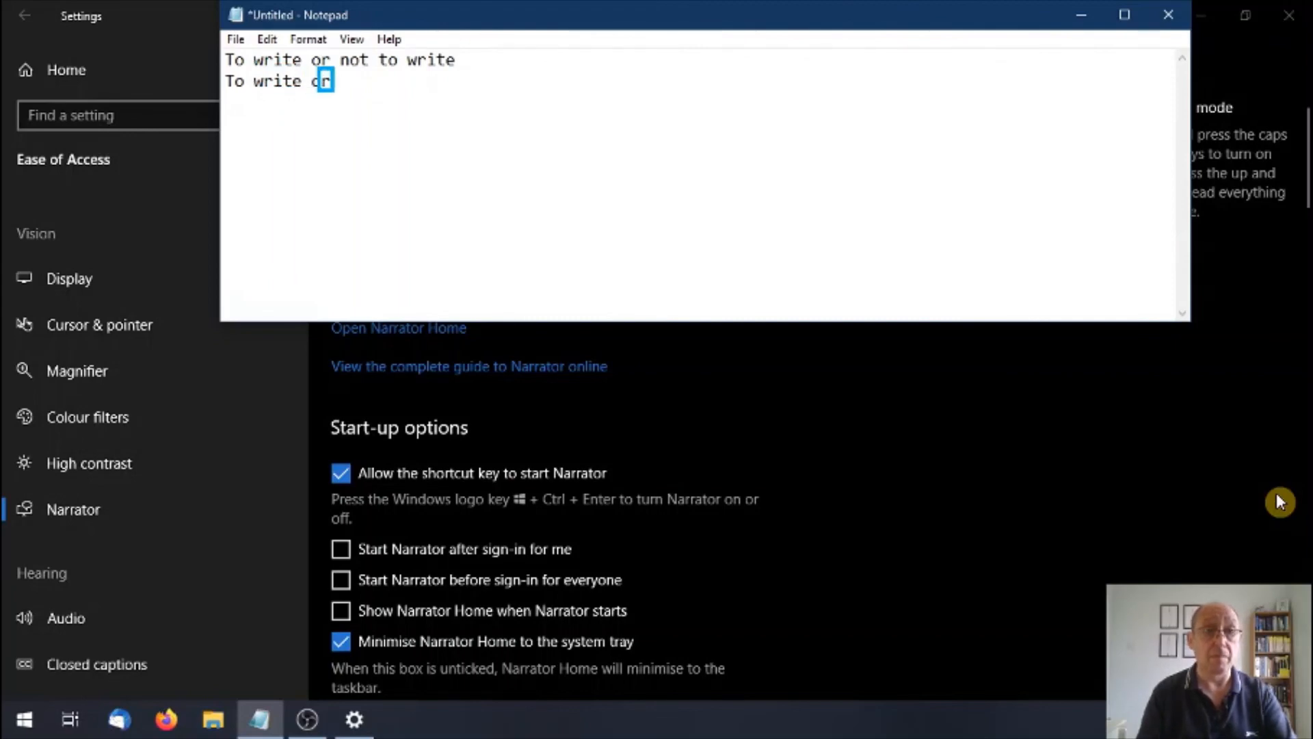
{"action": "type", "text": "n"}
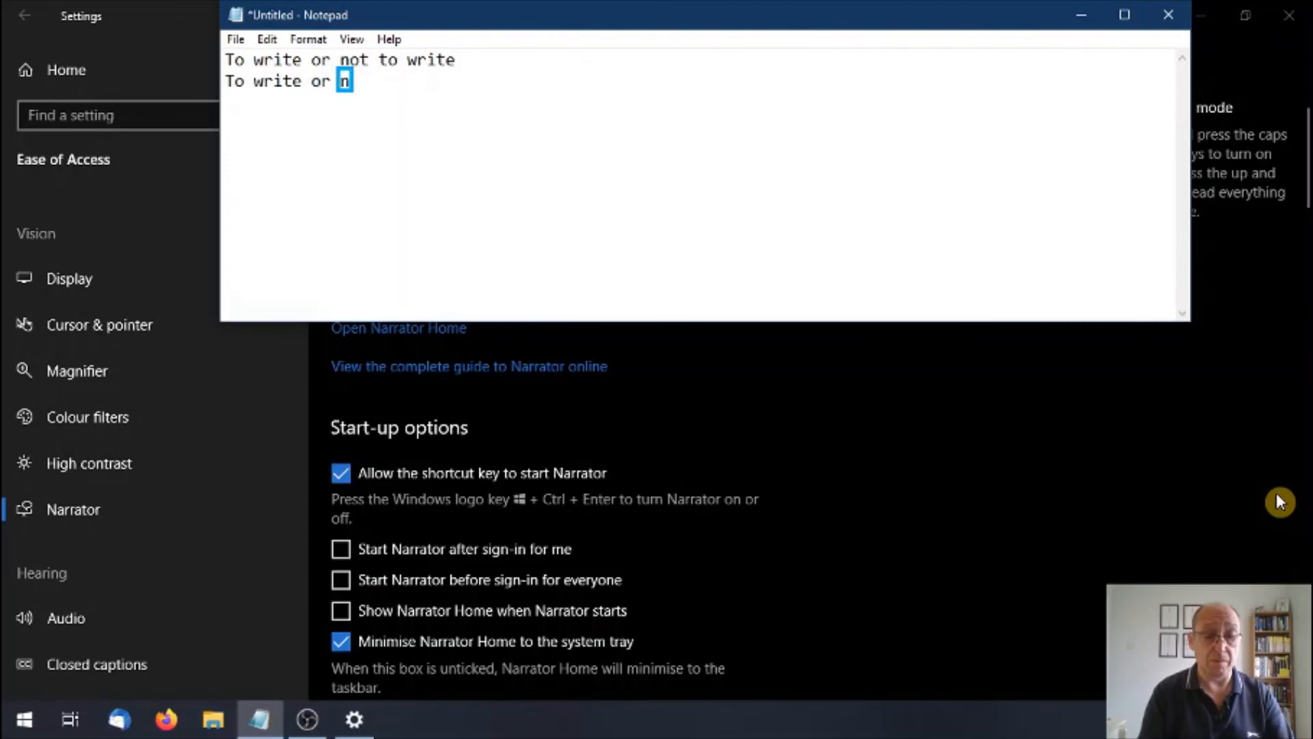
{"action": "type", "text": "ot to w"}
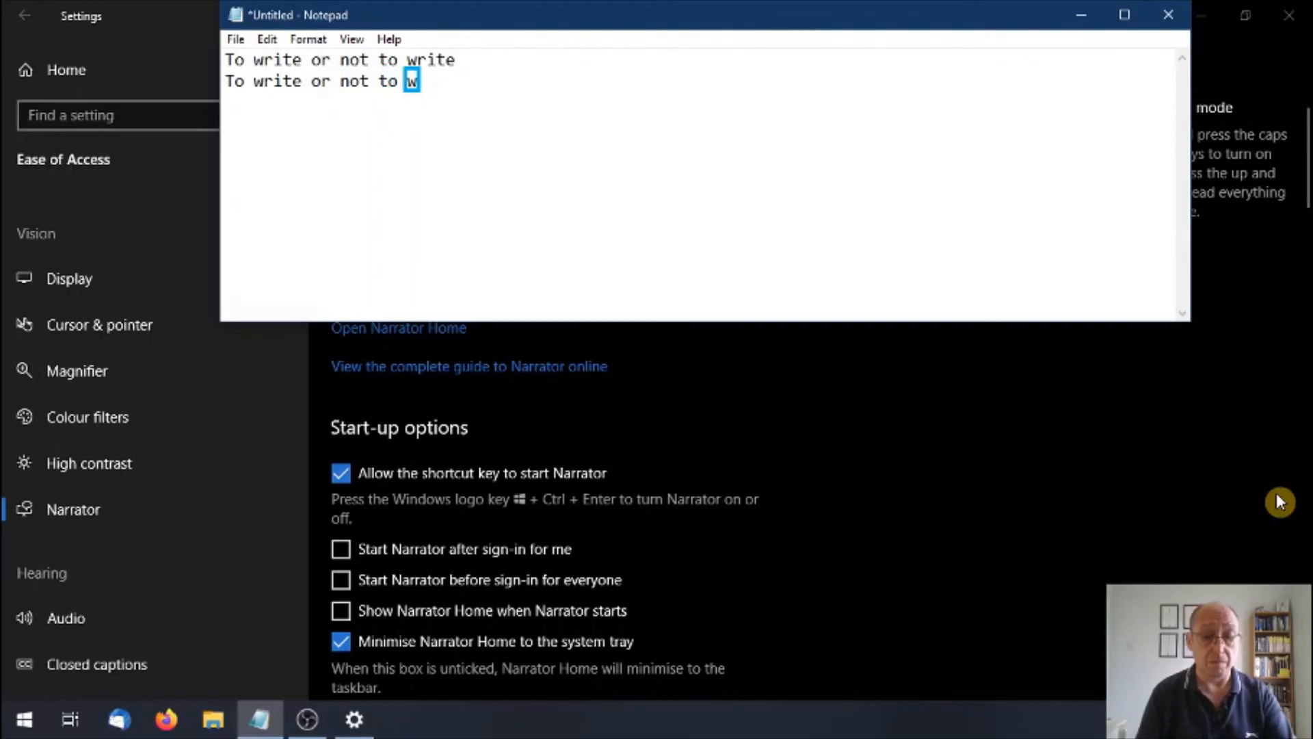
{"action": "type", "text": "rite"}
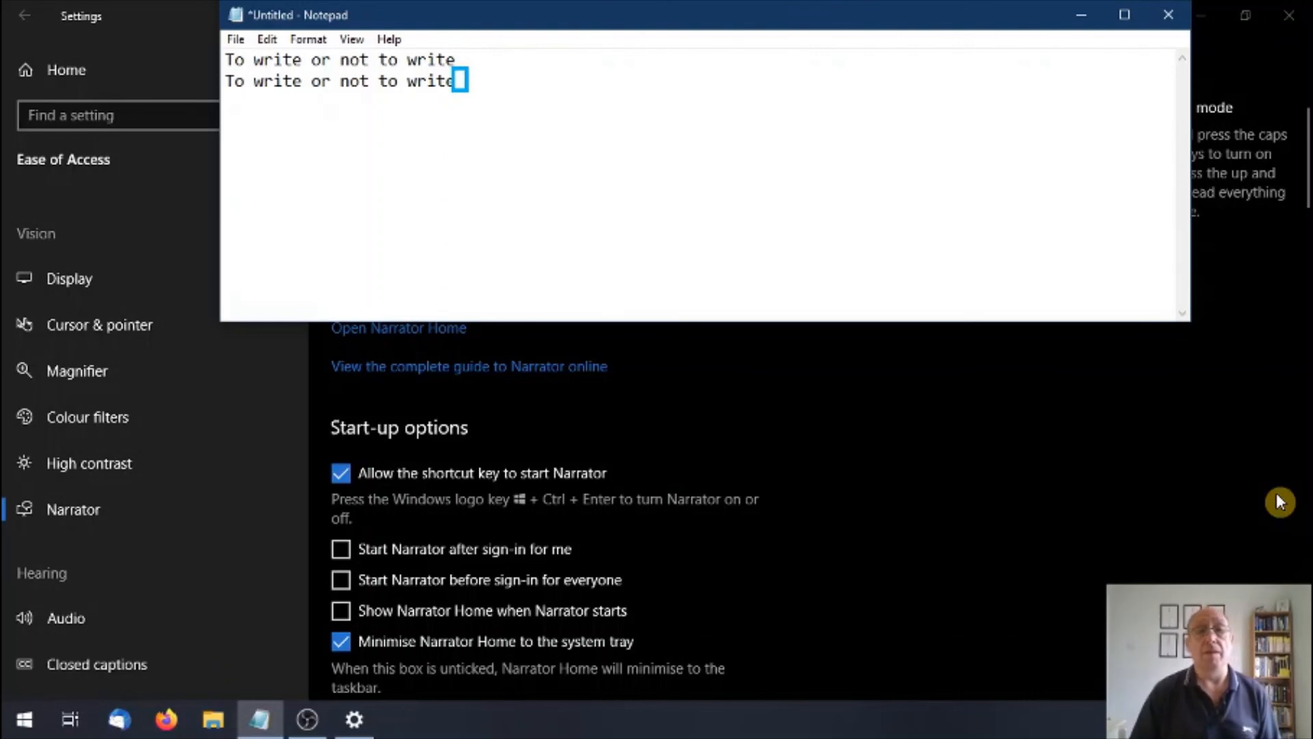
{"action": "mouse_move", "coordinate": [839, 120]}
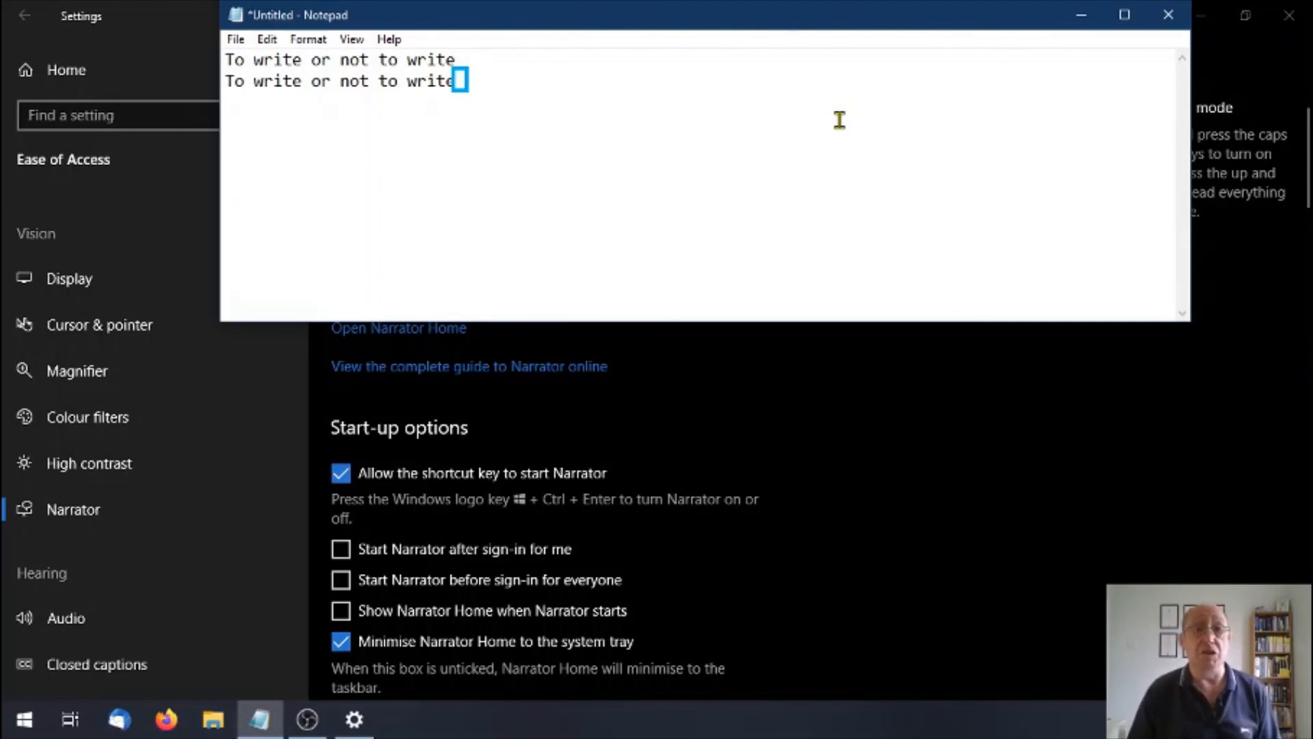
{"action": "mouse_move", "coordinate": [972, 128]}
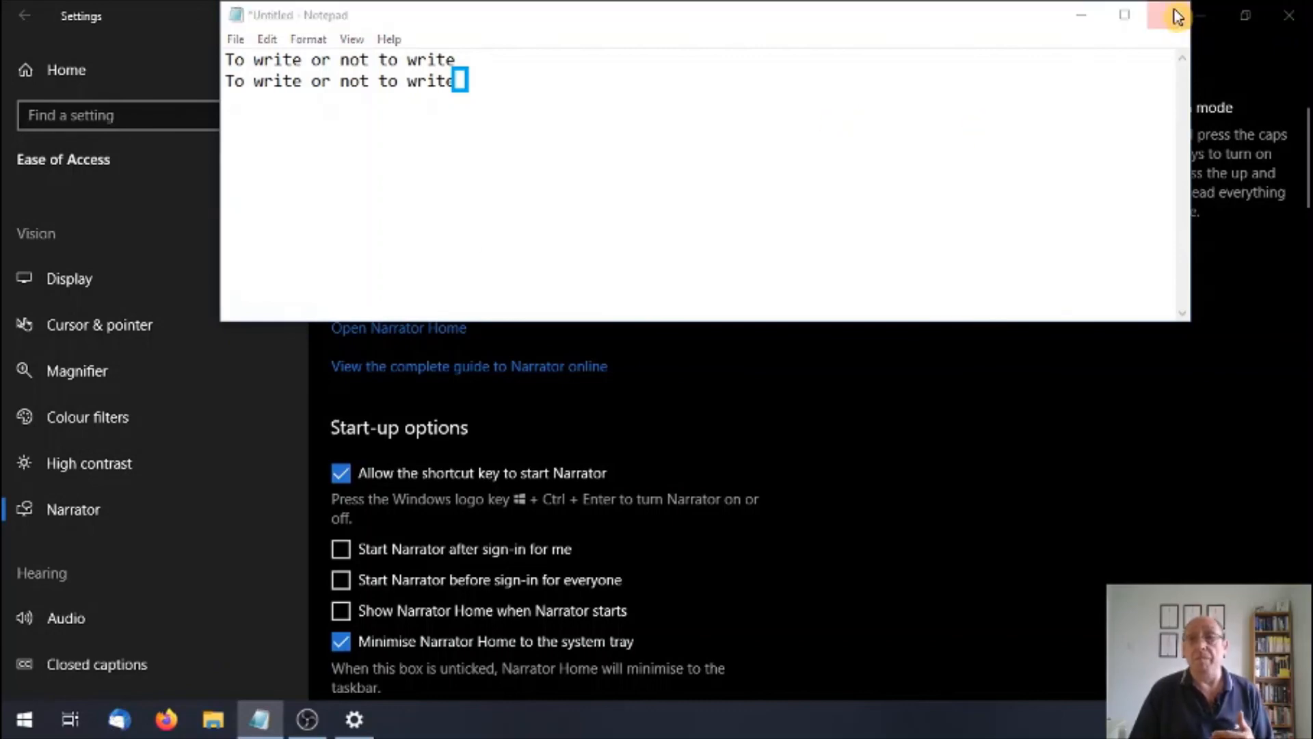
Close Notepad with Don't Save, then toggle Narrator off.
{"action": "left_click", "coordinate": [1175, 15]}
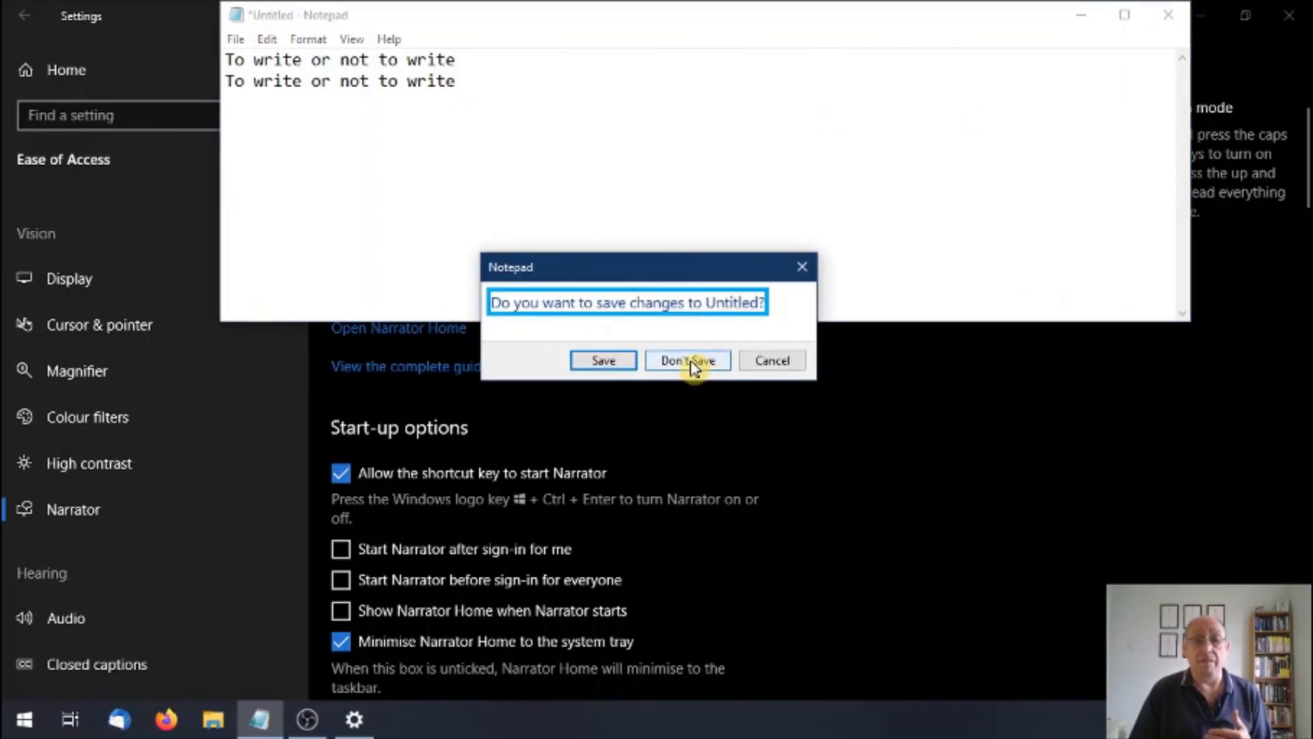
{"action": "left_click", "coordinate": [686, 361]}
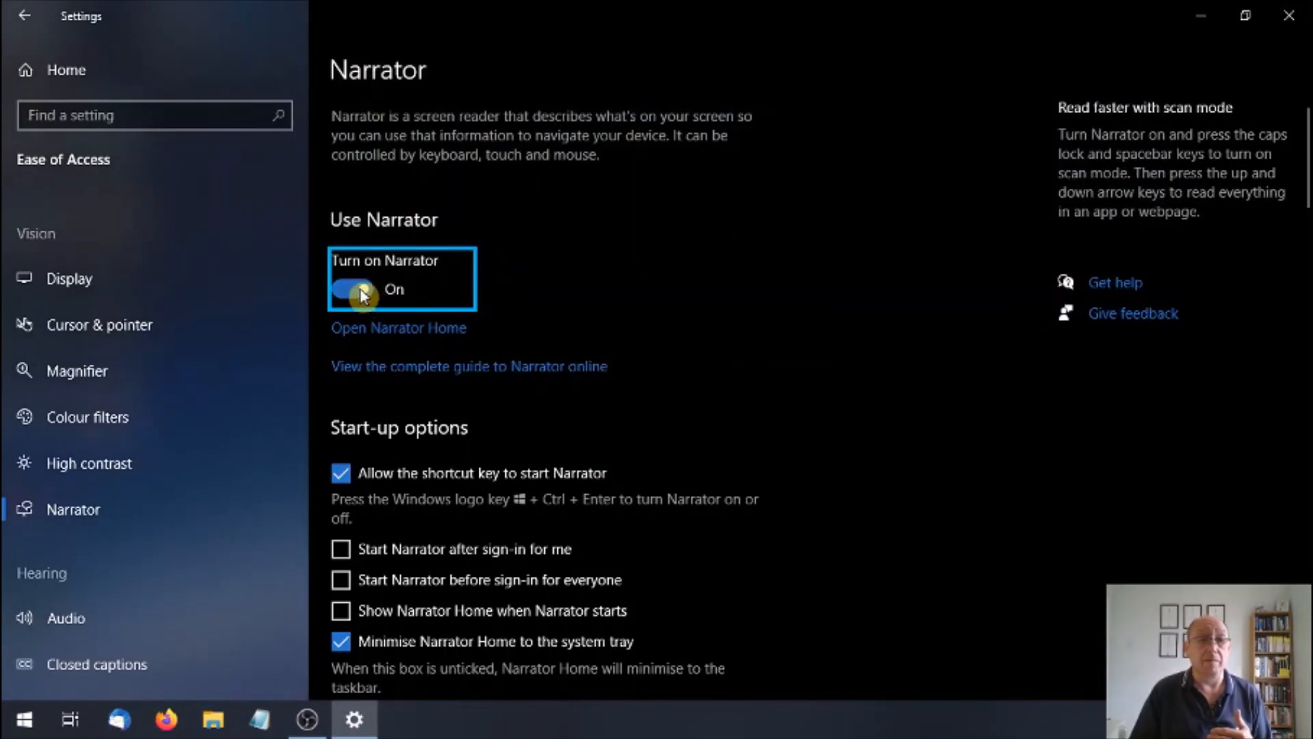
{"action": "left_click", "coordinate": [351, 288]}
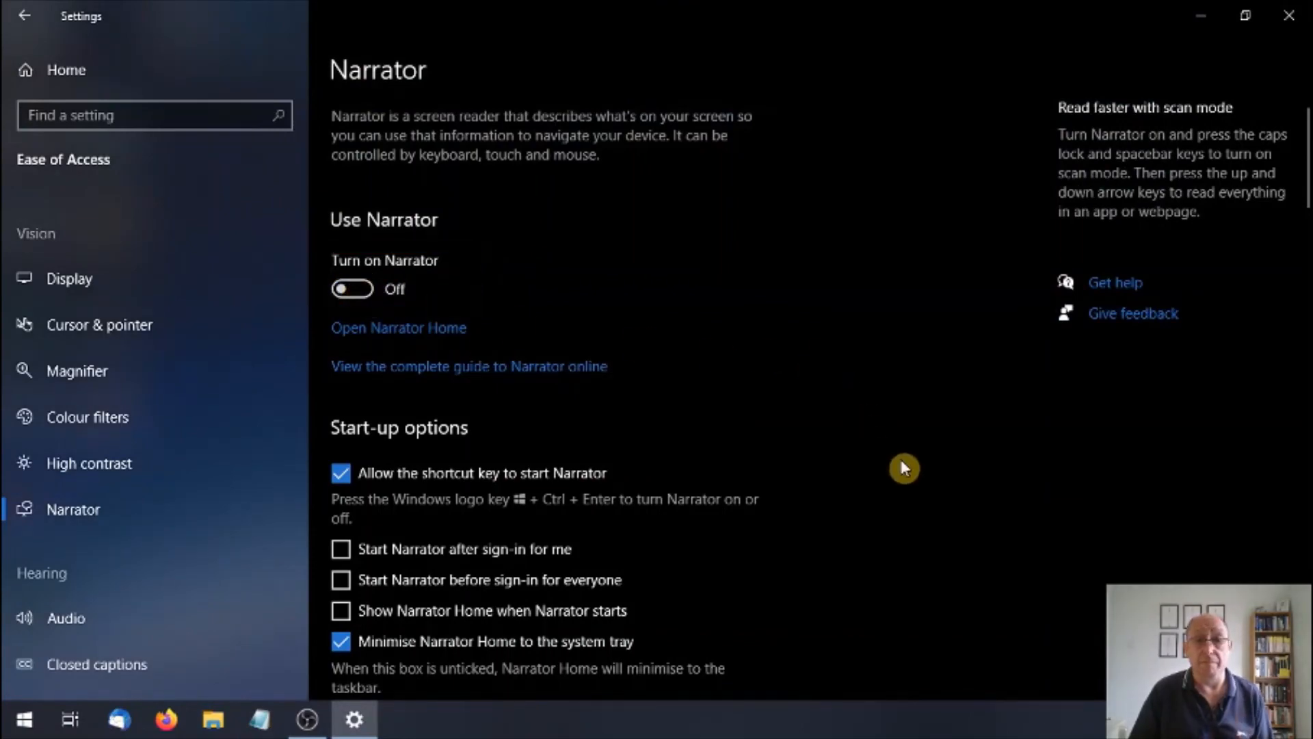